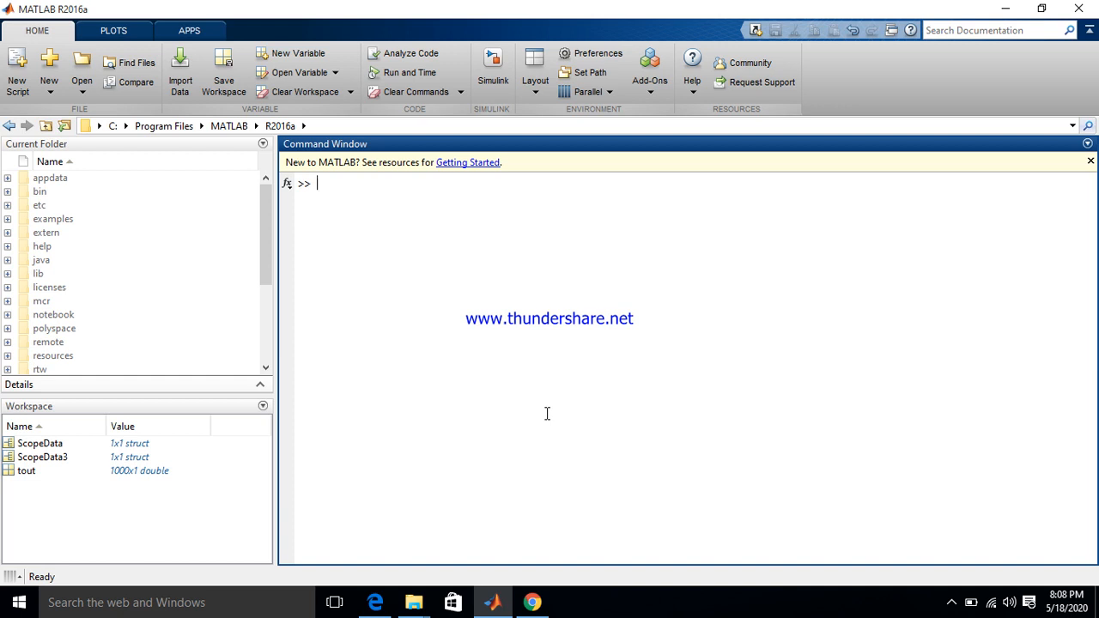
pyautogui.moveTo(33, 114)
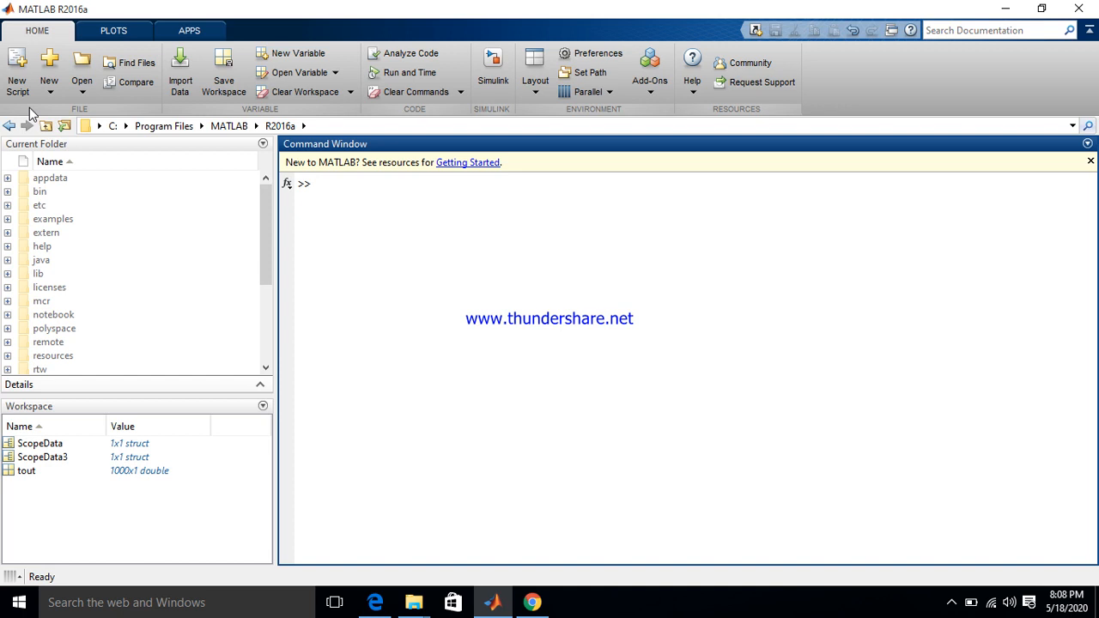
pyautogui.moveTo(36, 114)
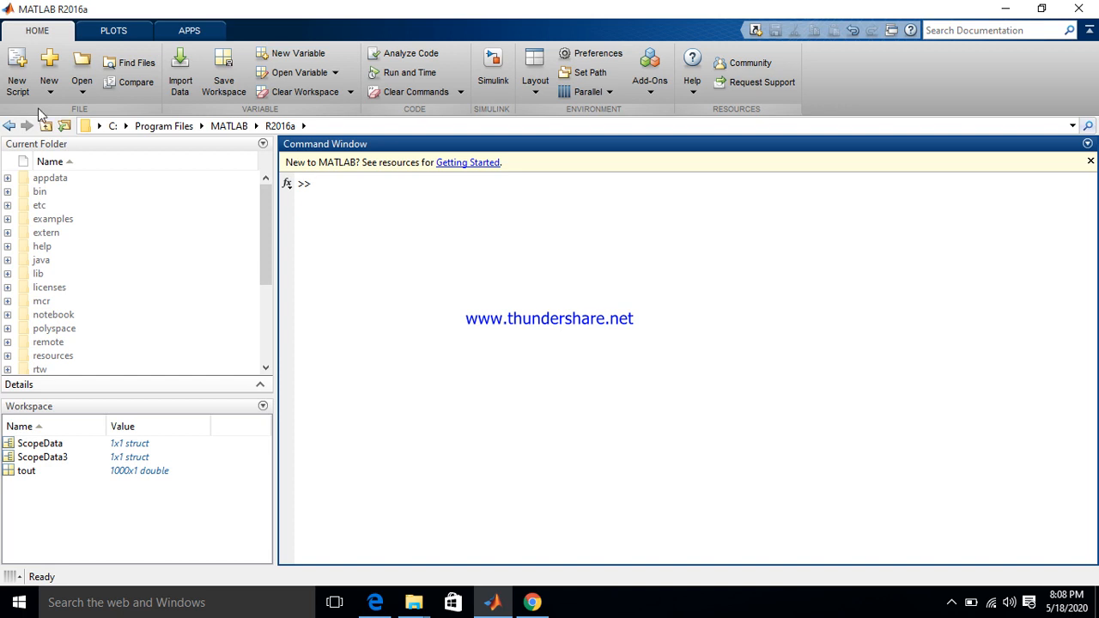
pyautogui.moveTo(49, 73)
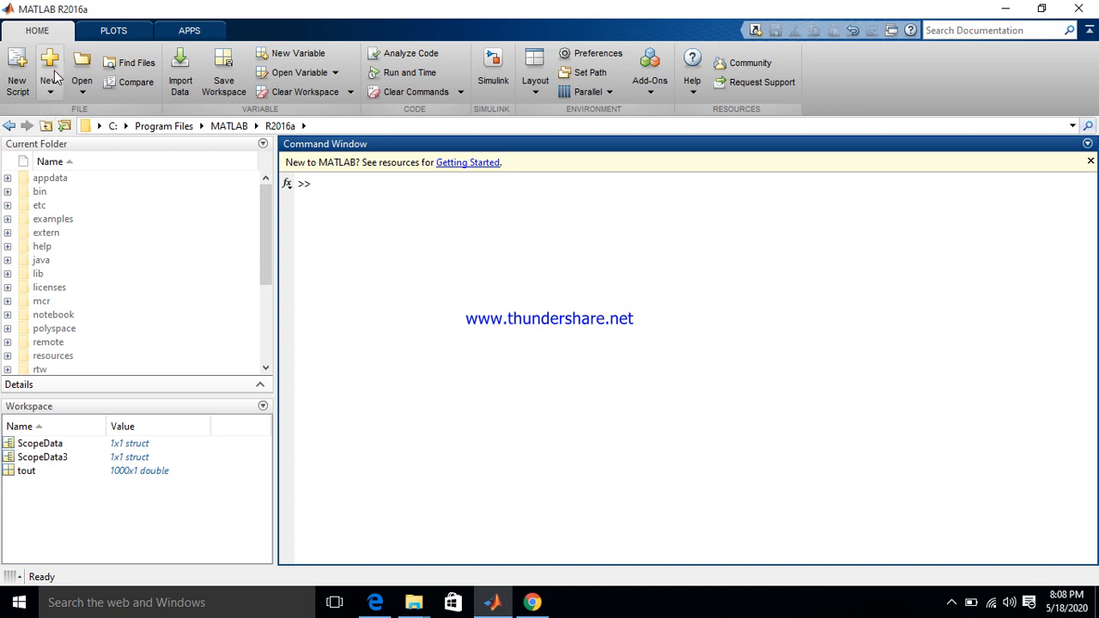
# Open the Simulink Start Page using New > Simulink Model on the Home tab.
pyautogui.click(49, 73)
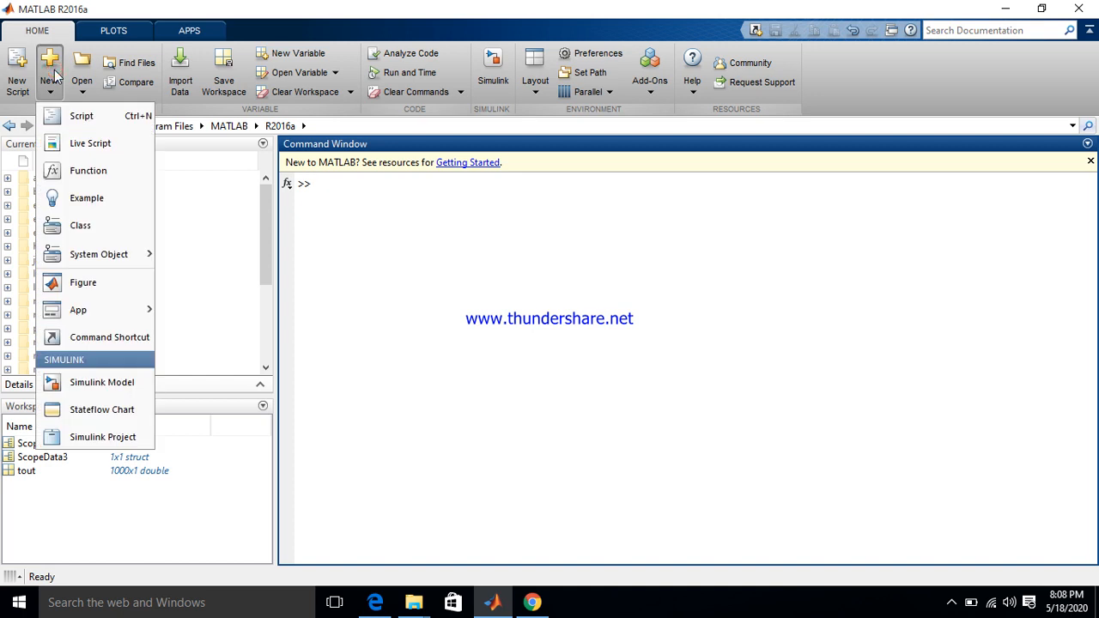
pyautogui.moveTo(102, 382)
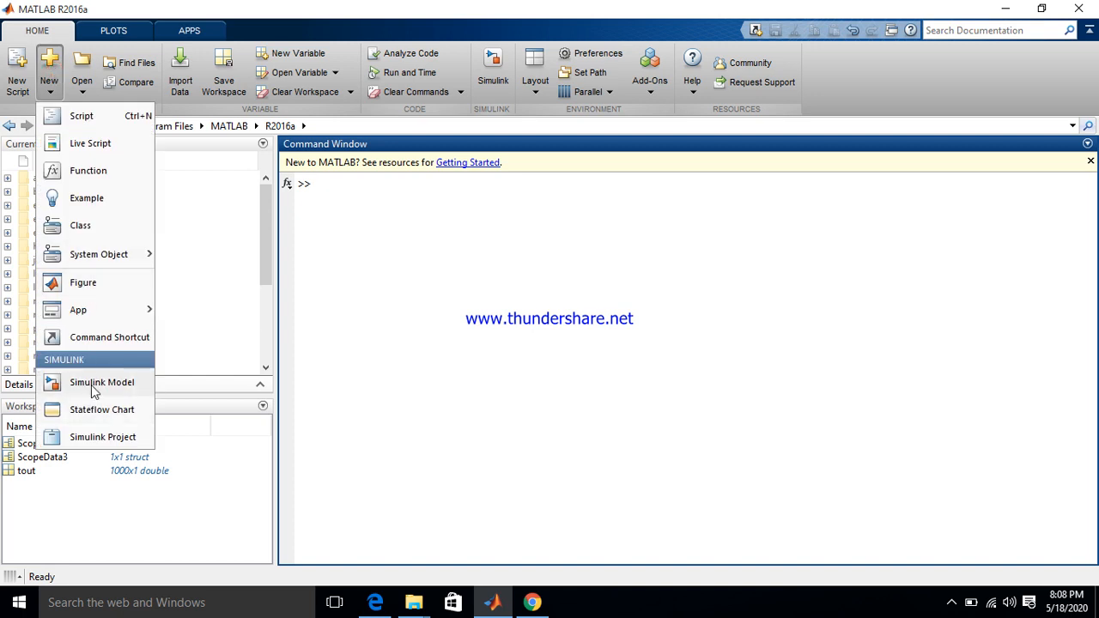
pyautogui.click(102, 382)
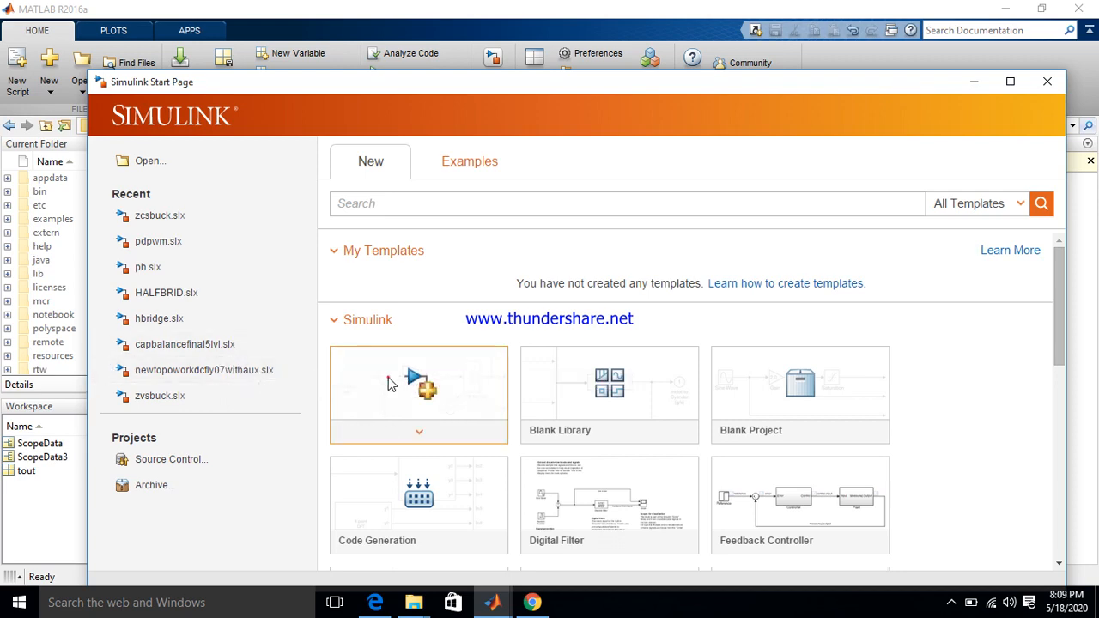
# Create a Blank Model and maximize the untitled model window.
pyautogui.click(419, 395)
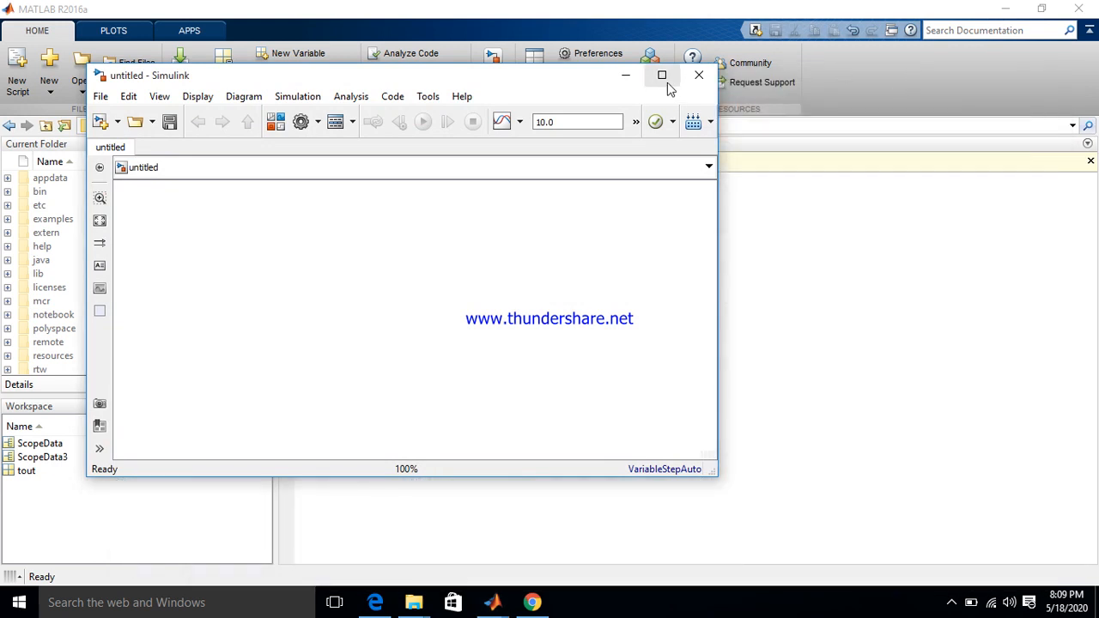
pyautogui.click(662, 75)
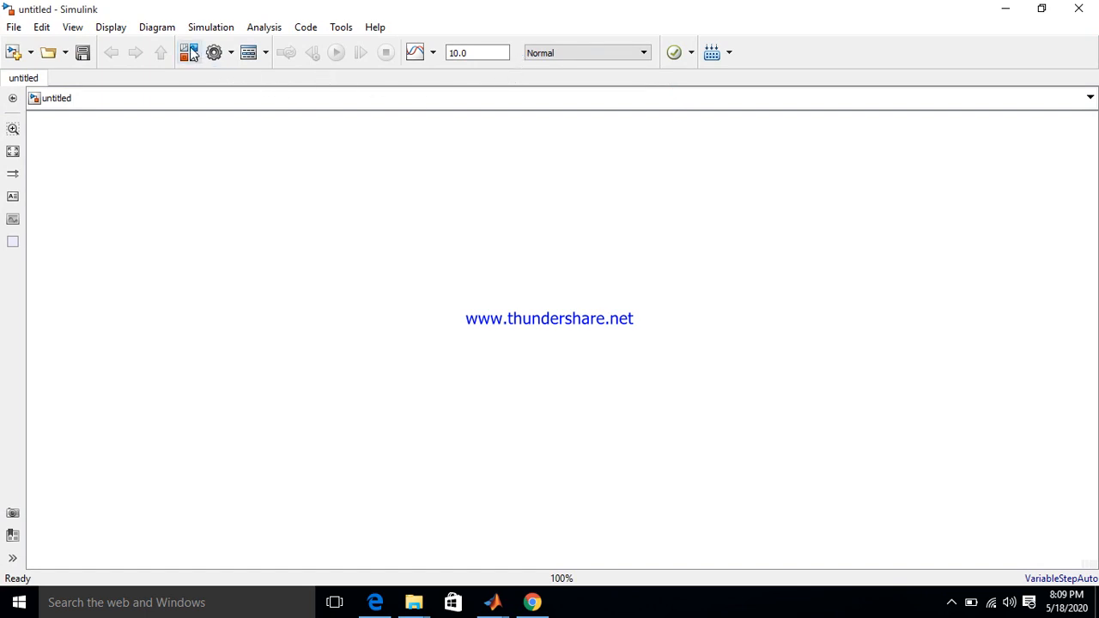
pyautogui.moveTo(198, 67)
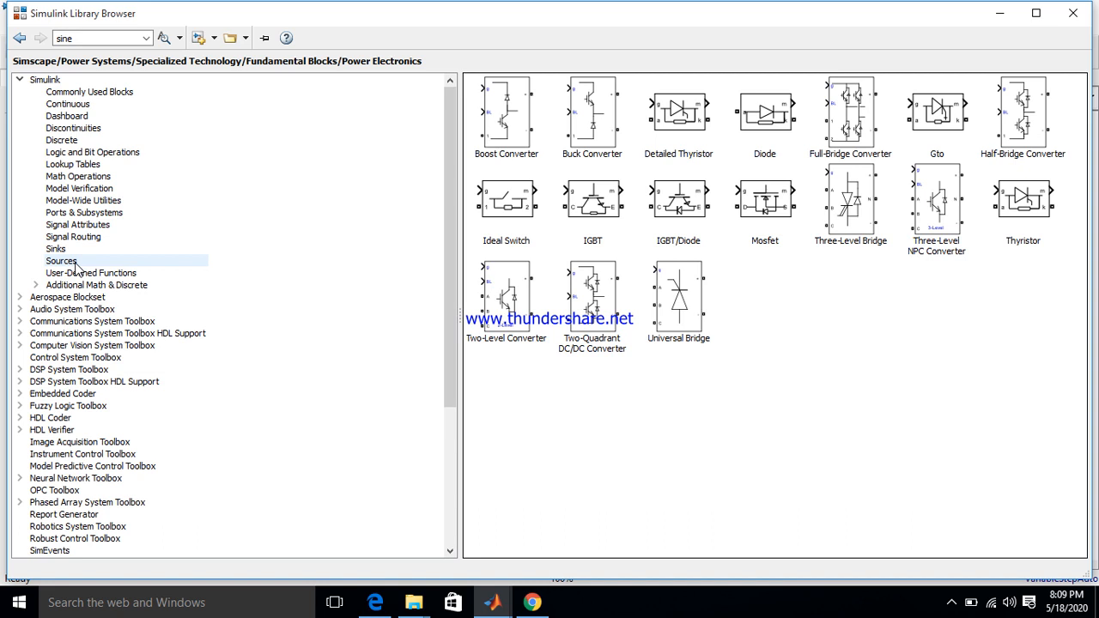
# Add Sine Wave and Repeating Sequence from Simulink Sources to the untitled model.
pyautogui.click(62, 261)
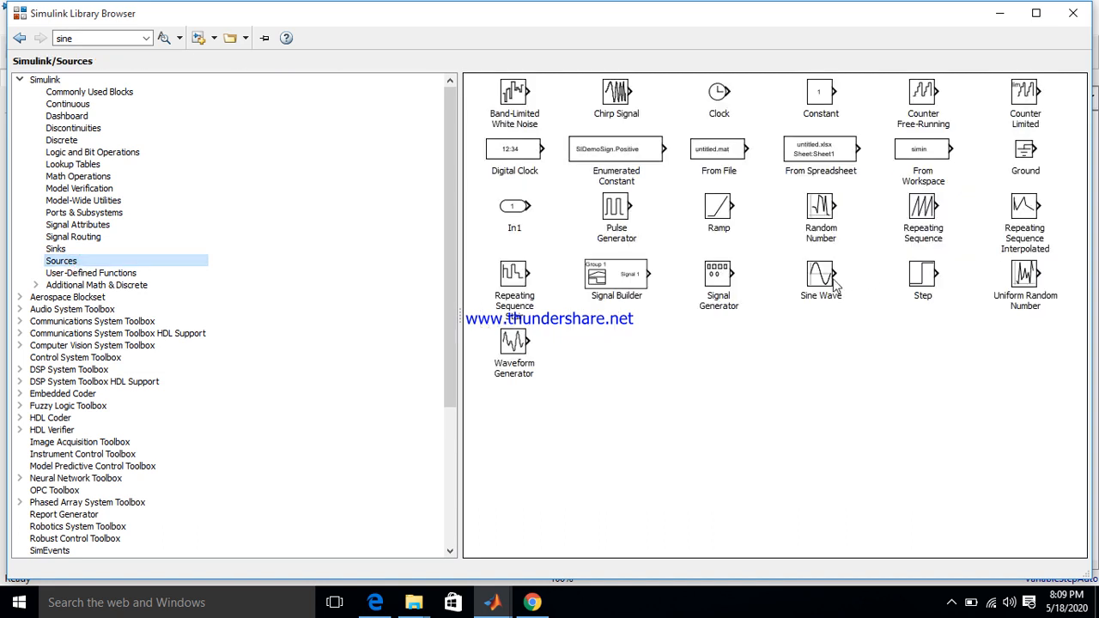
pyautogui.rightClick(820, 275)
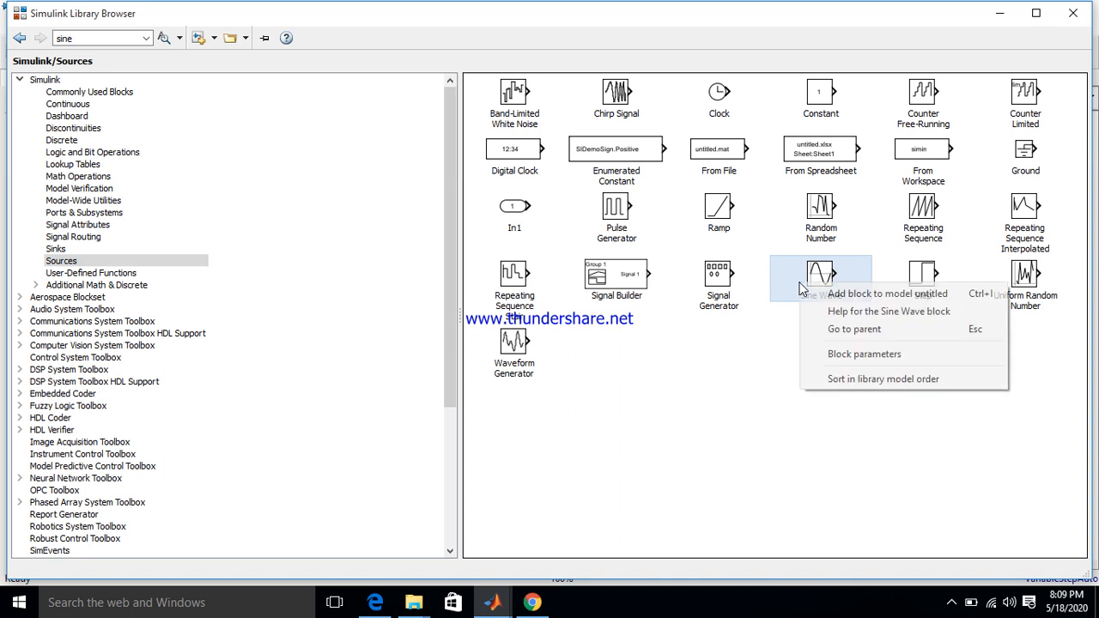
pyautogui.moveTo(889, 293)
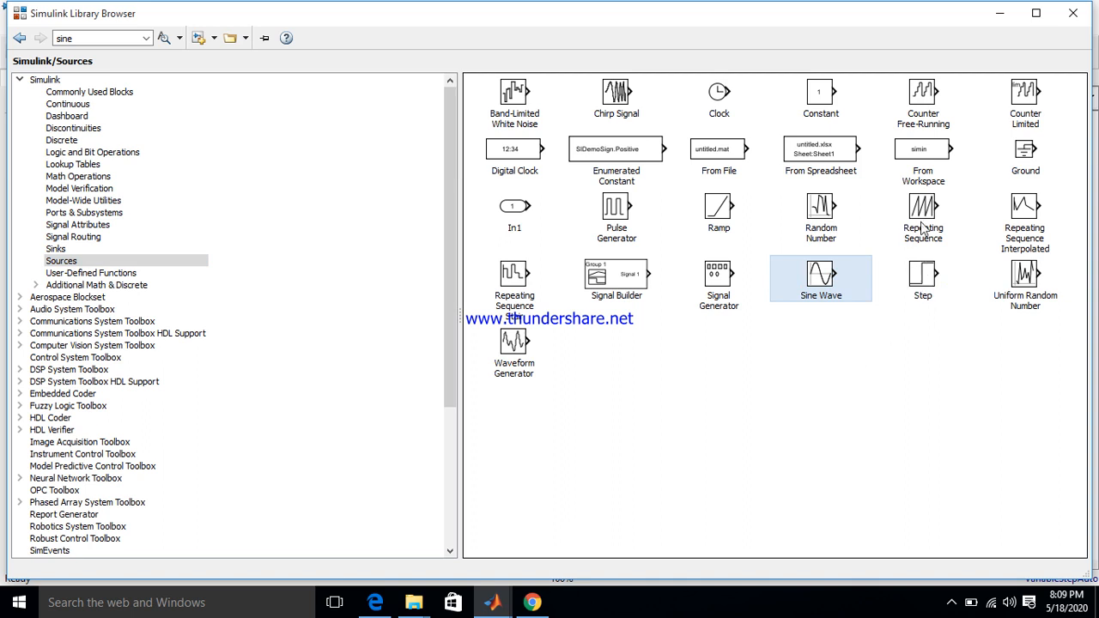
pyautogui.moveTo(928, 222)
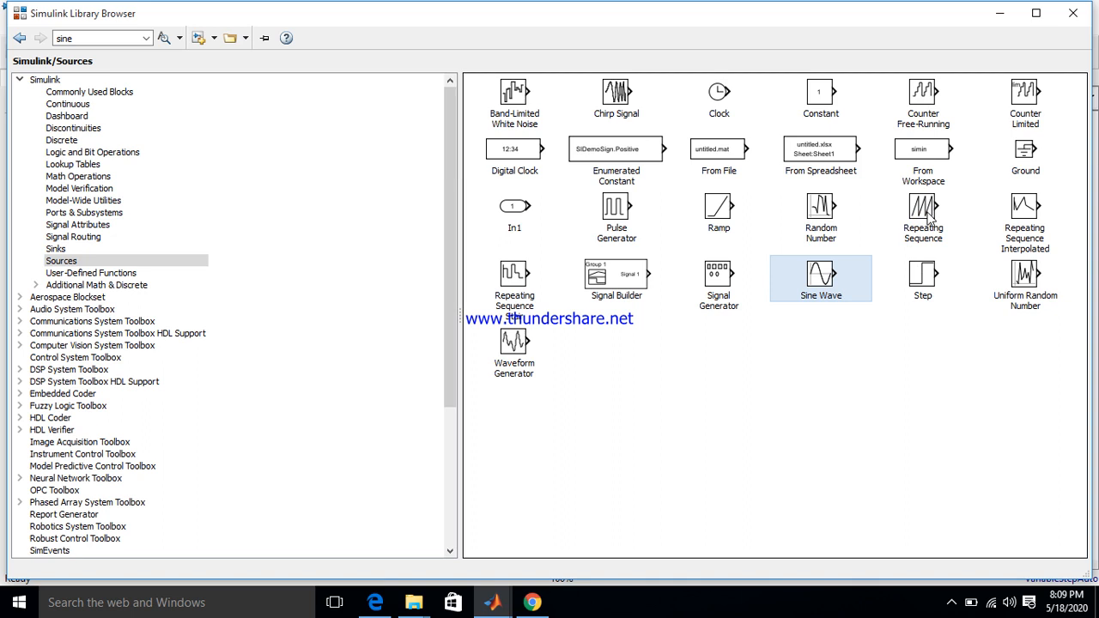
pyautogui.click(923, 206)
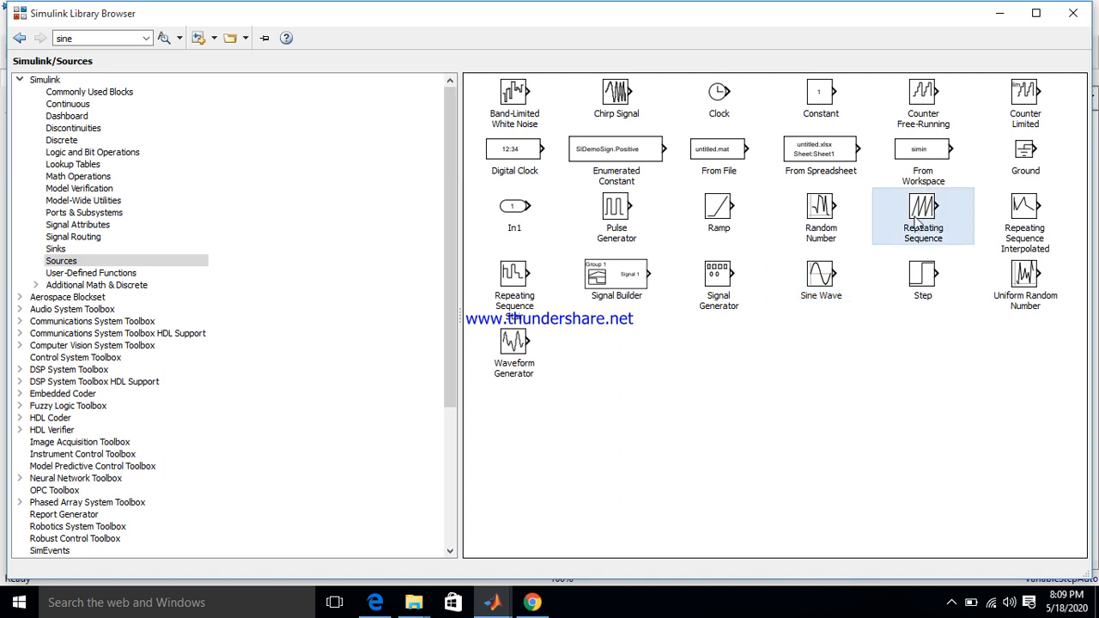
pyautogui.rightClick(922, 215)
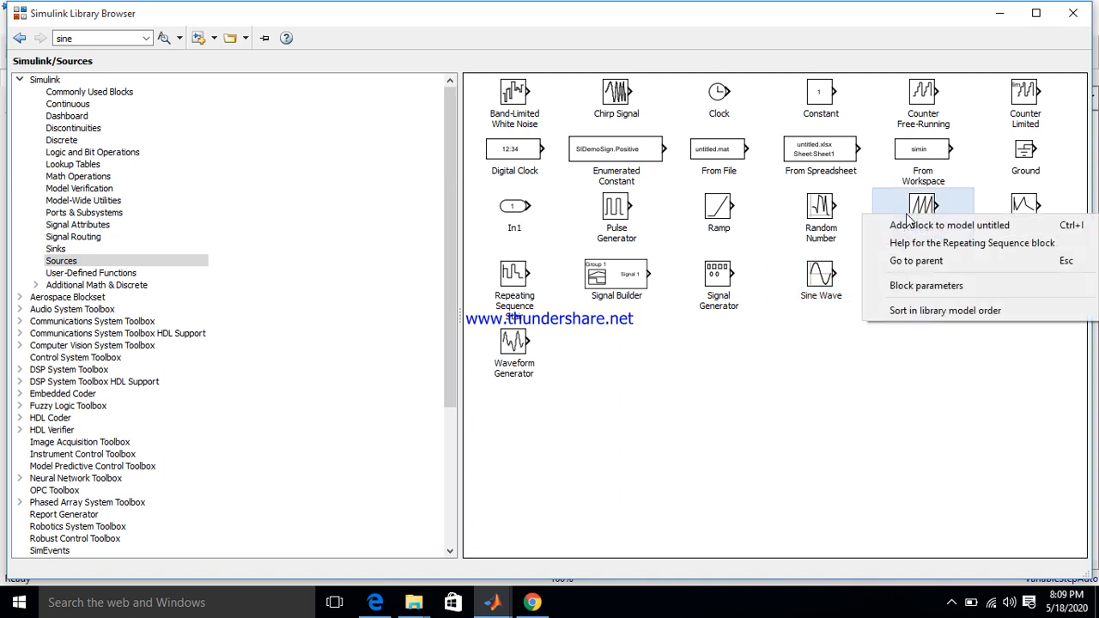
pyautogui.moveTo(928, 225)
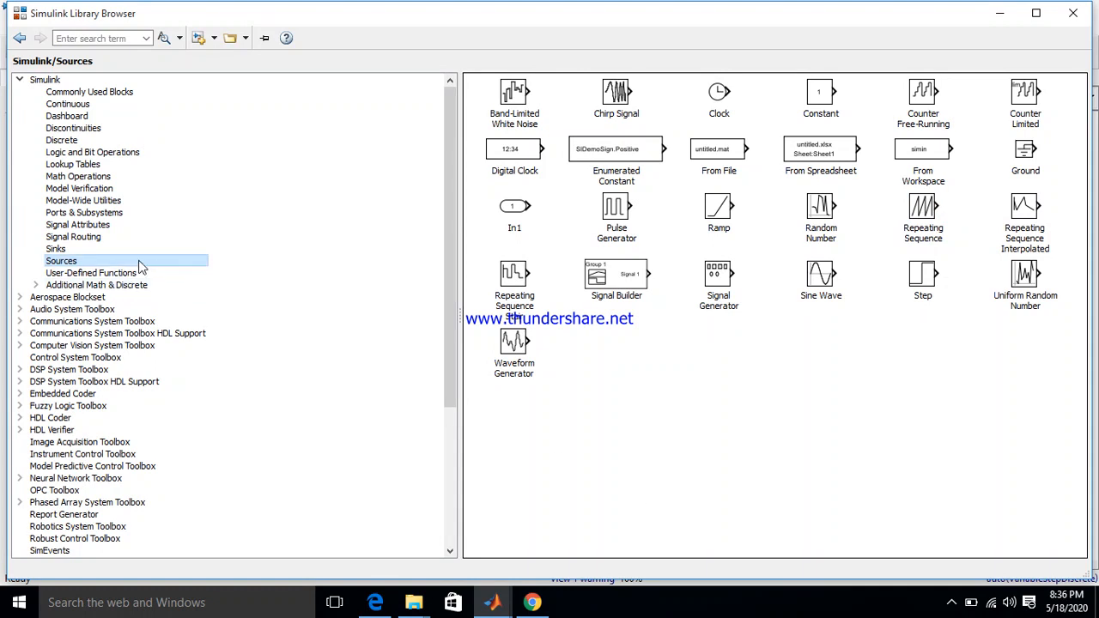
pyautogui.moveTo(85, 251)
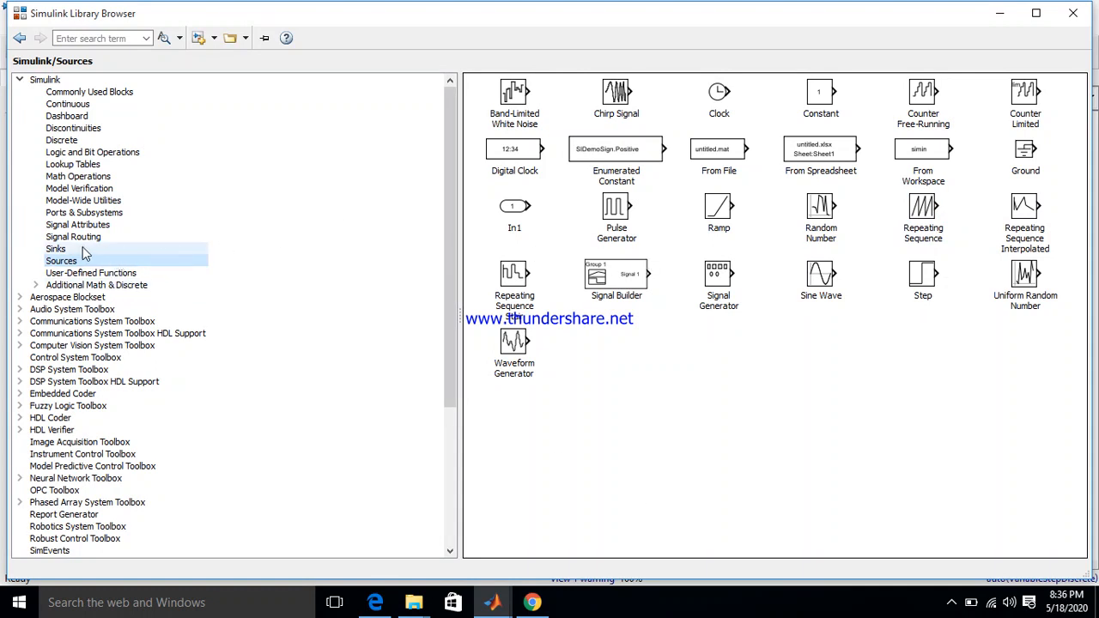
# Add a Scope block from Simulink Sinks to the untitled model.
pyautogui.click(54, 248)
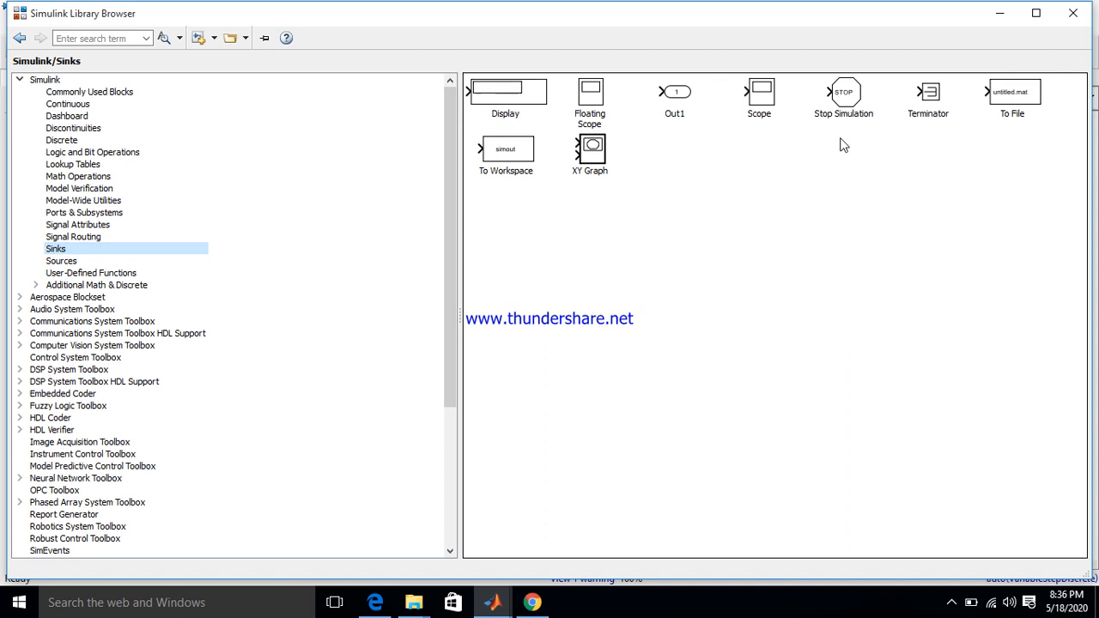
pyautogui.click(759, 97)
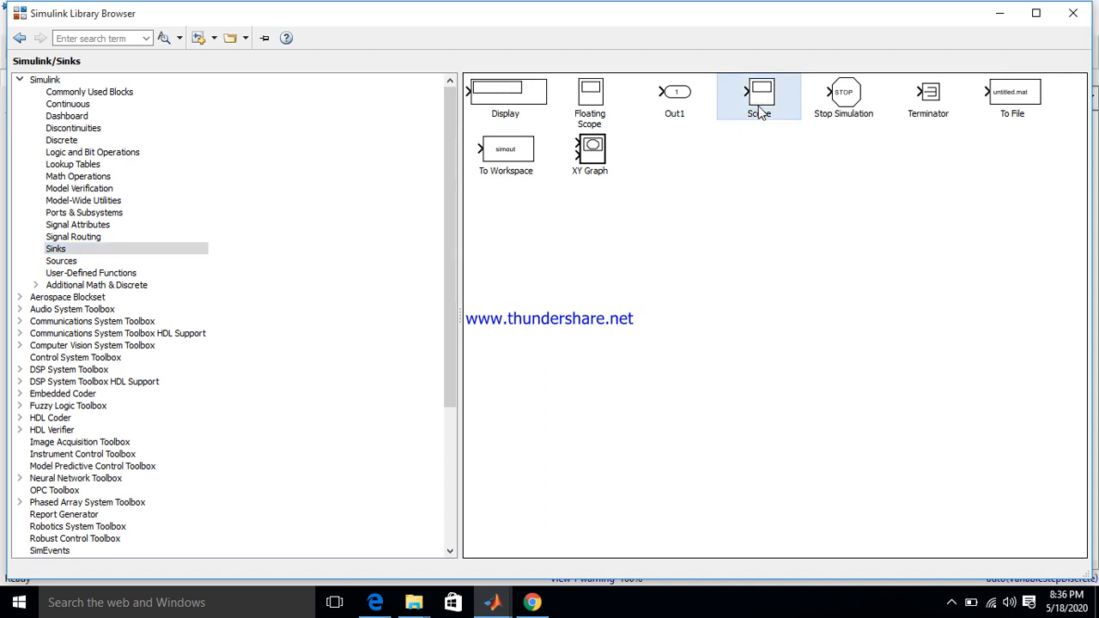
pyautogui.rightClick(759, 95)
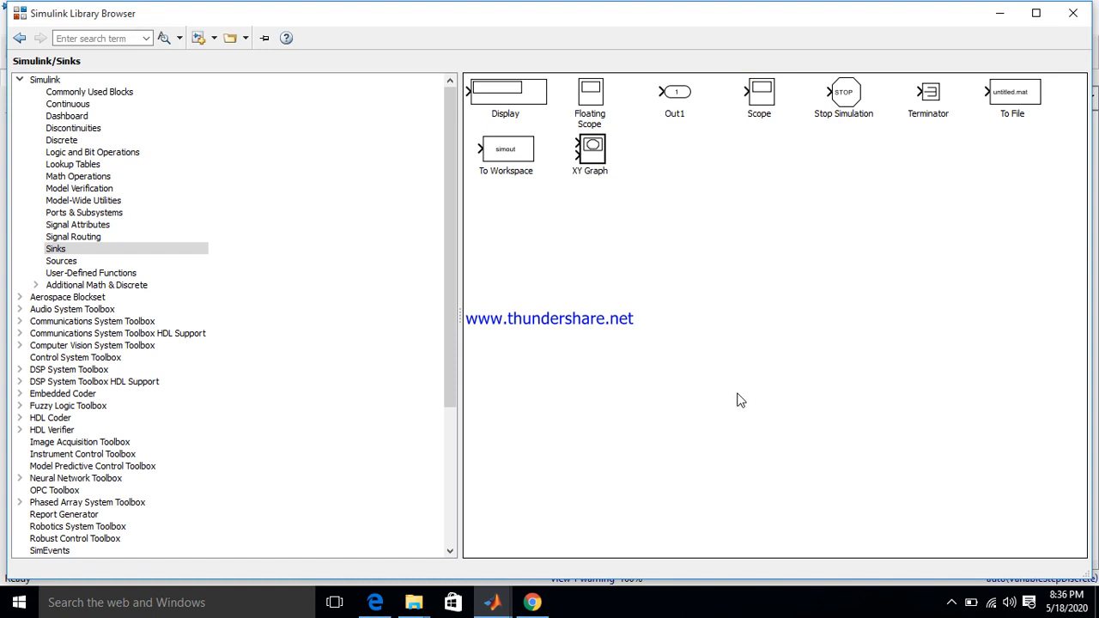
pyautogui.moveTo(189, 56)
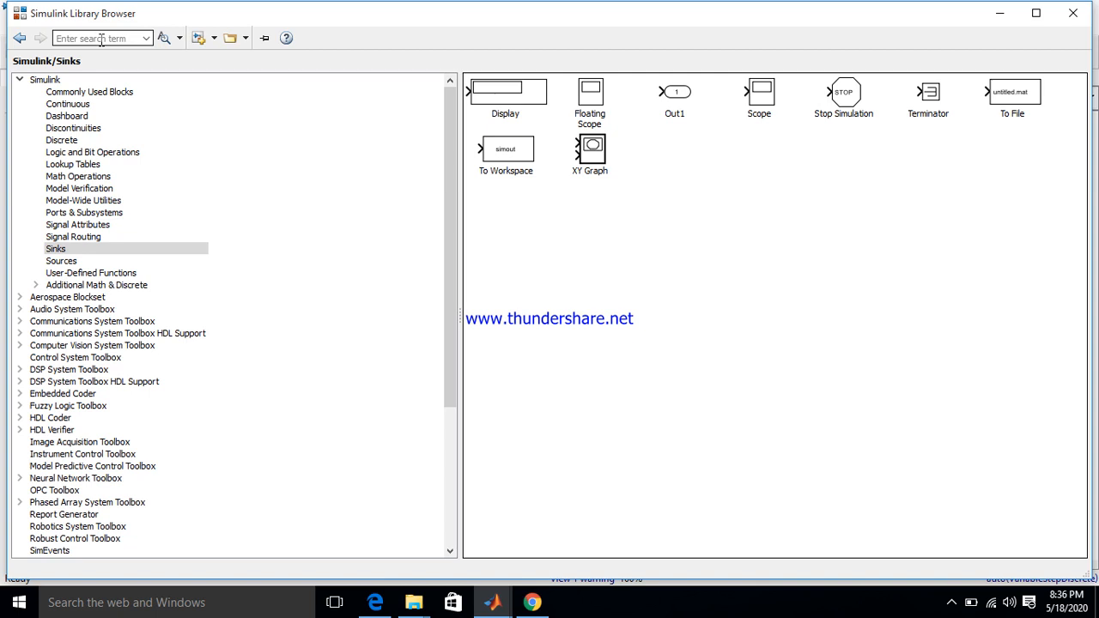
# Search the library for powergui and add the powergui block to the model.
pyautogui.write('power')
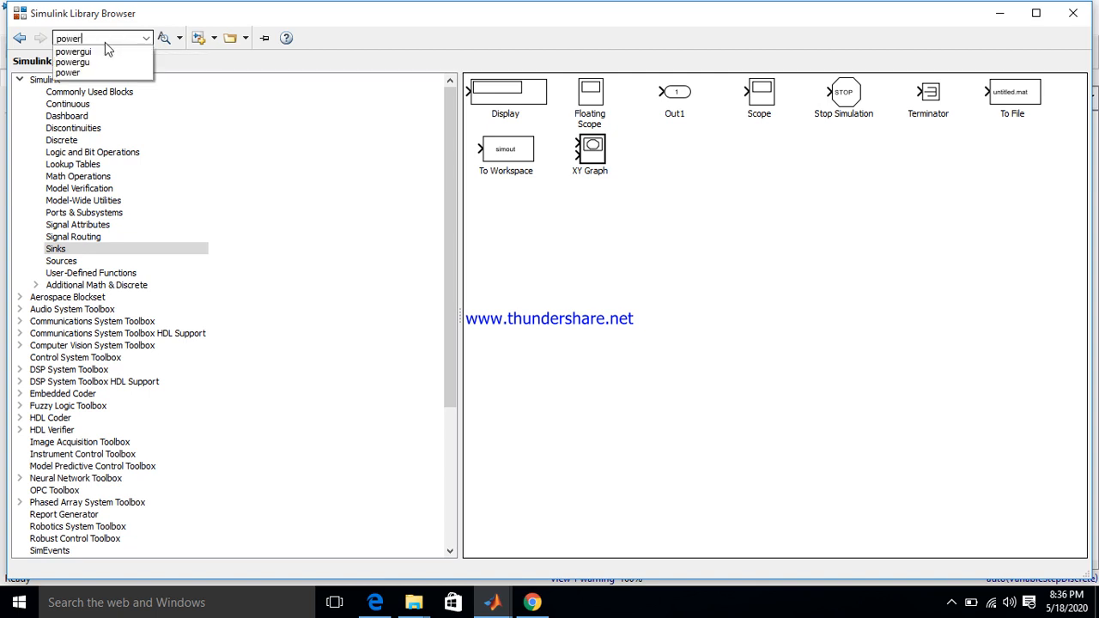
pyautogui.click(73, 51)
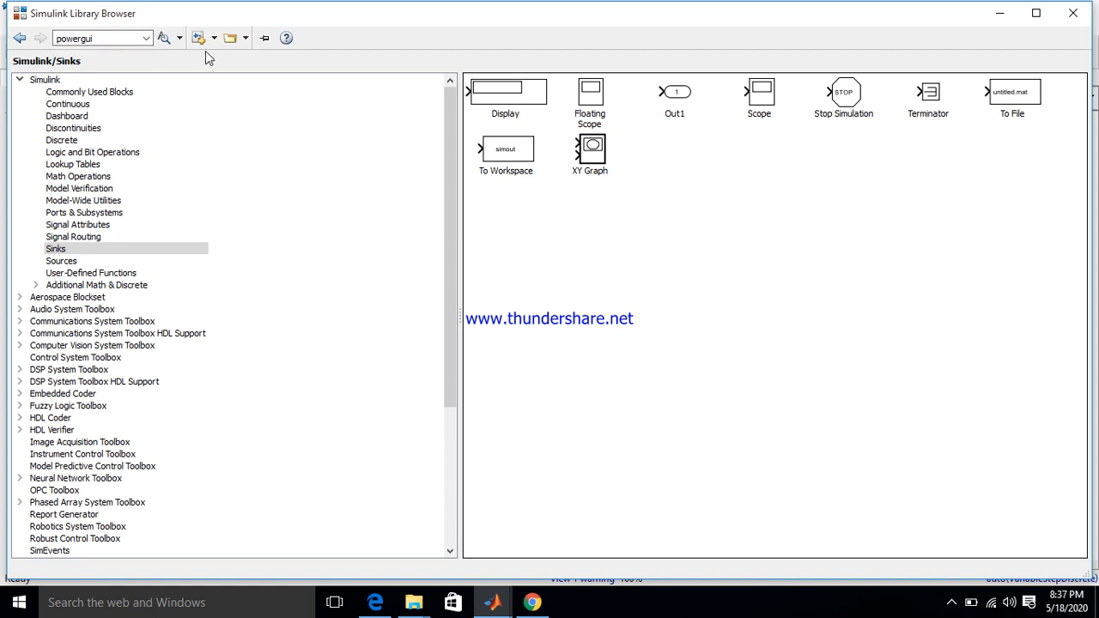
pyautogui.click(162, 38)
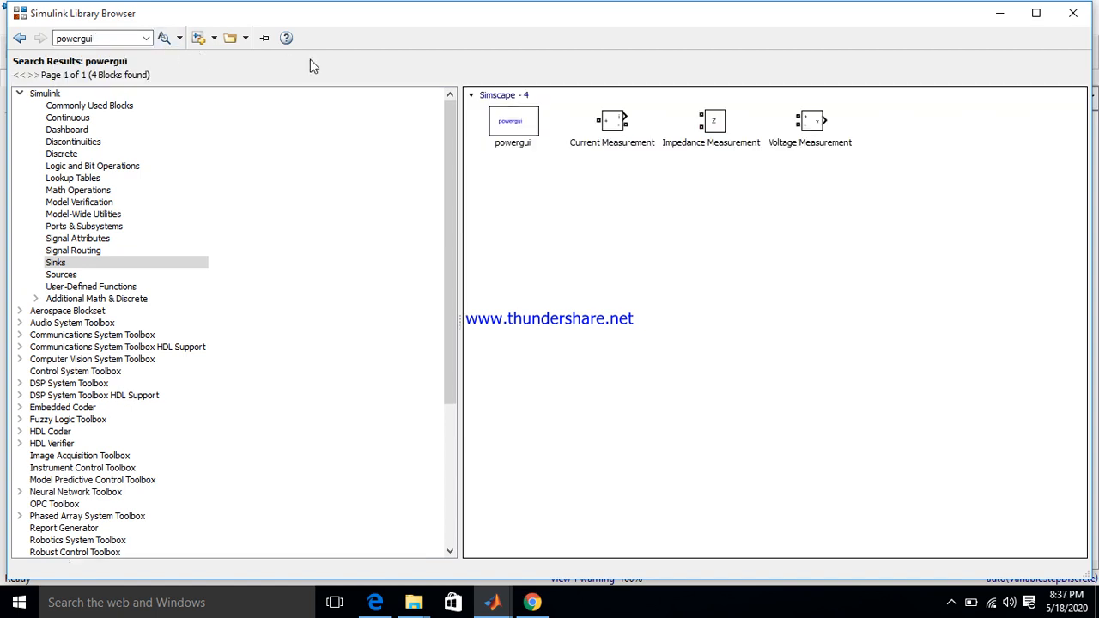
pyautogui.click(513, 122)
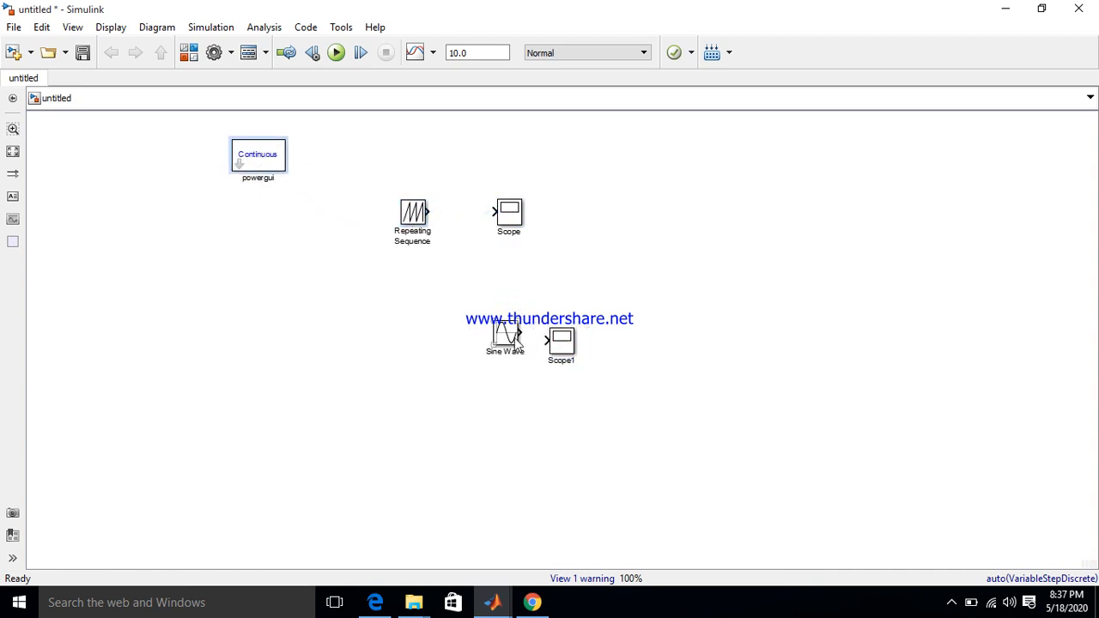
# Drag the Sine Wave block left beneath Repeating Sequence, clear of Scope1.
pyautogui.moveTo(505, 335); pyautogui.dragTo(420, 325)
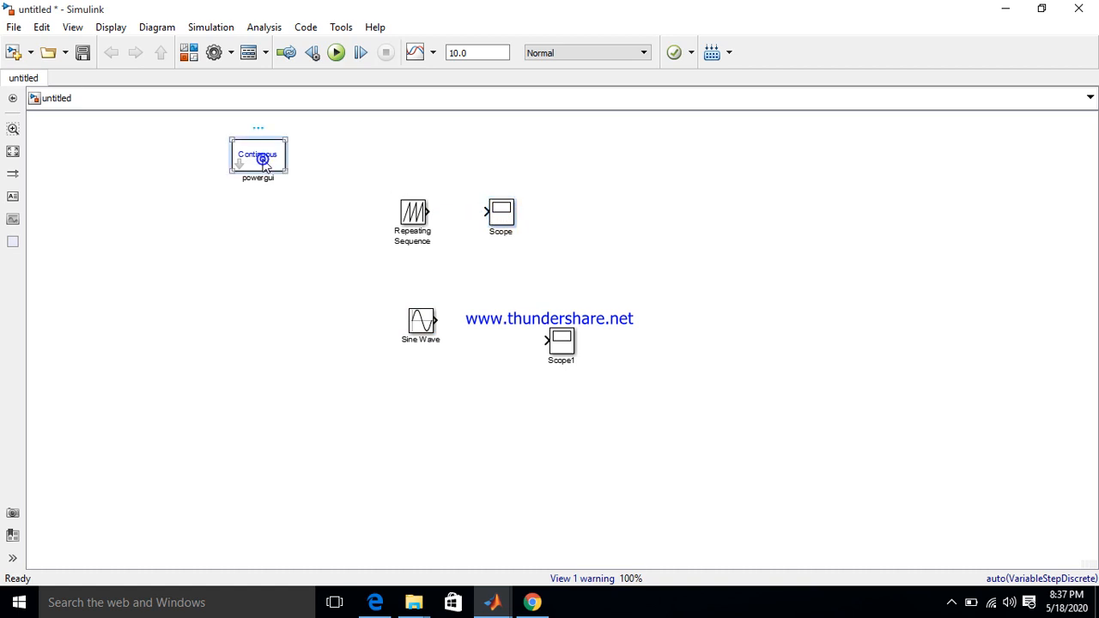
# Set powergui Simulation type to Discrete with a 1e-5 s sample time.
pyautogui.doubleClick(258, 156)
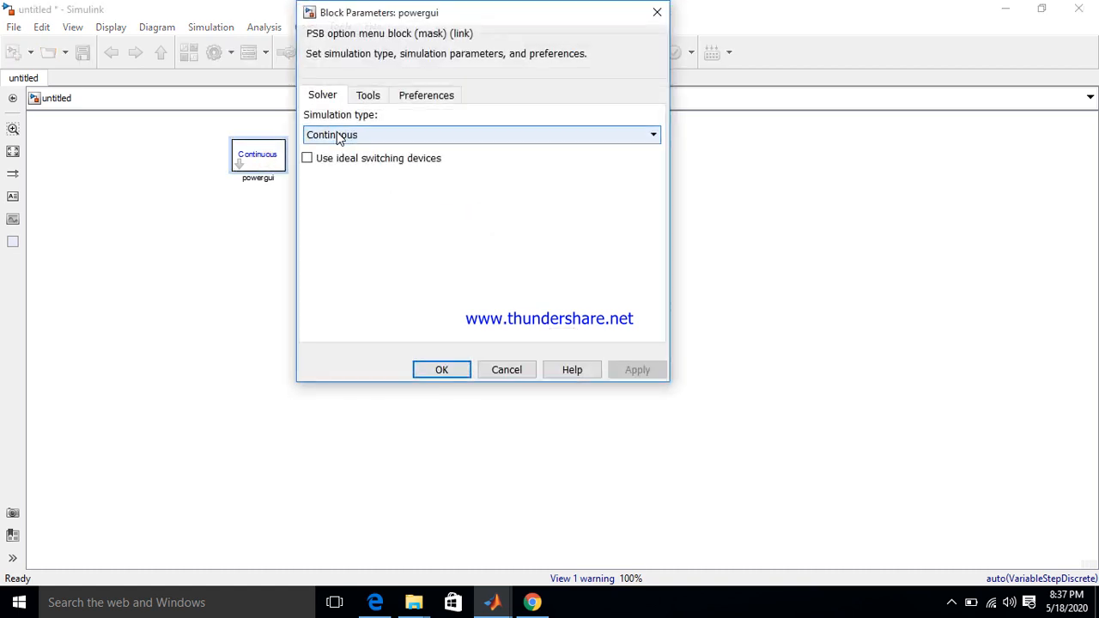
pyautogui.click(481, 135)
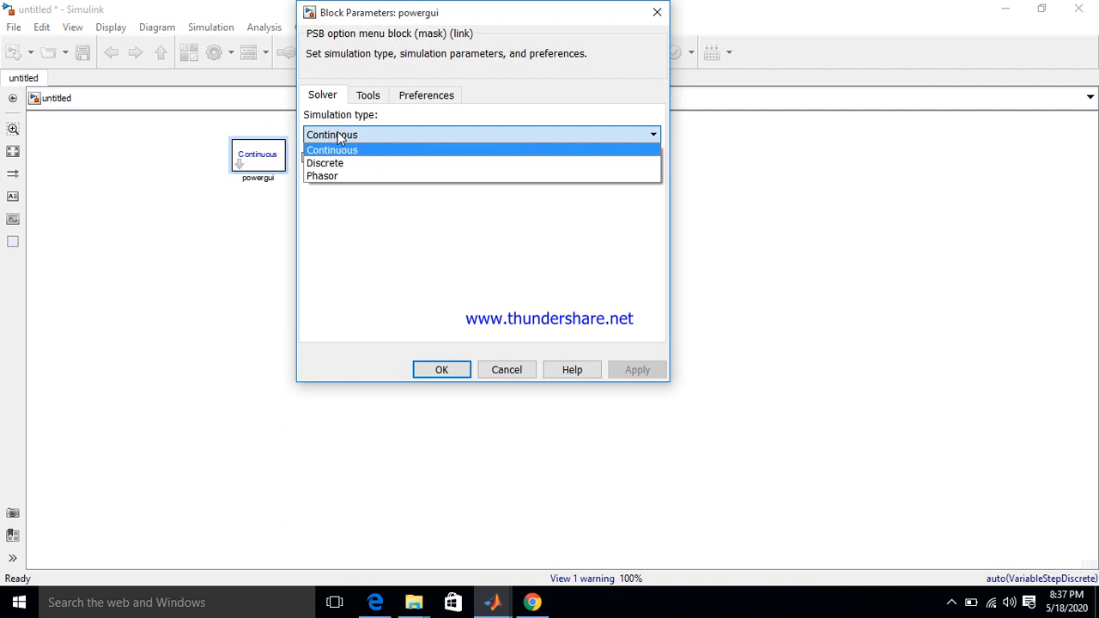
pyautogui.moveTo(324, 163)
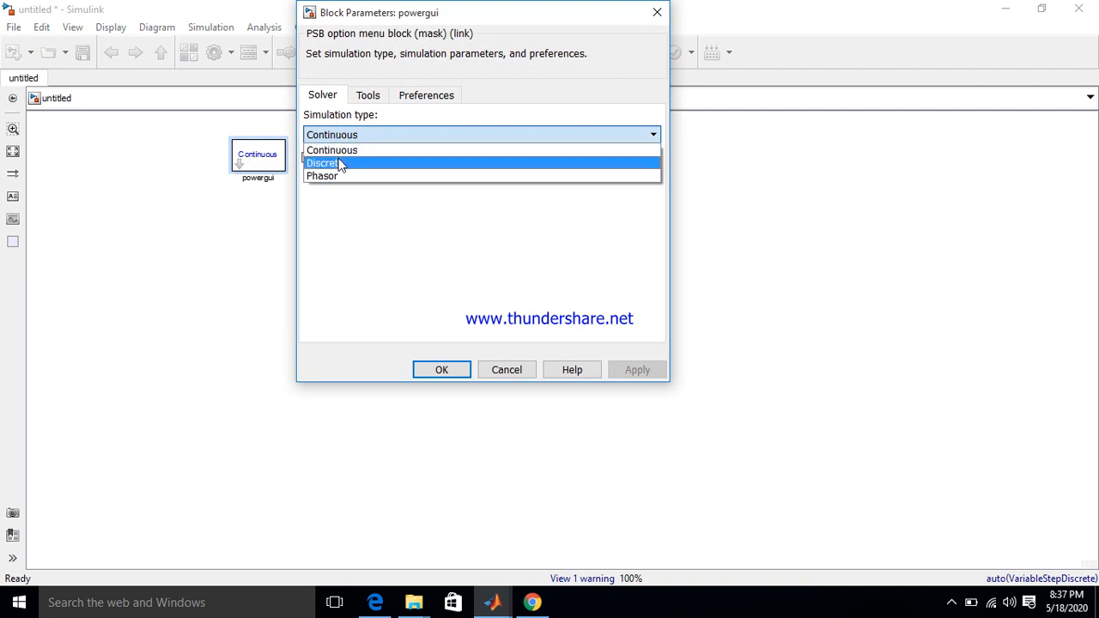
pyautogui.click(323, 163)
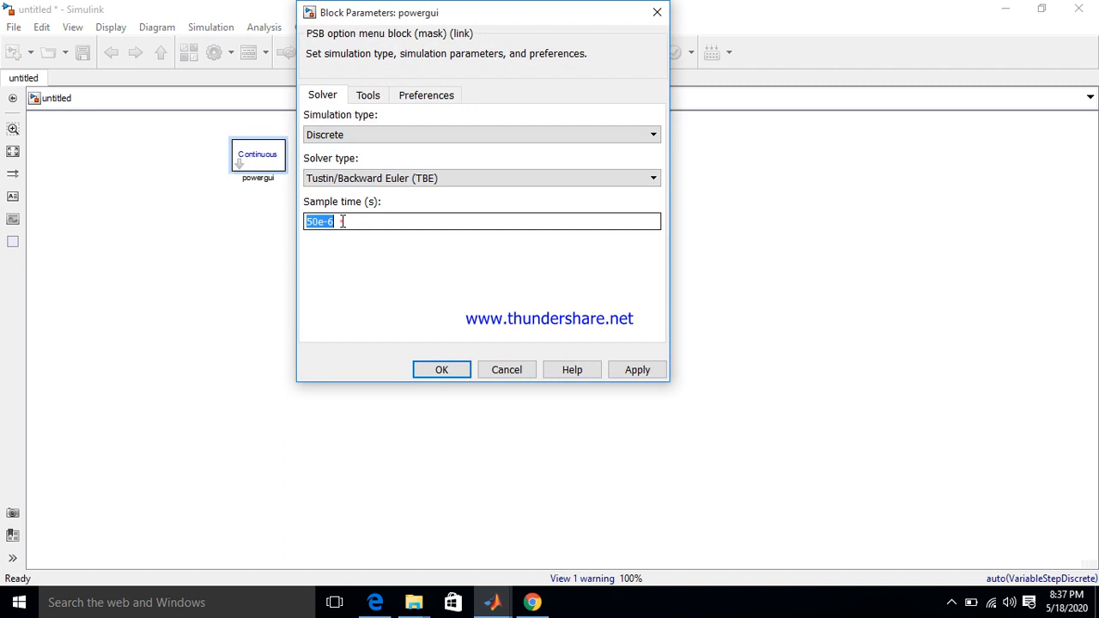
pyautogui.write('1e')
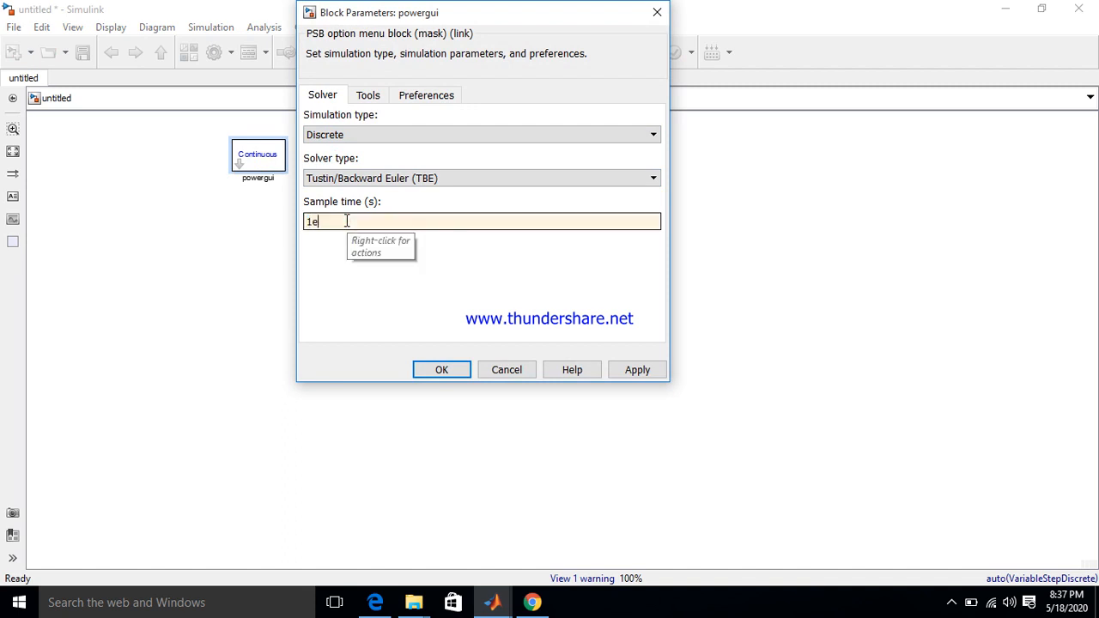
pyautogui.write('-5')
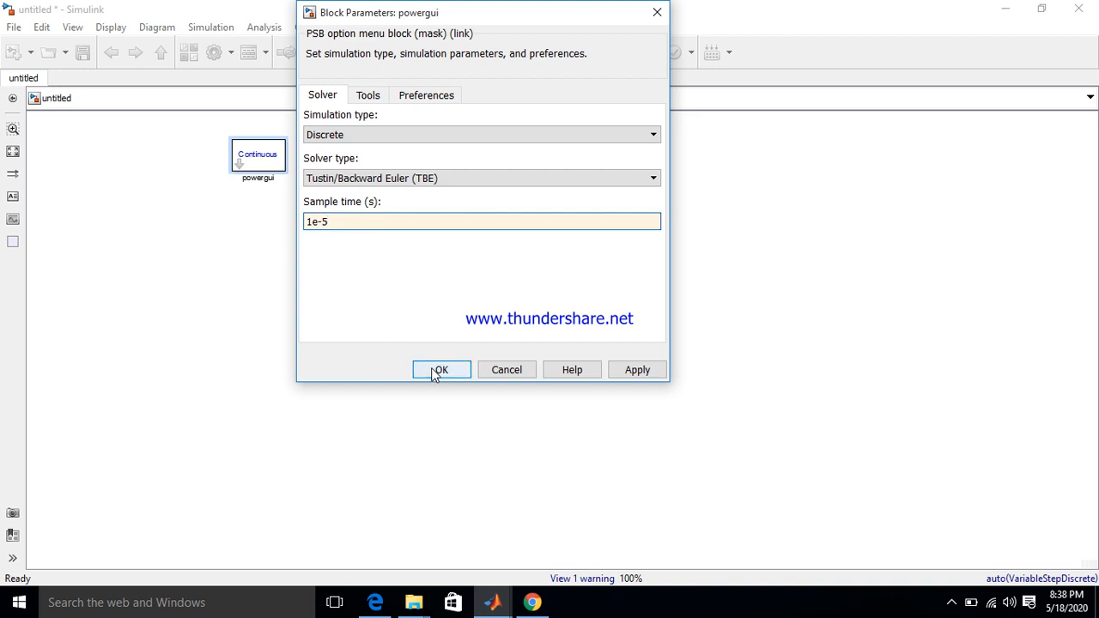
pyautogui.click(441, 369)
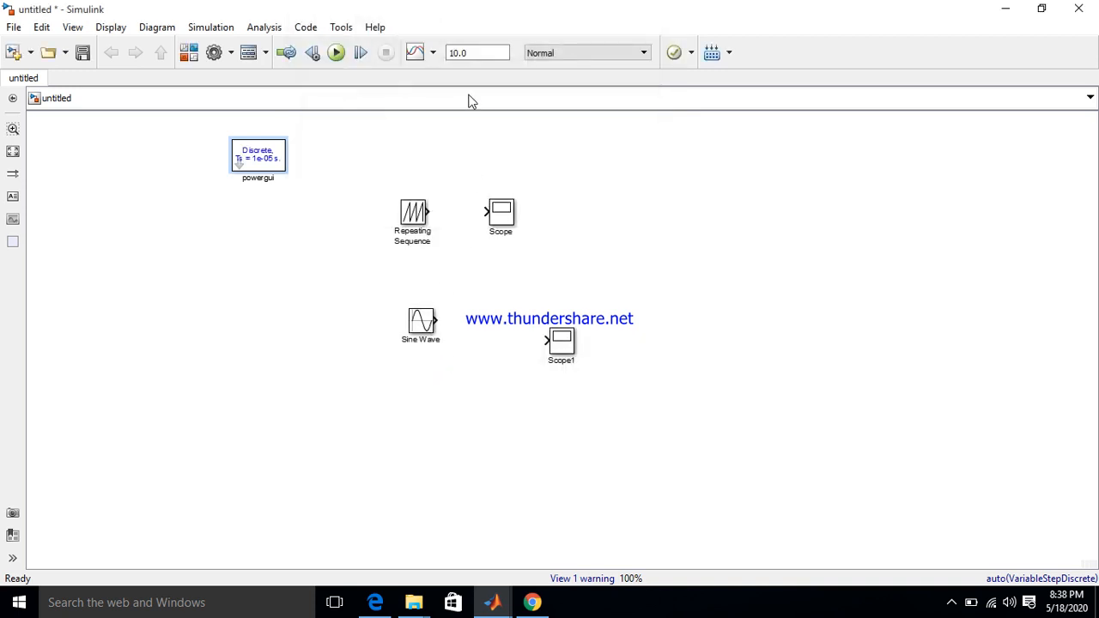
pyautogui.moveTo(445, 222)
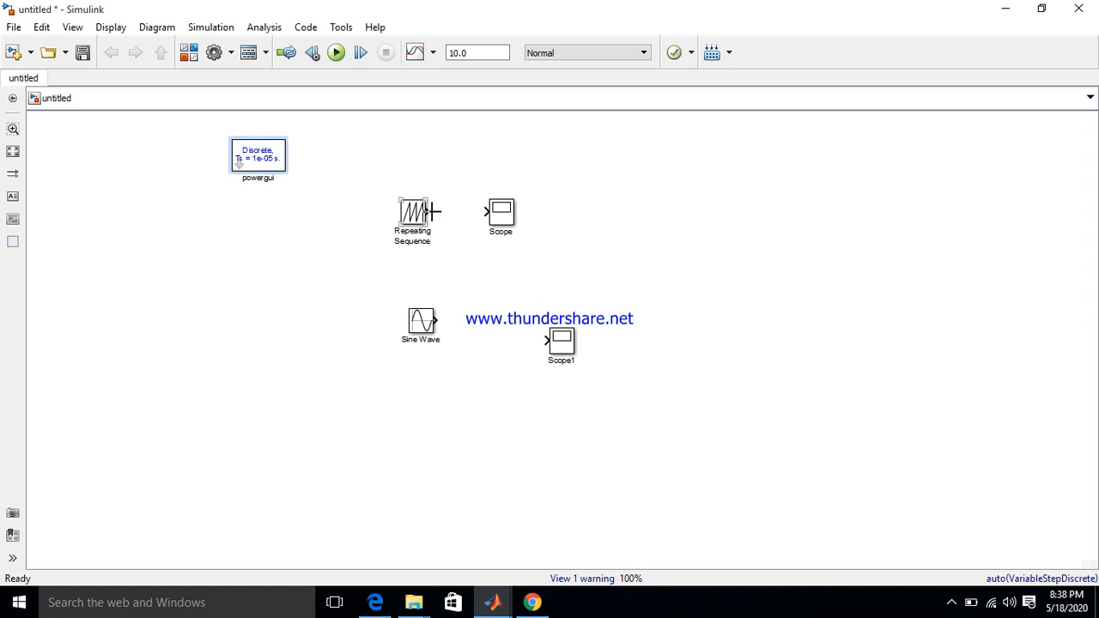
# Wire Repeating Sequence to Scope, run with 0.1 s stop time, and view the ramp.
pyautogui.moveTo(434, 212); pyautogui.dragTo(487, 212)
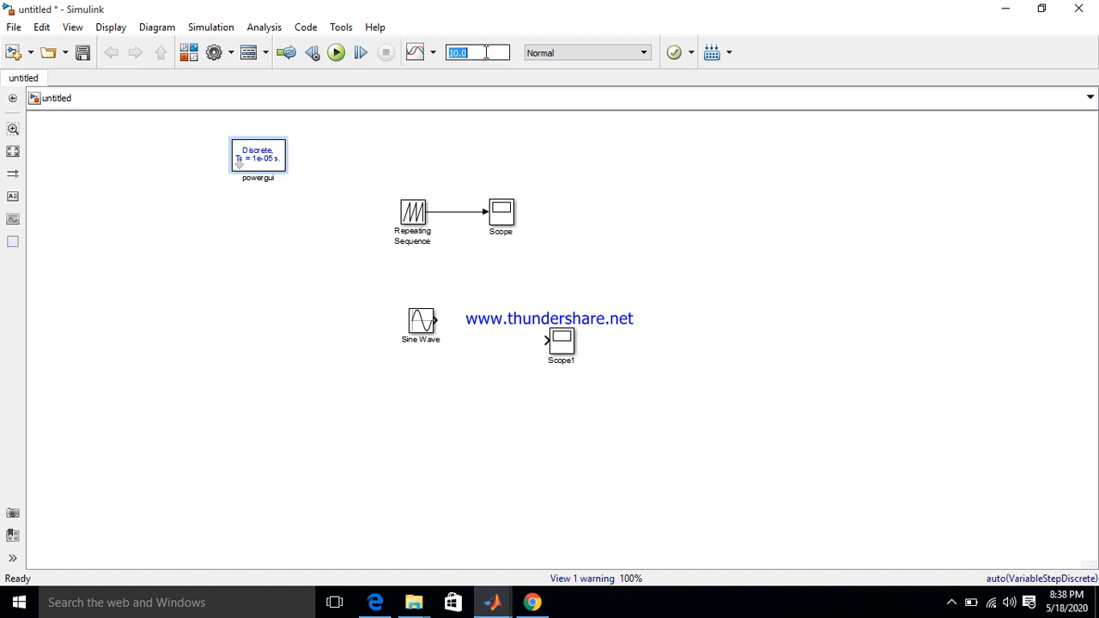
pyautogui.write('0.1')
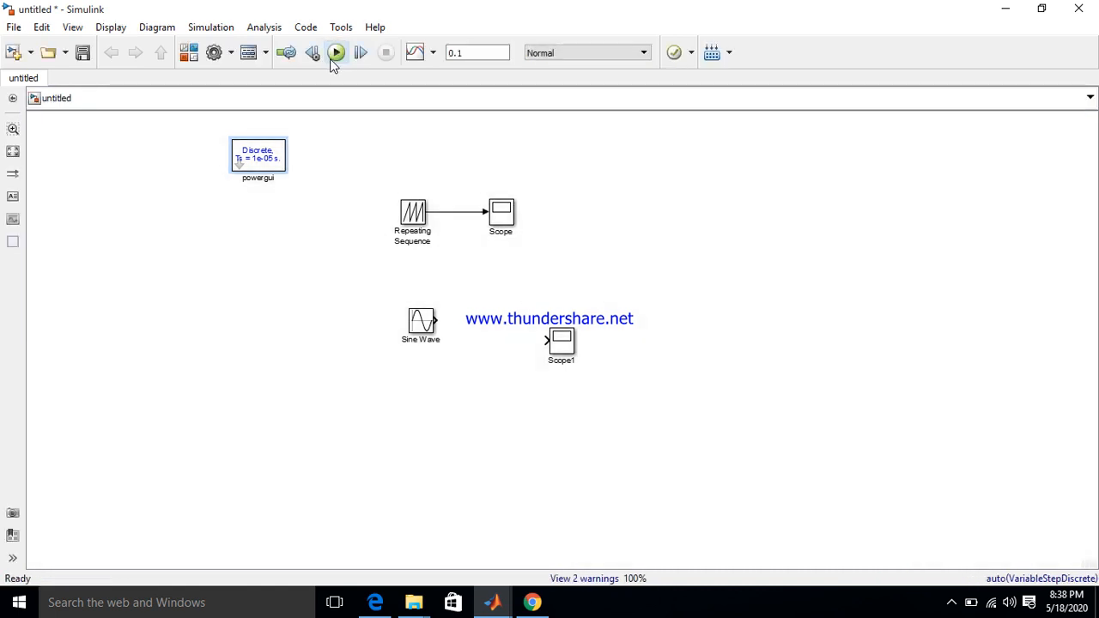
pyautogui.click(335, 52)
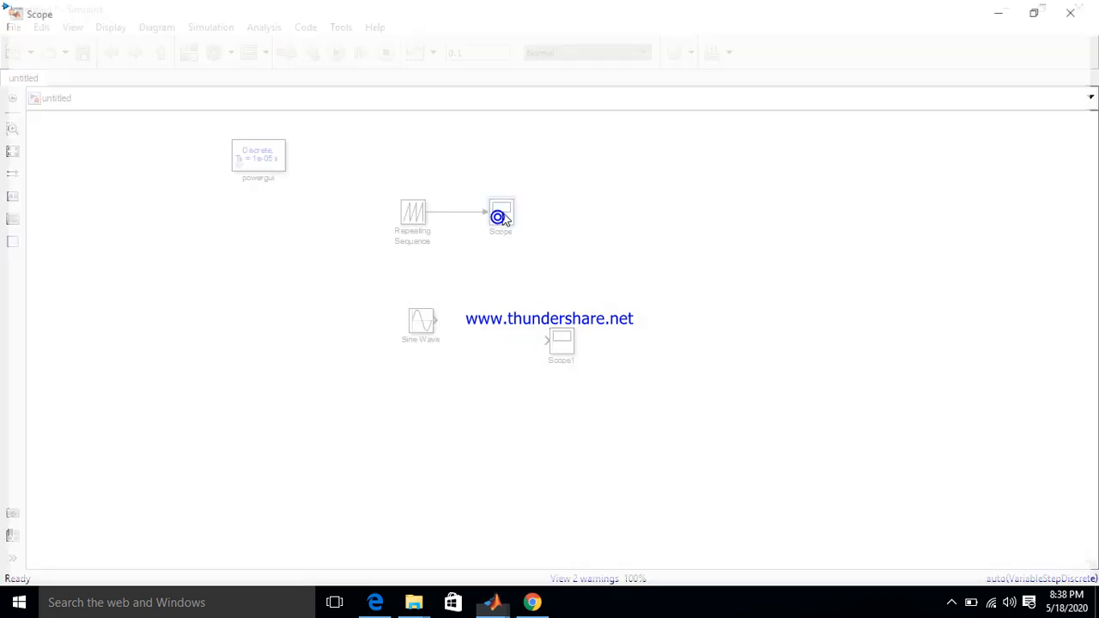
pyautogui.doubleClick(501, 216)
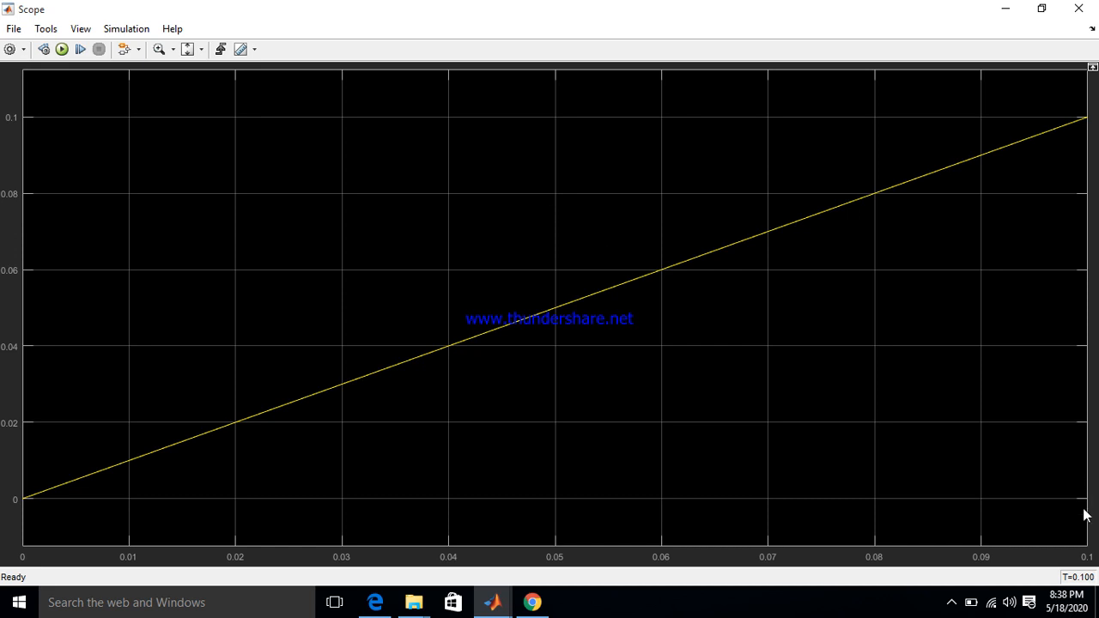
pyautogui.moveTo(1083, 549)
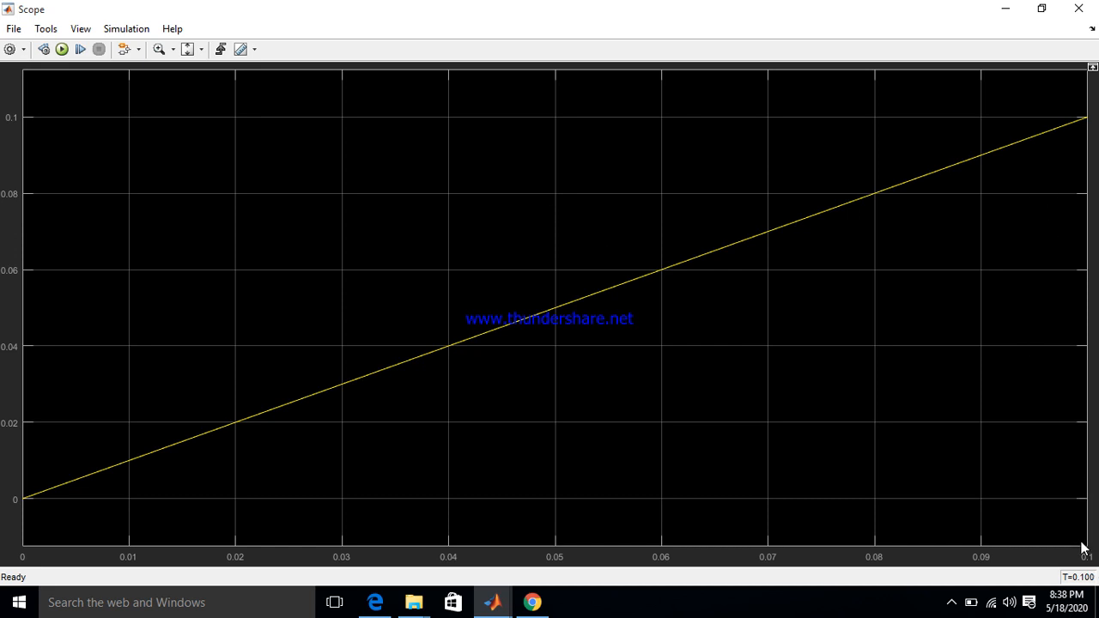
pyautogui.moveTo(1084, 551)
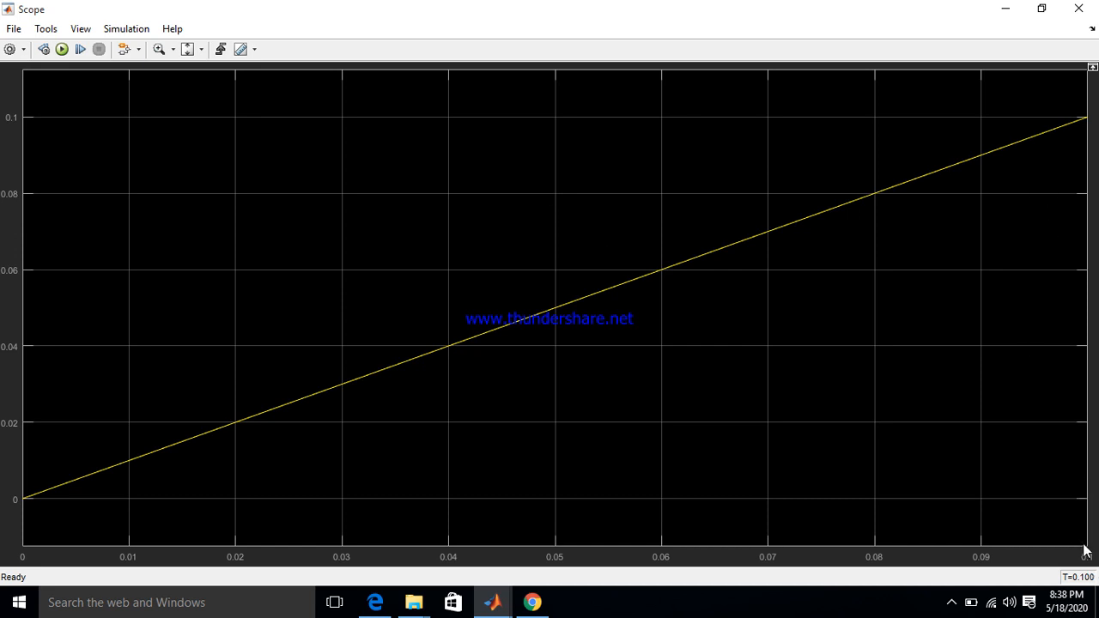
pyautogui.moveTo(1089, 558)
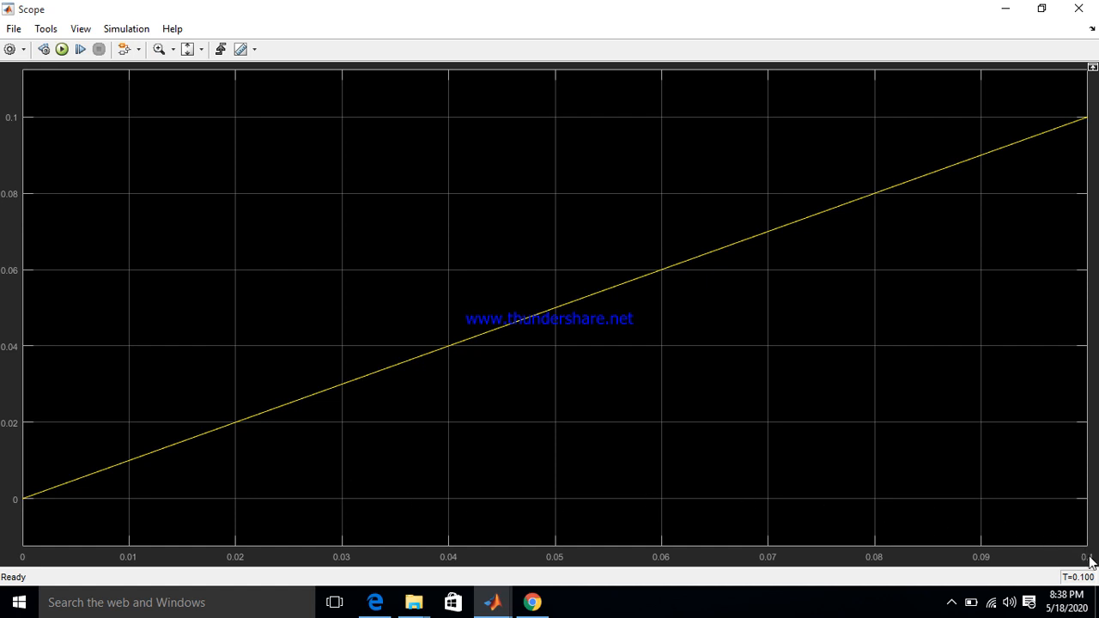
pyautogui.moveTo(1091, 543)
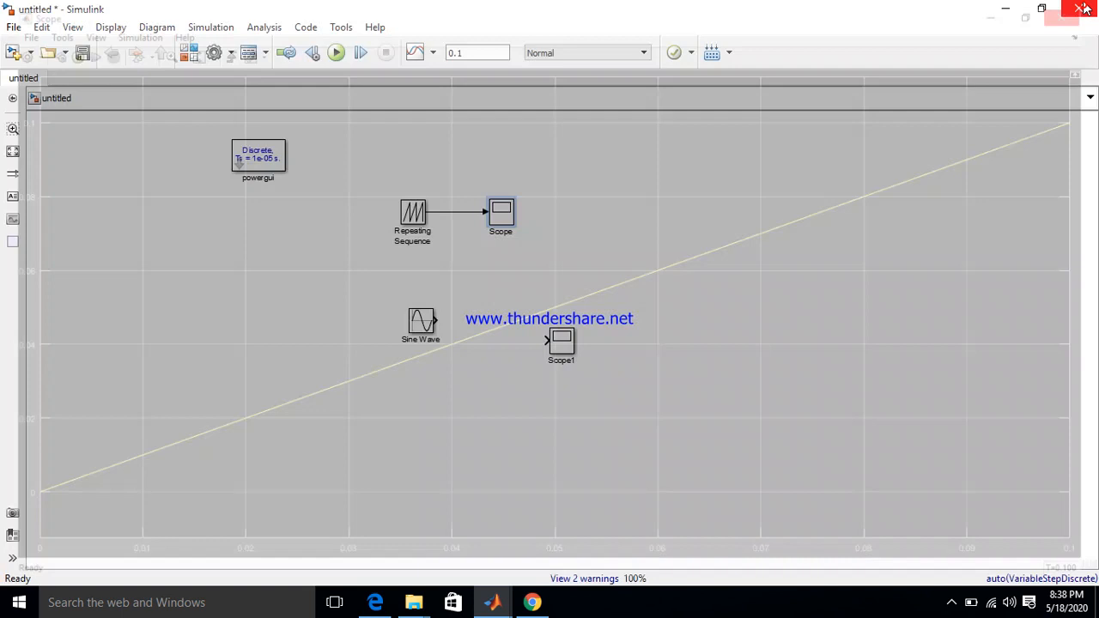
# Set the Repeating Sequence time values to [0 1 2]*[1/100].
pyautogui.doubleClick(412, 212)
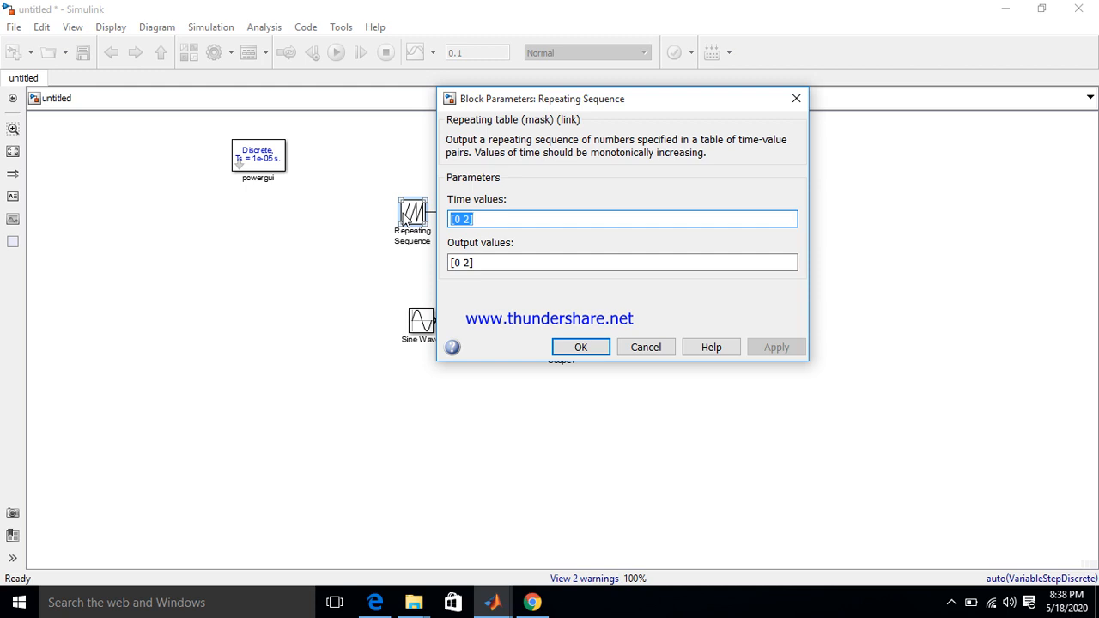
pyautogui.moveTo(421, 222)
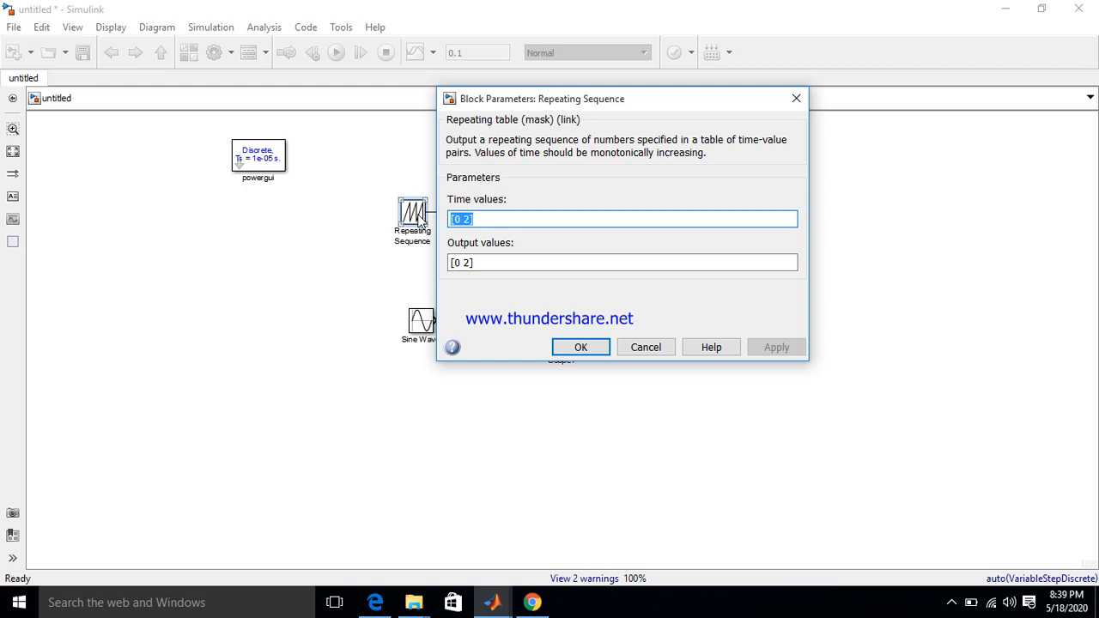
pyautogui.click(468, 218)
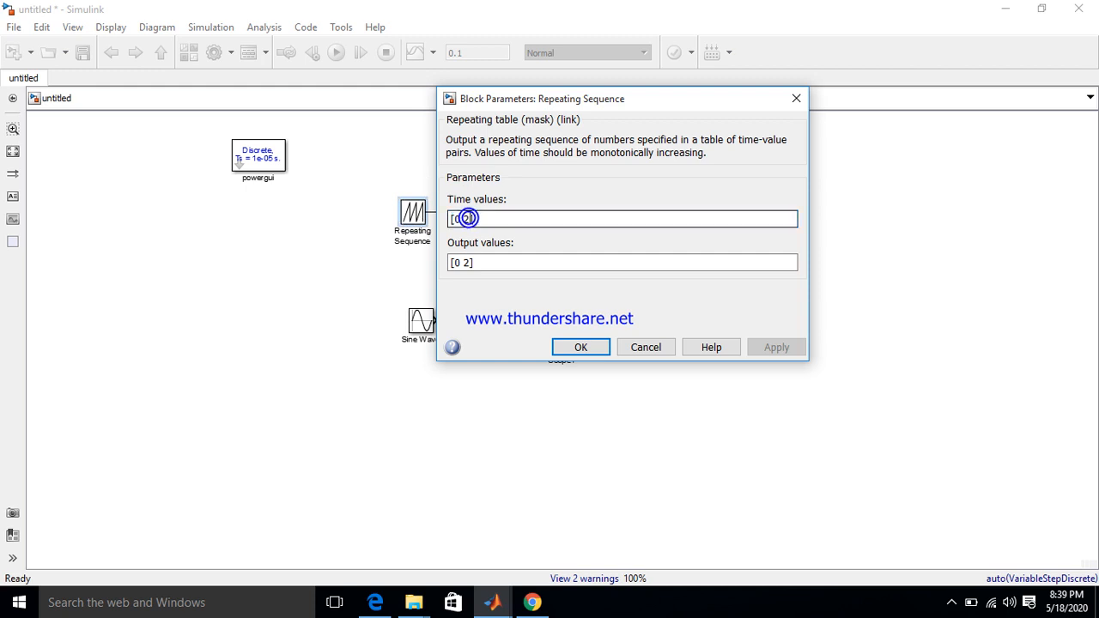
pyautogui.write('[0 2]')
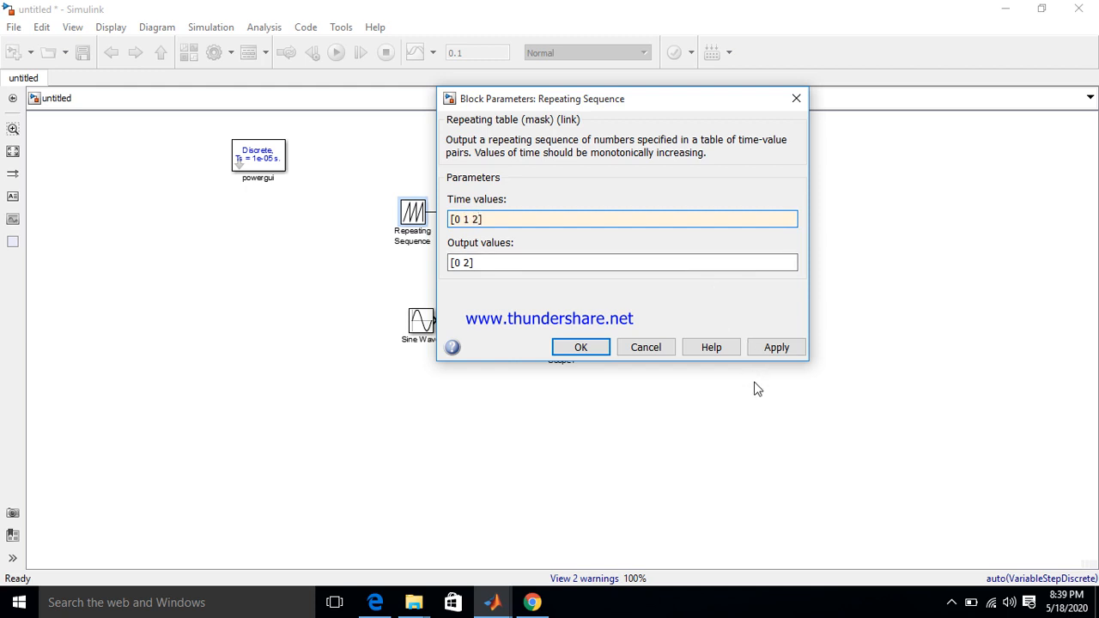
pyautogui.click(498, 219)
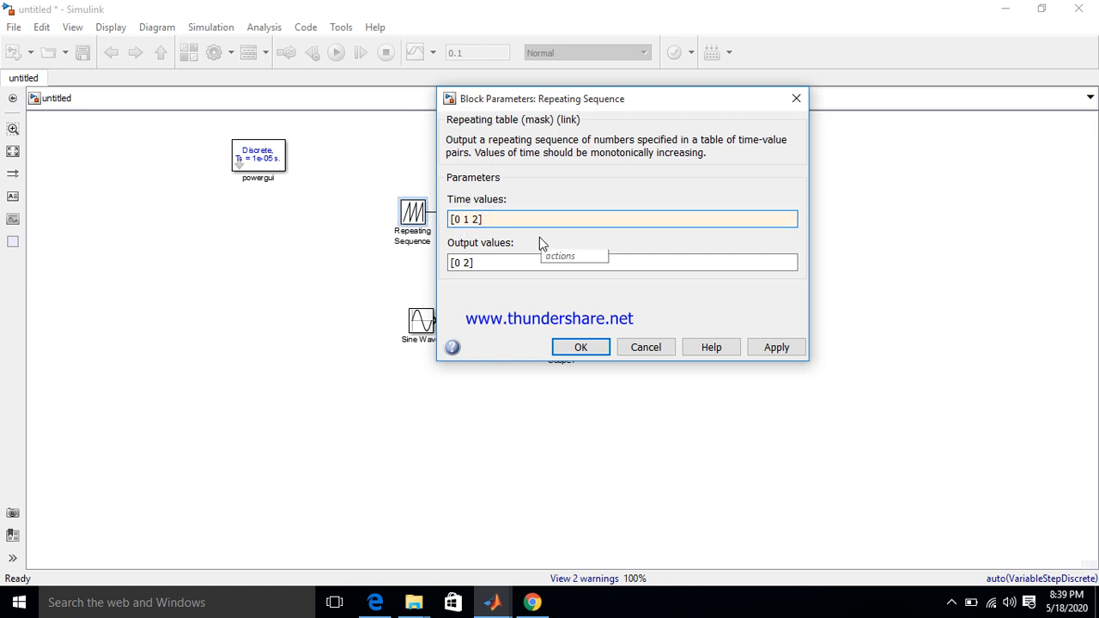
pyautogui.click(501, 219)
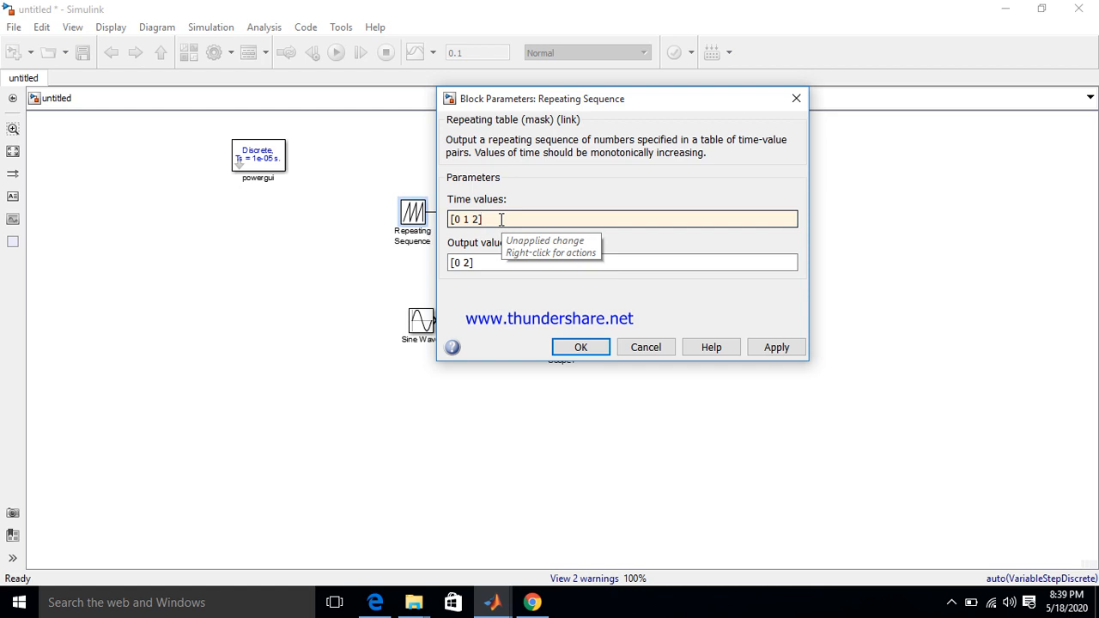
pyautogui.write('*')
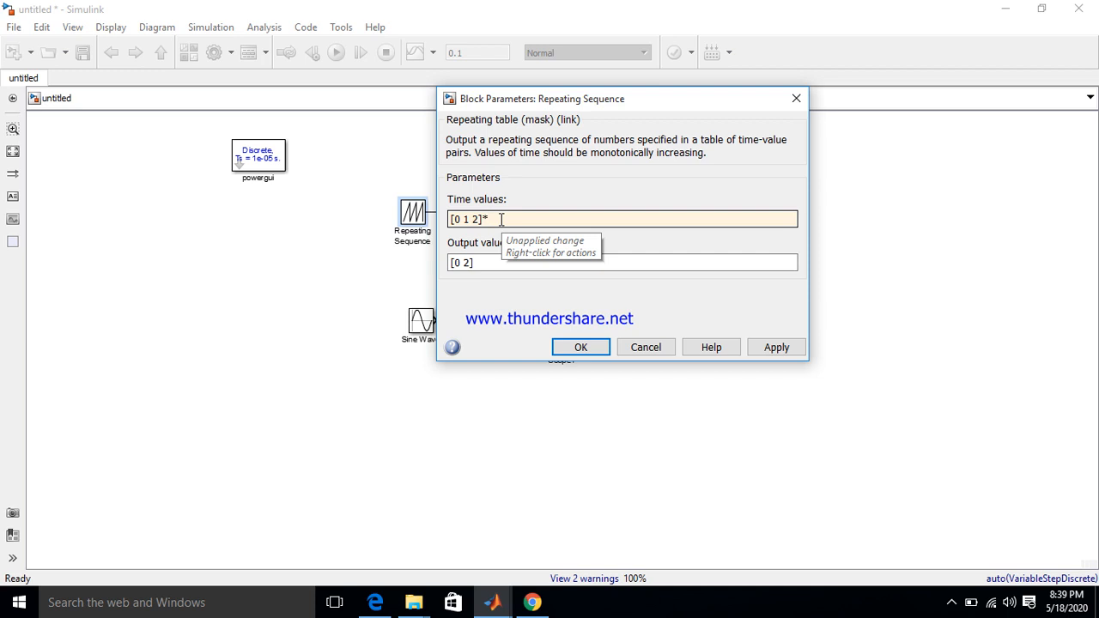
pyautogui.write('[1')
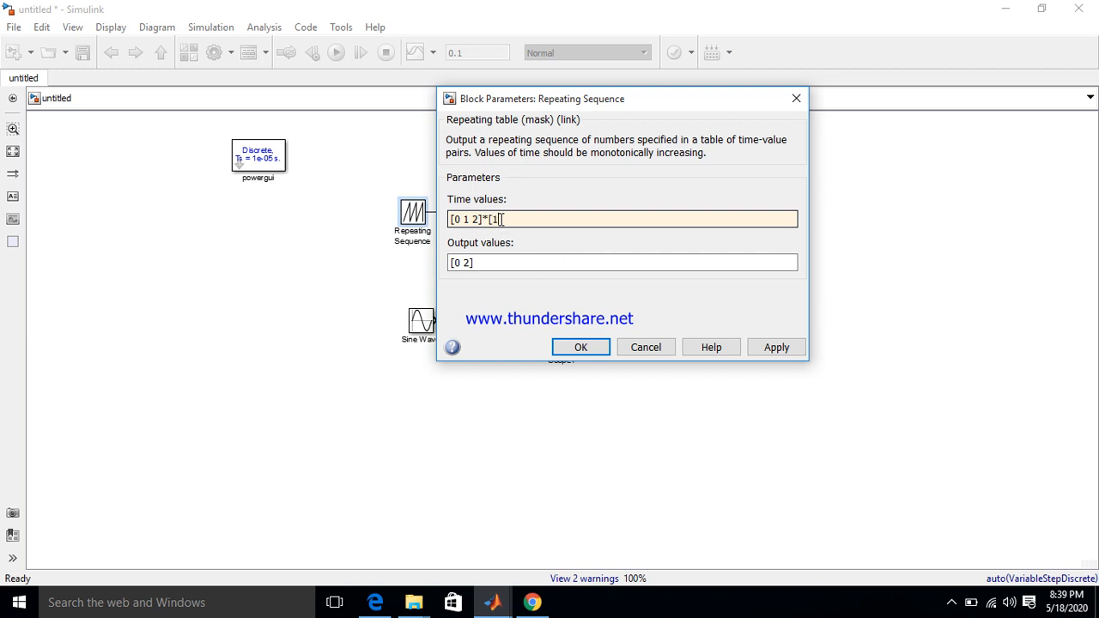
pyautogui.write('/100')
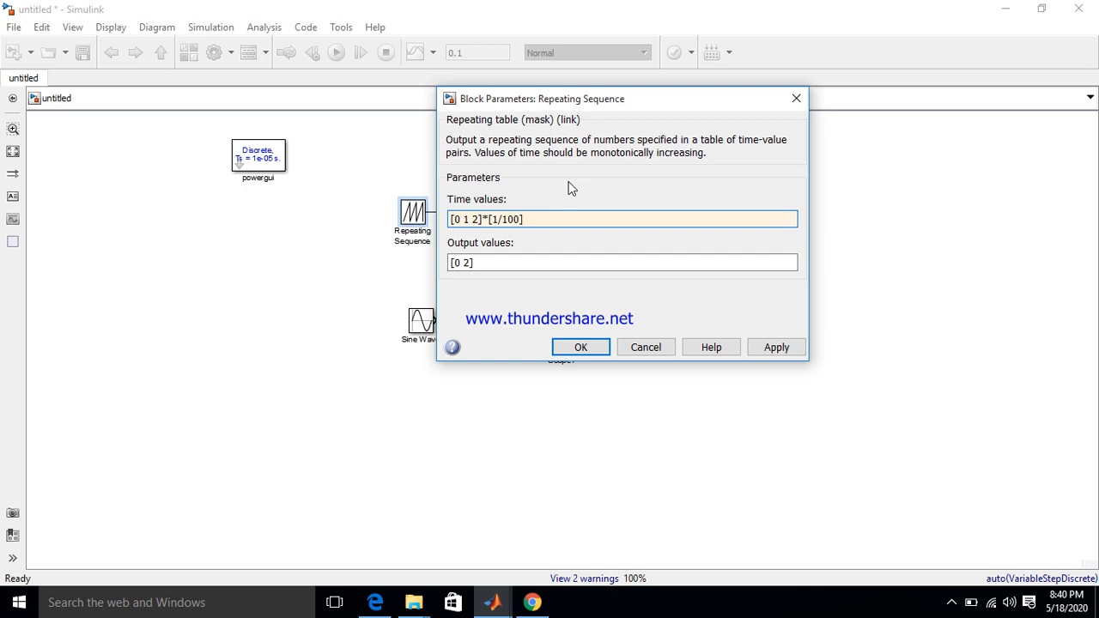
pyautogui.moveTo(4, 210)
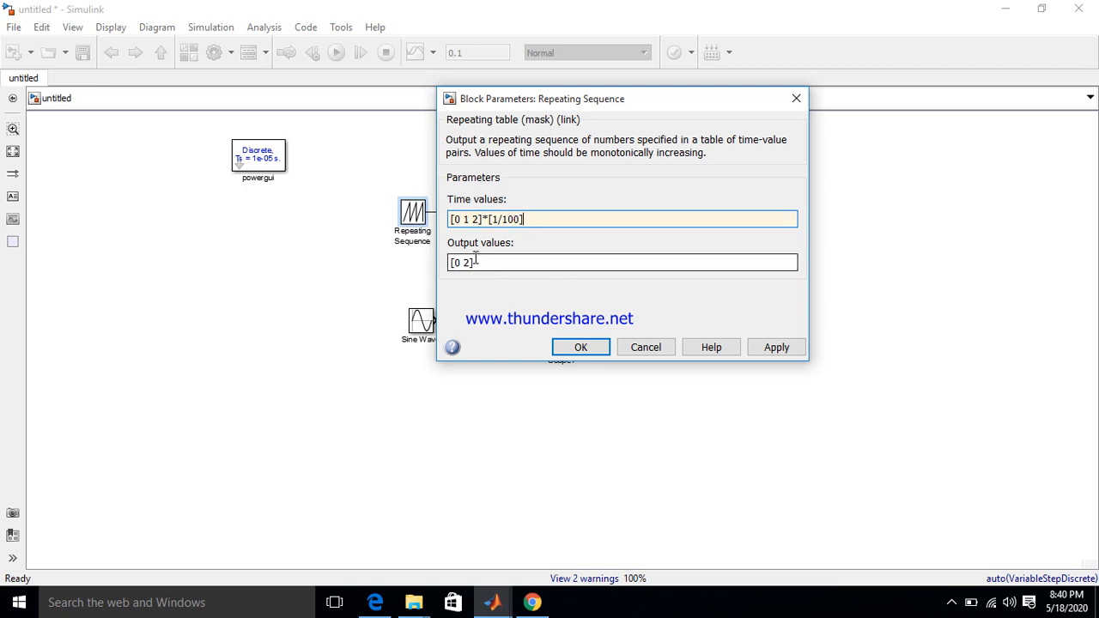
# Set the output values to [0 1 0] and confirm the parameters.
pyautogui.click(468, 262)
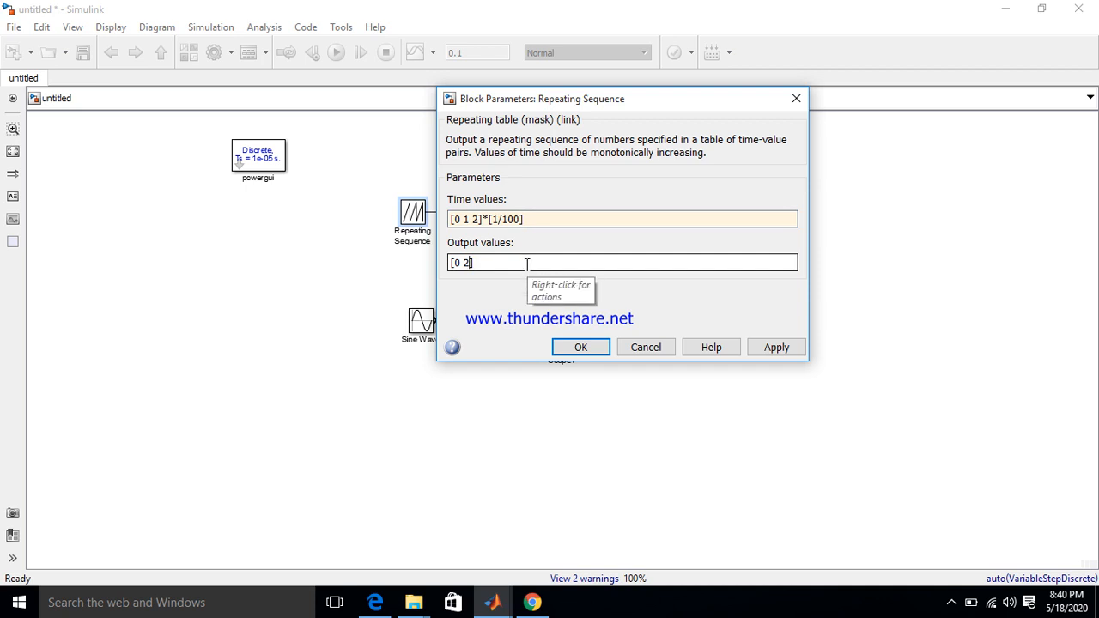
pyautogui.press('Backspace')
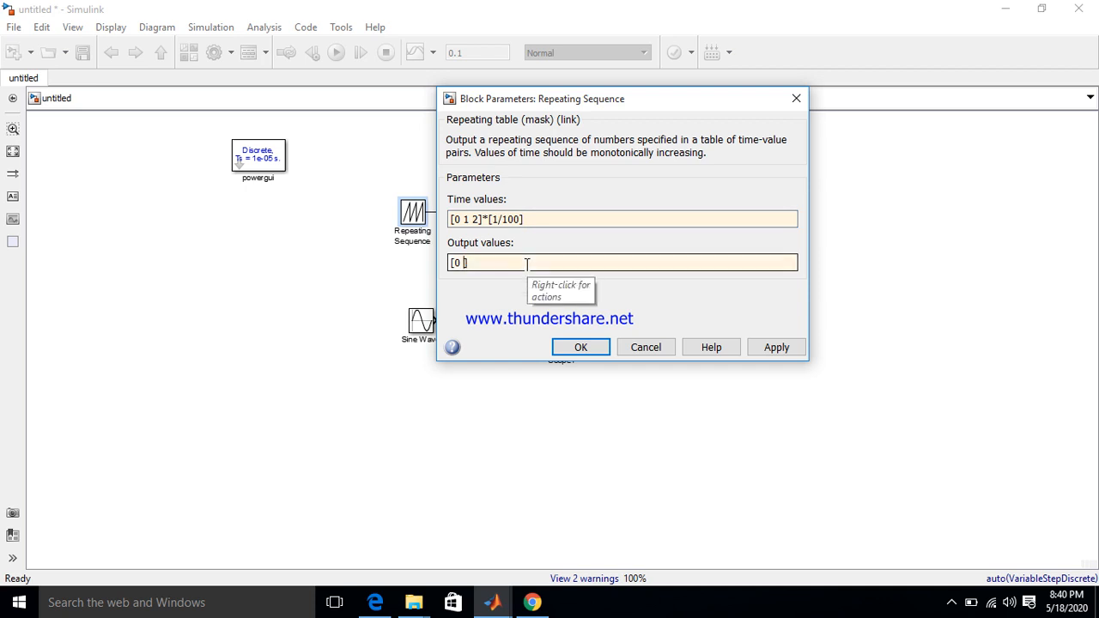
pyautogui.write('1')
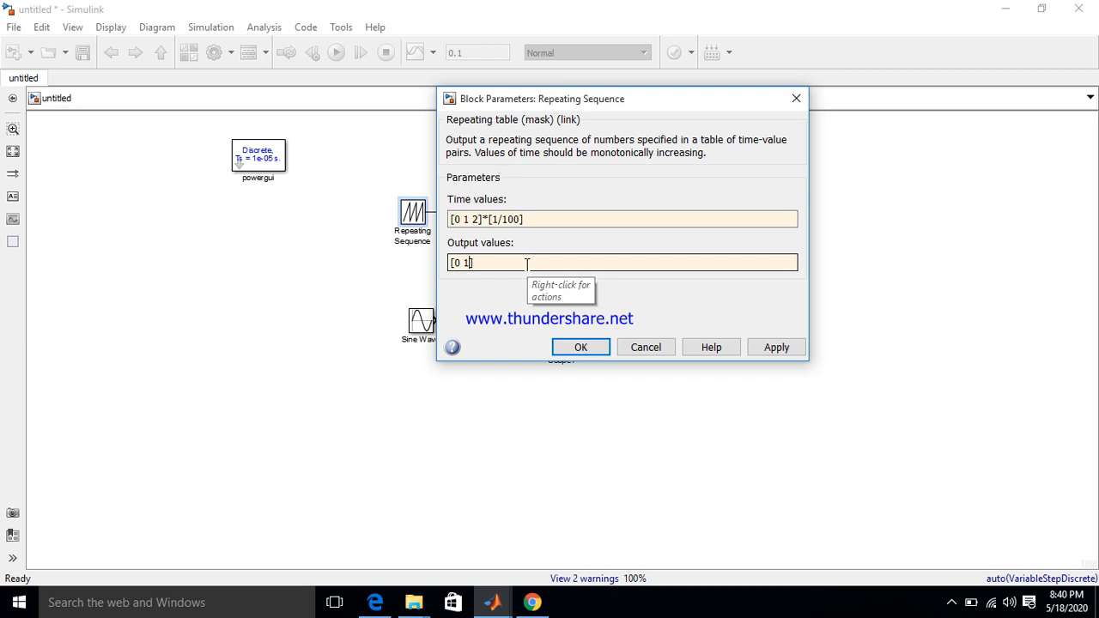
pyautogui.write('0')
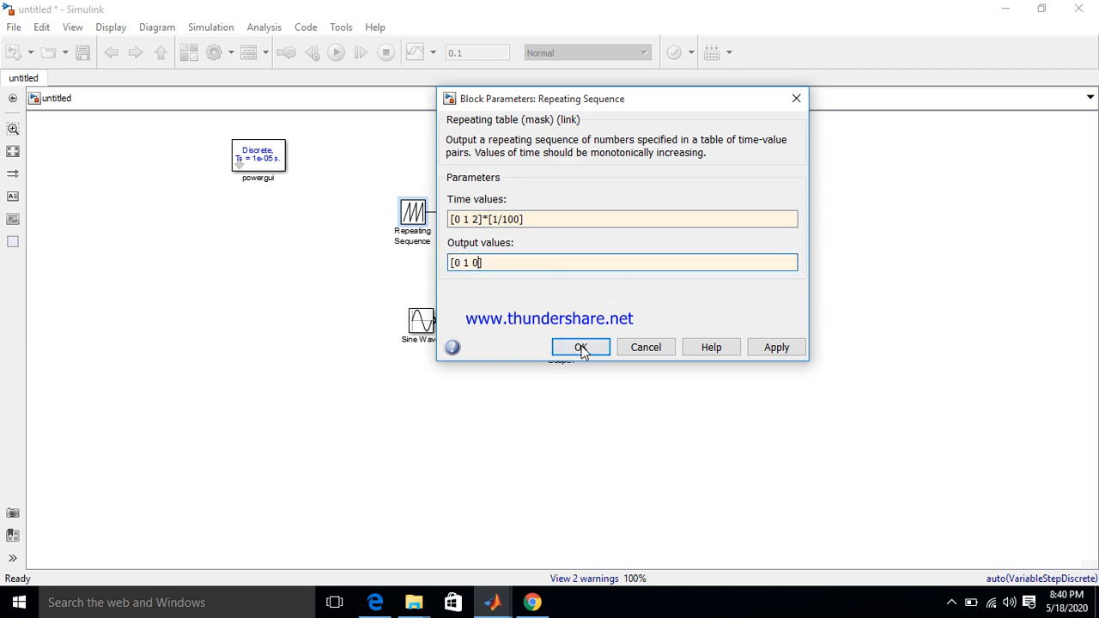
pyautogui.click(581, 347)
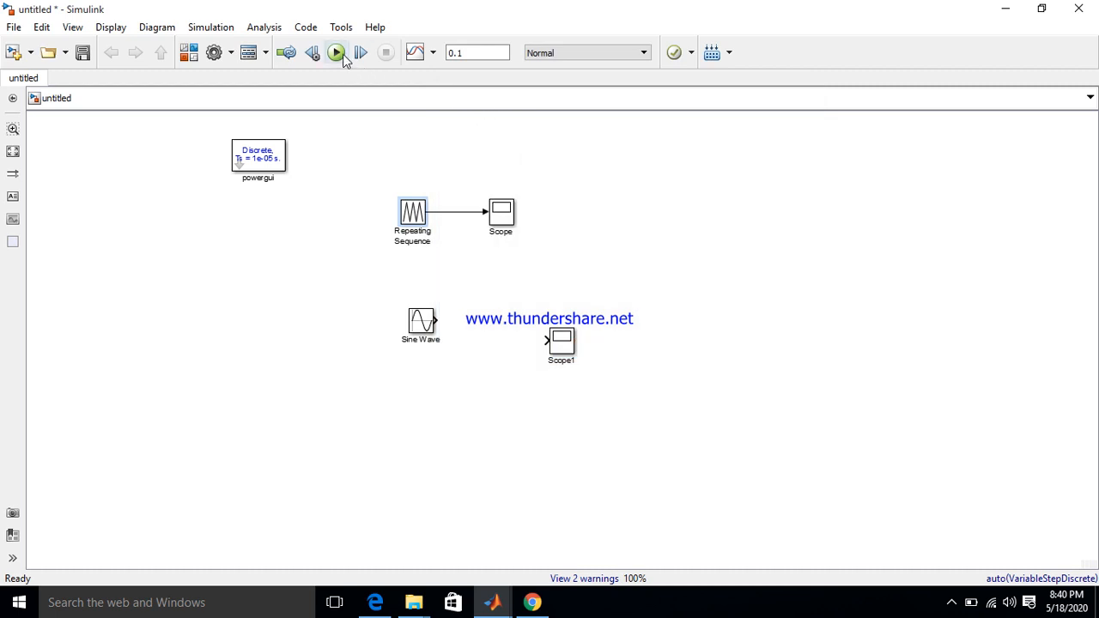
pyautogui.click(336, 52)
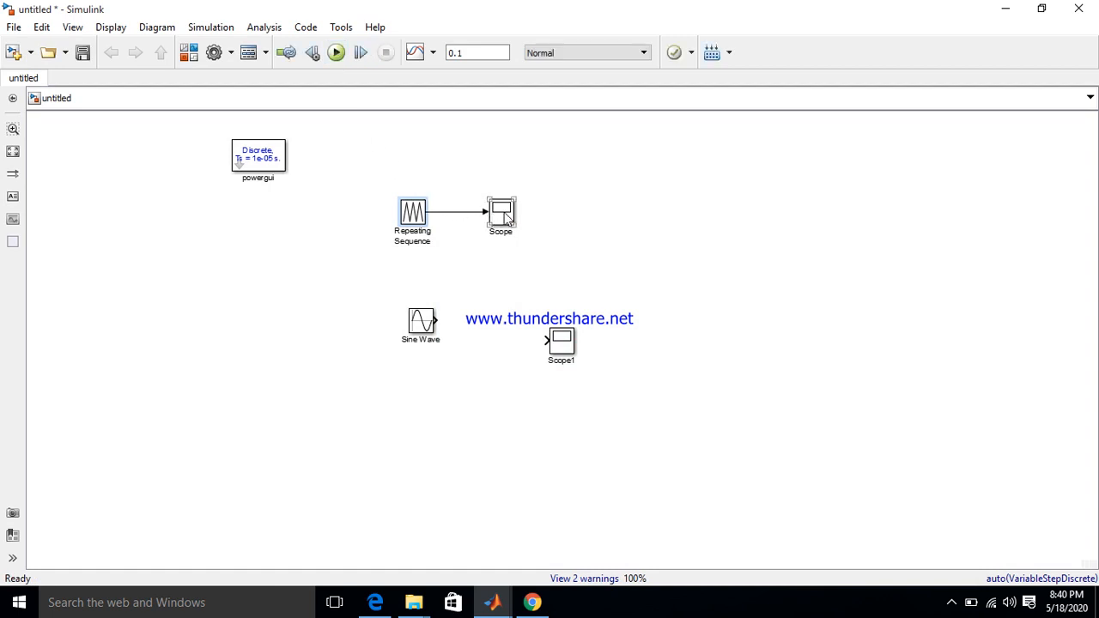
pyautogui.doubleClick(500, 213)
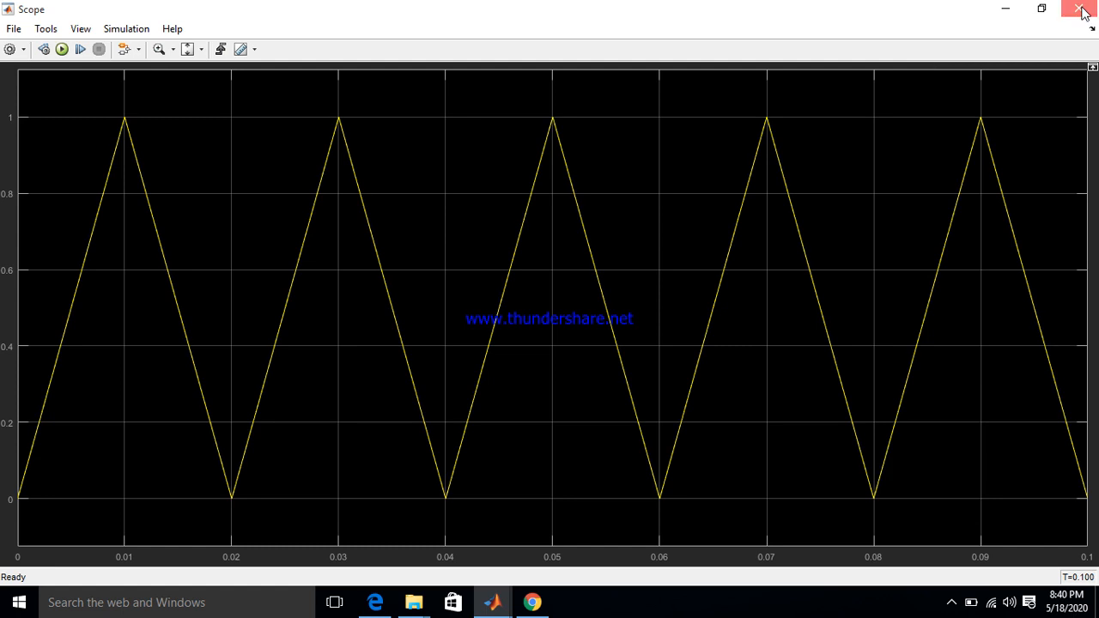
pyautogui.click(1082, 10)
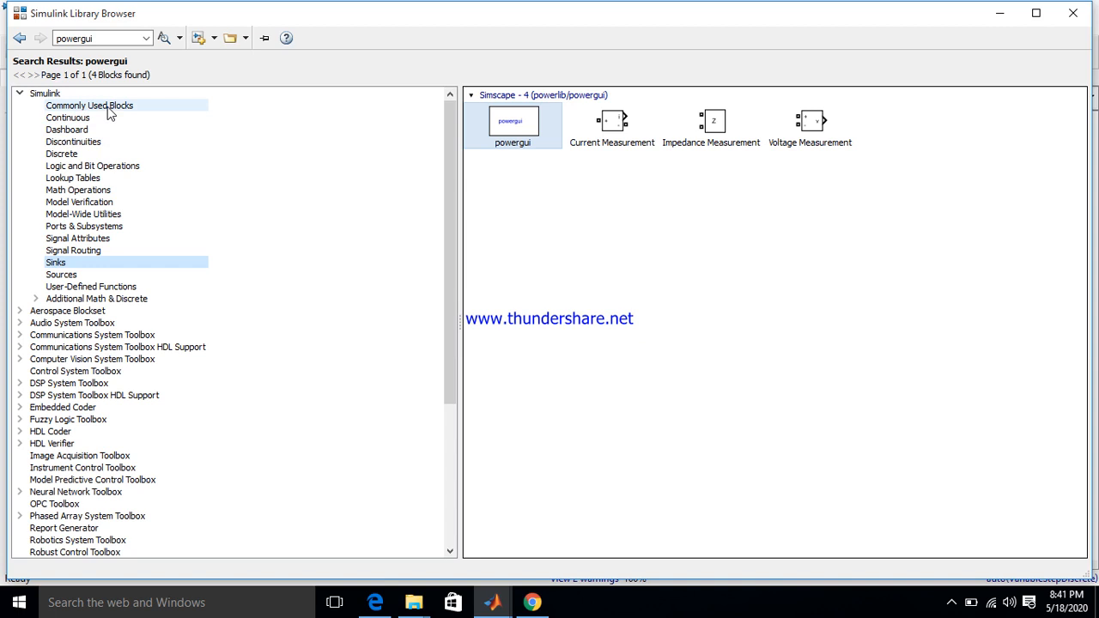
# Add a Relational Operator from Commonly Used Blocks to the untitled model.
pyautogui.click(68, 104)
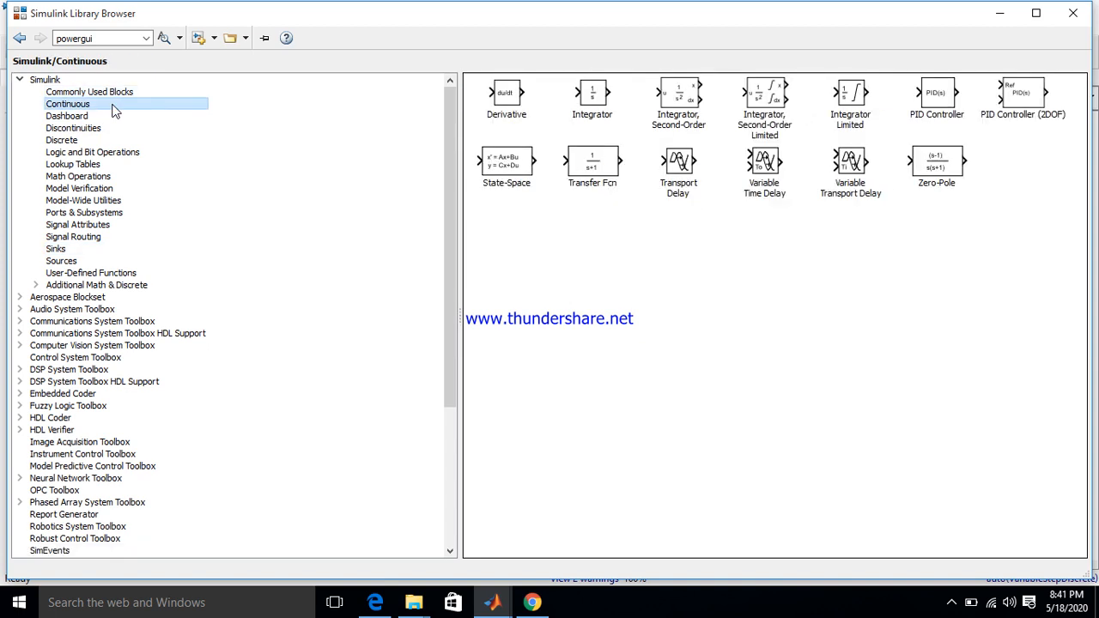
pyautogui.click(90, 92)
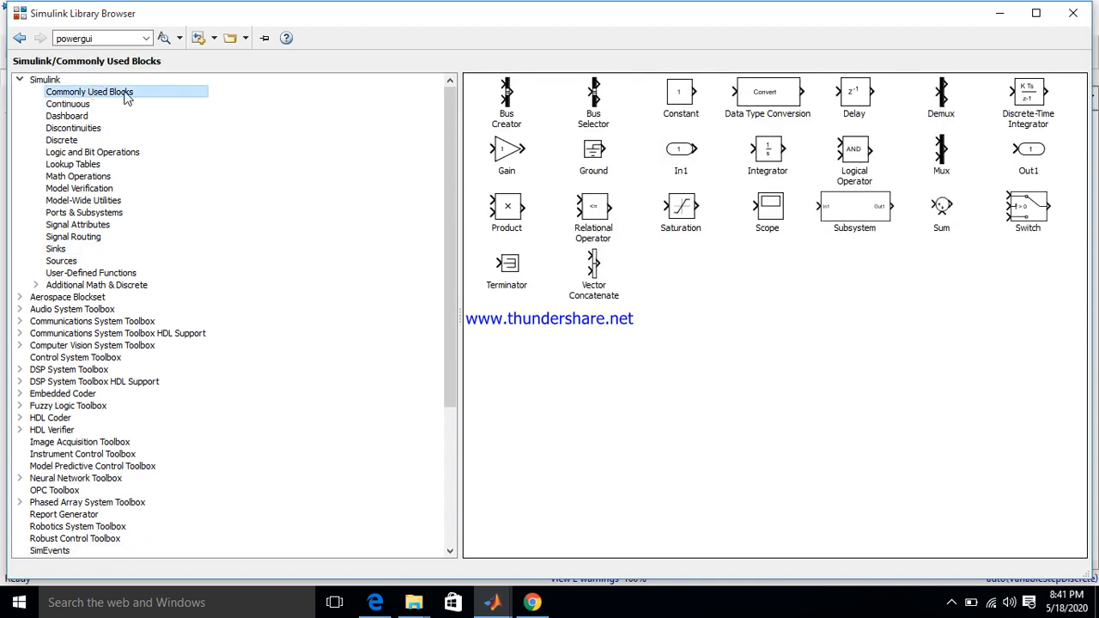
pyautogui.moveTo(631, 73)
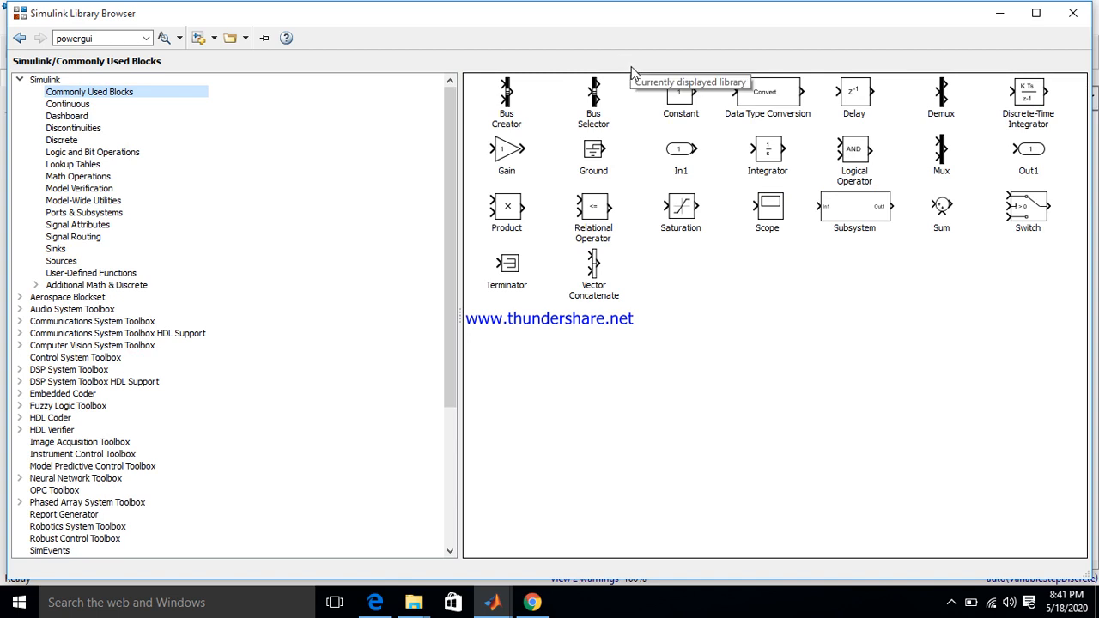
pyautogui.moveTo(605, 275)
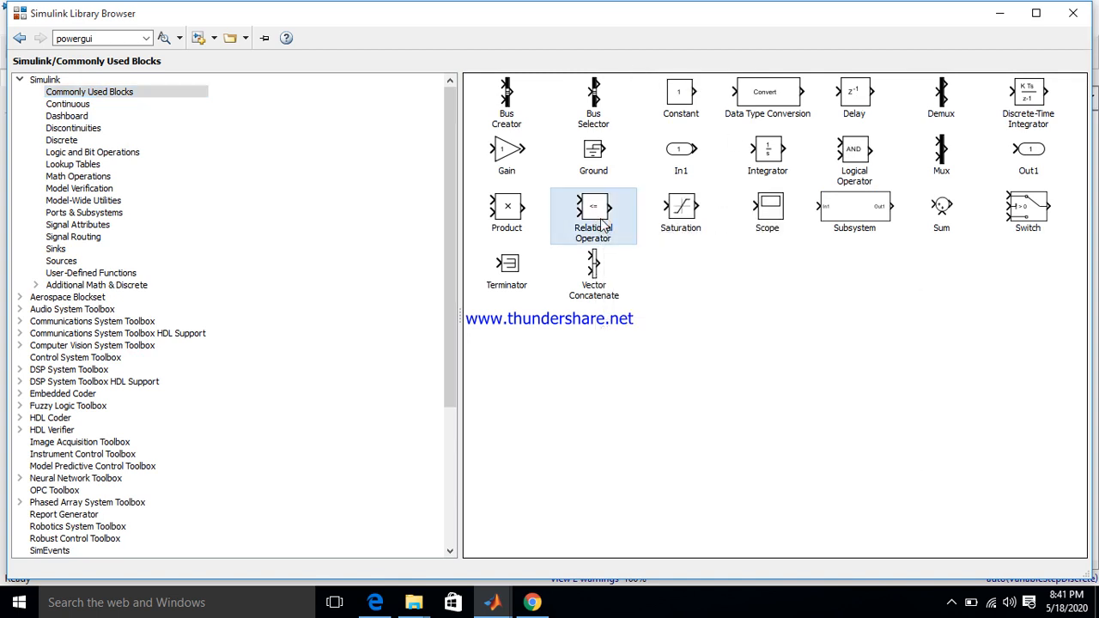
pyautogui.rightClick(593, 212)
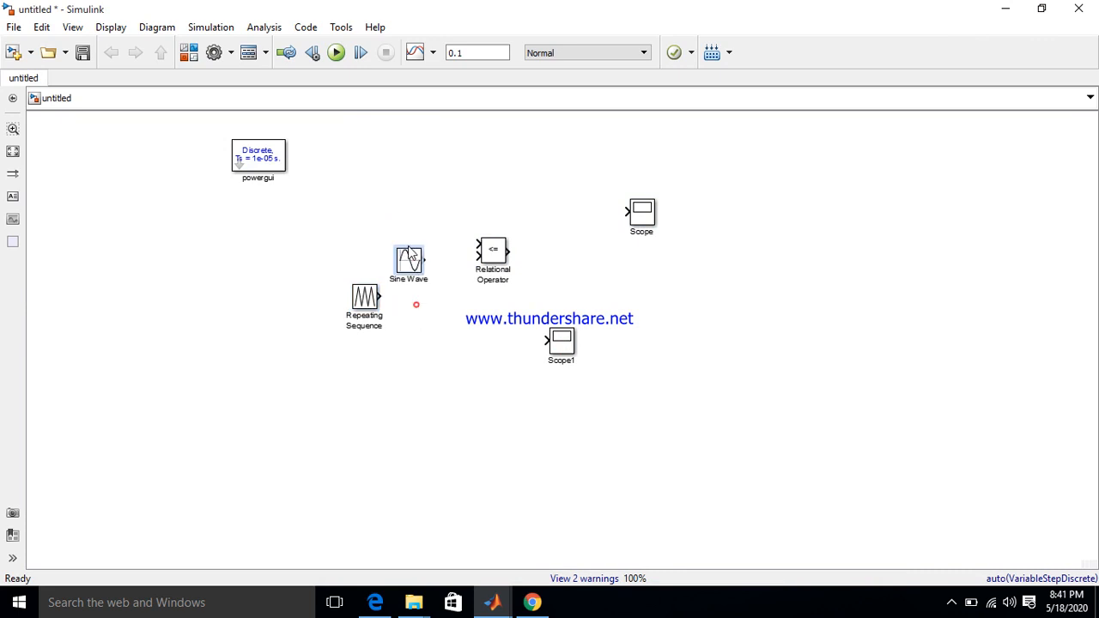
# Place Repeating Sequence under Sine Wave and set the sine Frequency to 2*pi*50 rad/sec.
pyautogui.moveTo(408, 262); pyautogui.dragTo(400, 230)
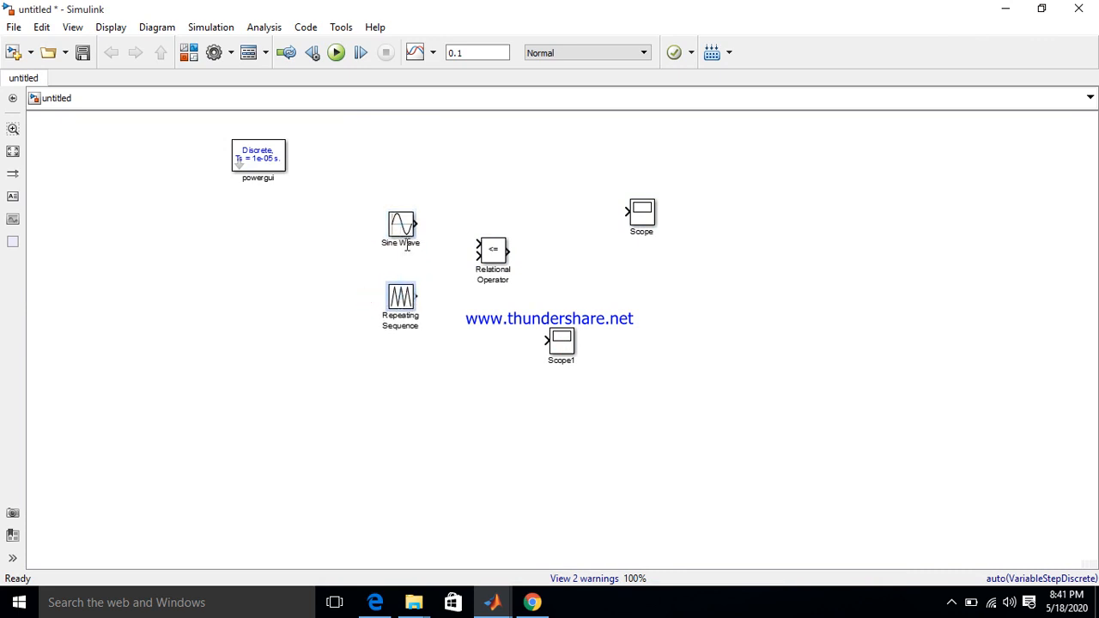
pyautogui.click(400, 225)
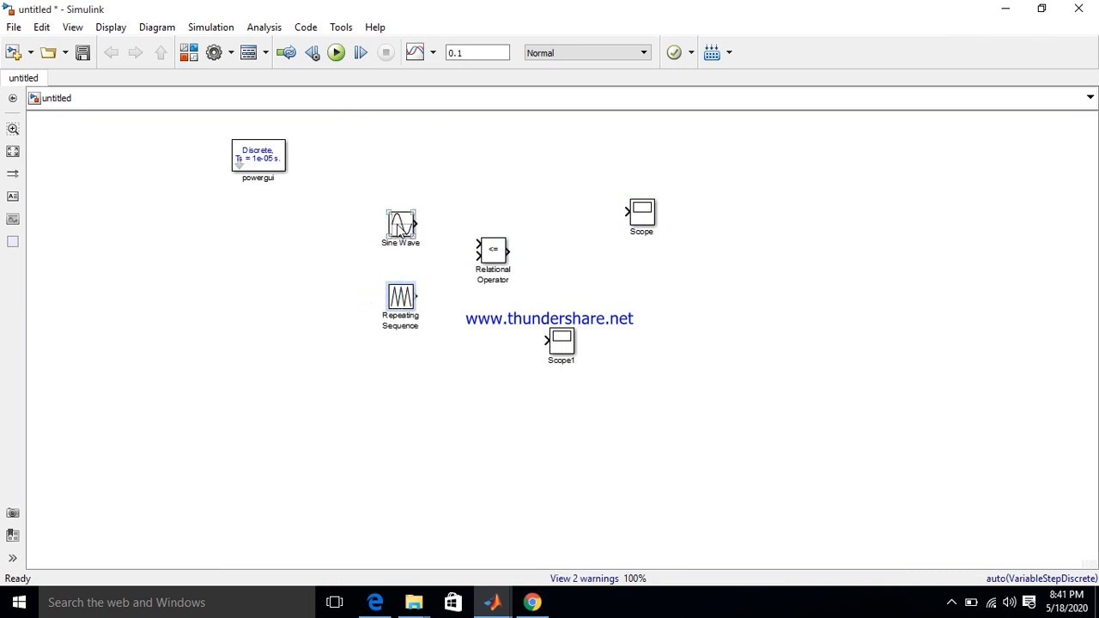
pyautogui.doubleClick(401, 225)
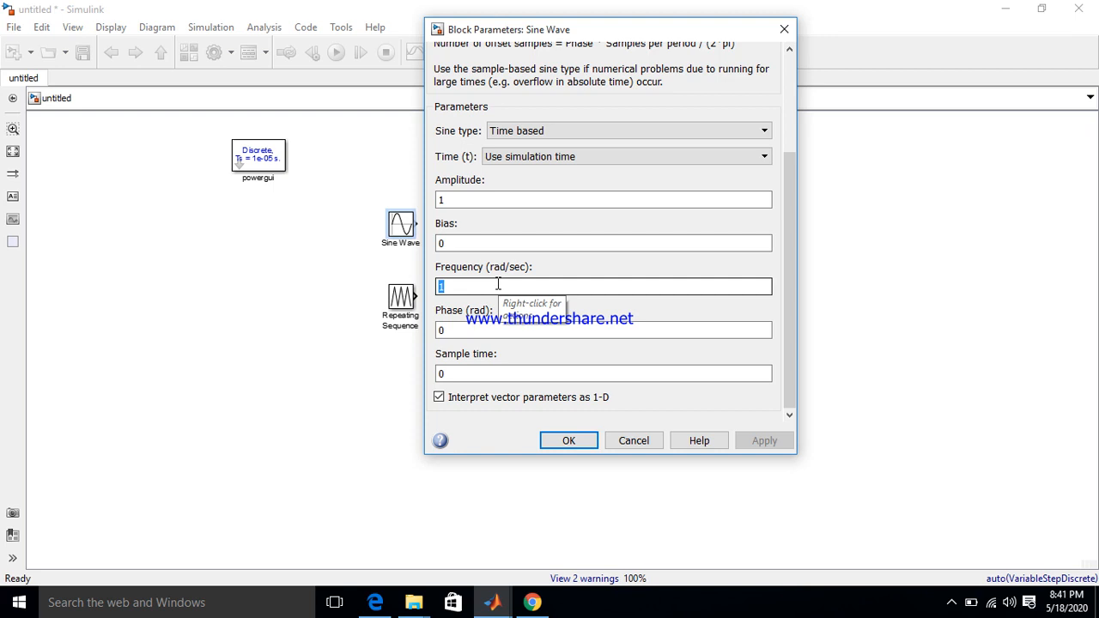
pyautogui.write('2')
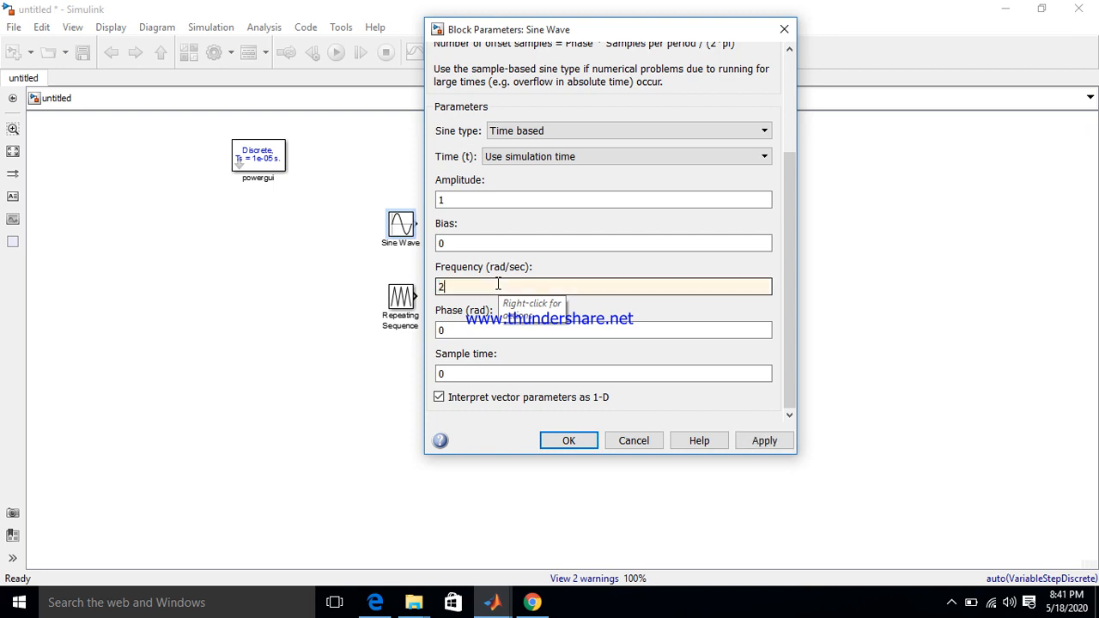
pyautogui.write('*pi')
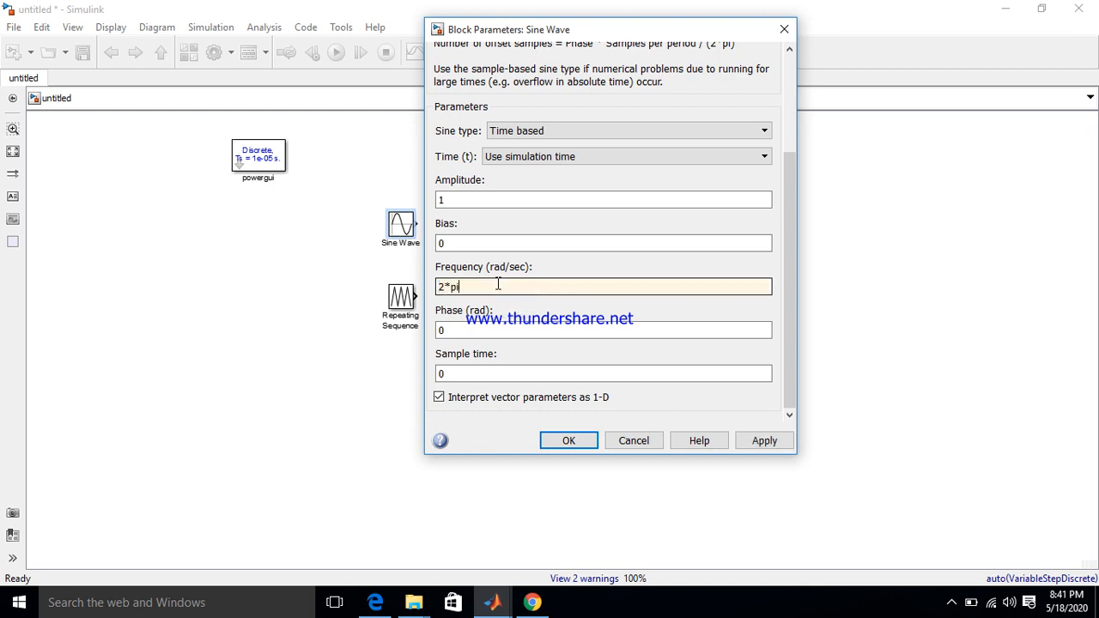
pyautogui.write('*50')
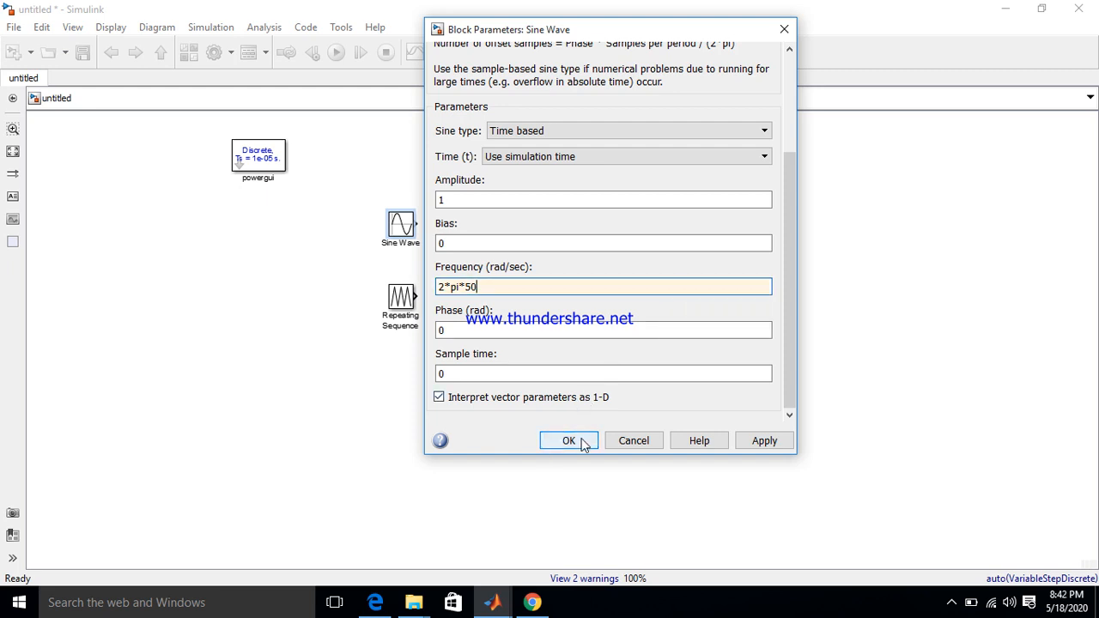
pyautogui.click(568, 440)
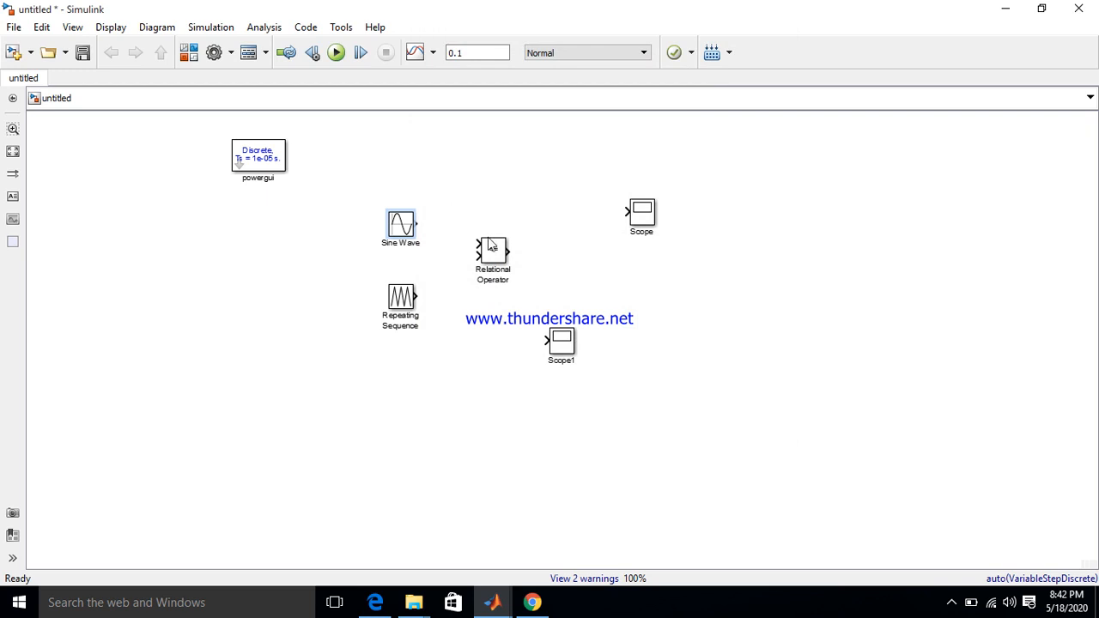
# Wire Sine Wave and Repeating Sequence into the Relational Operator inputs and choose >=.
pyautogui.moveTo(418, 223); pyautogui.dragTo(480, 249)
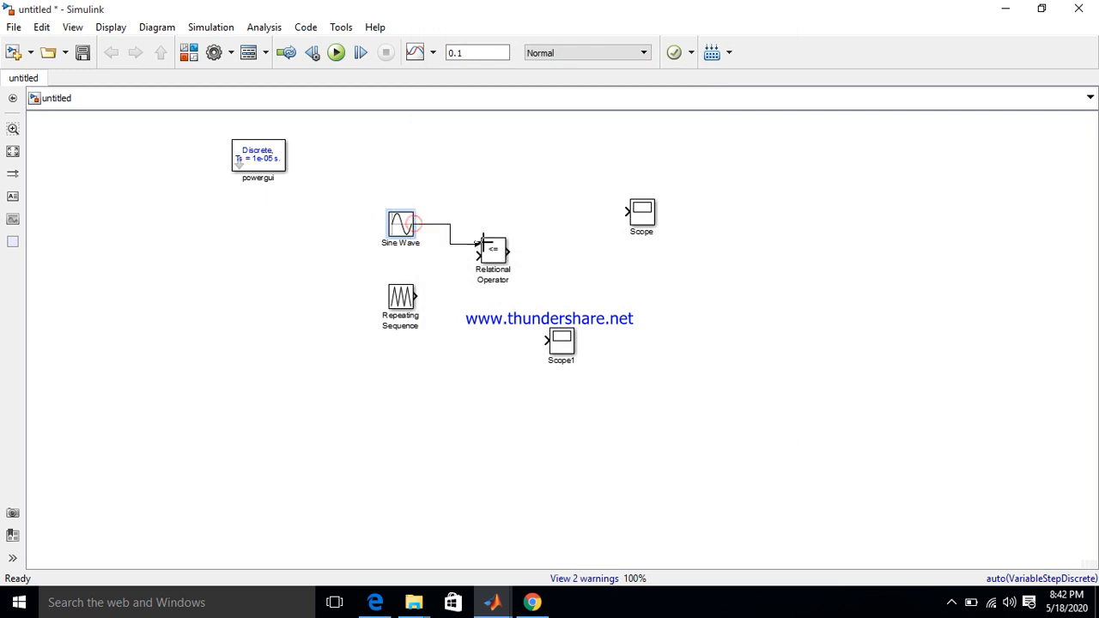
pyautogui.moveTo(415, 297); pyautogui.dragTo(479, 249)
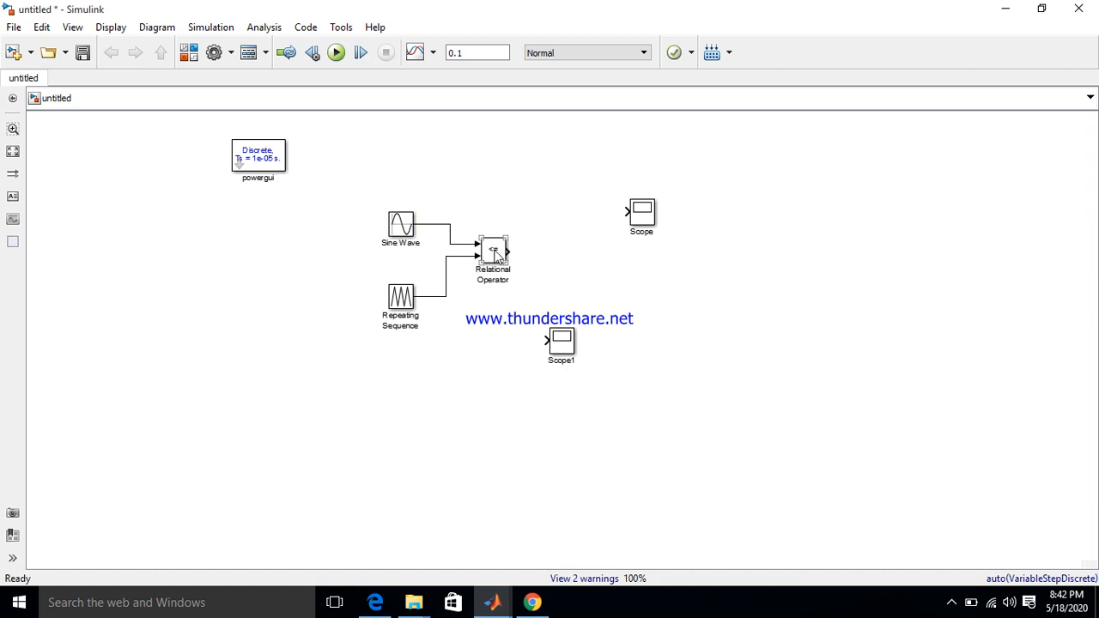
pyautogui.click(493, 253)
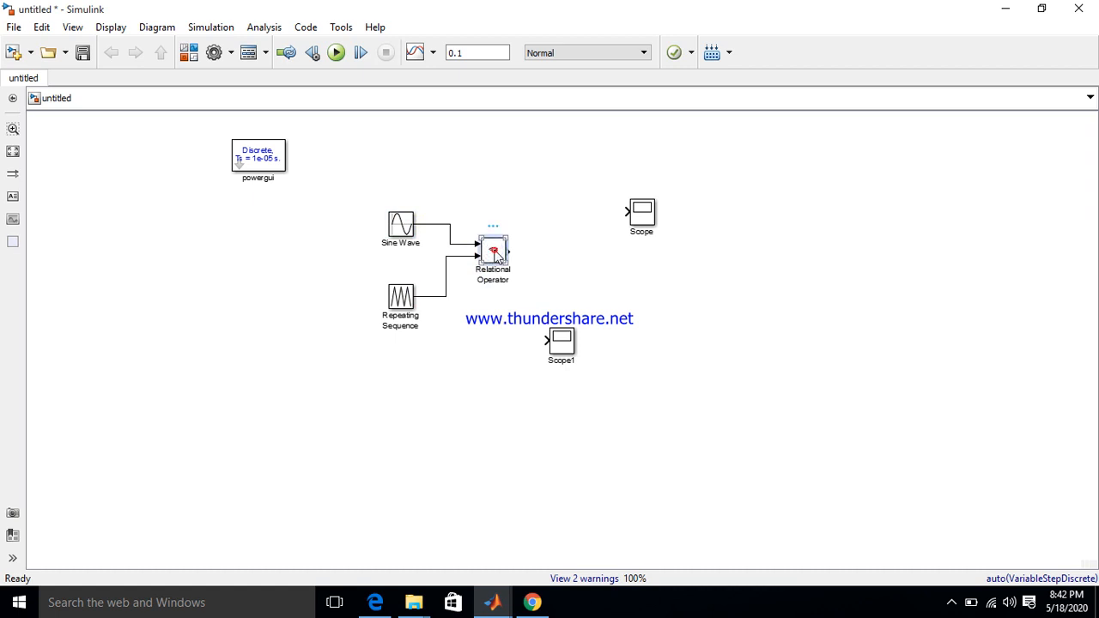
pyautogui.doubleClick(493, 249)
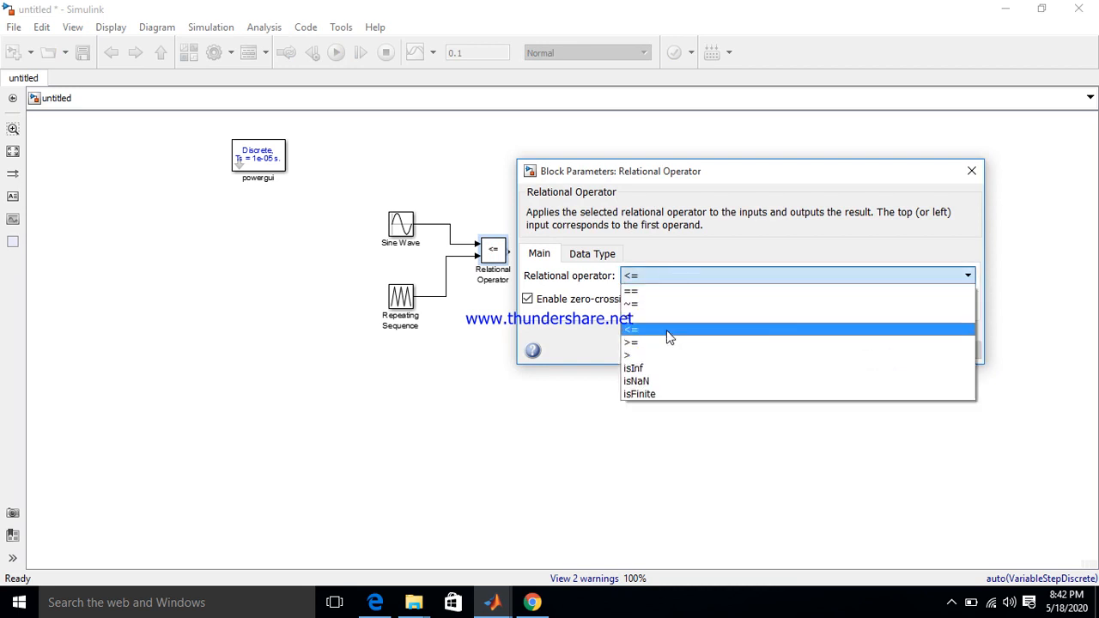
pyautogui.moveTo(659, 343)
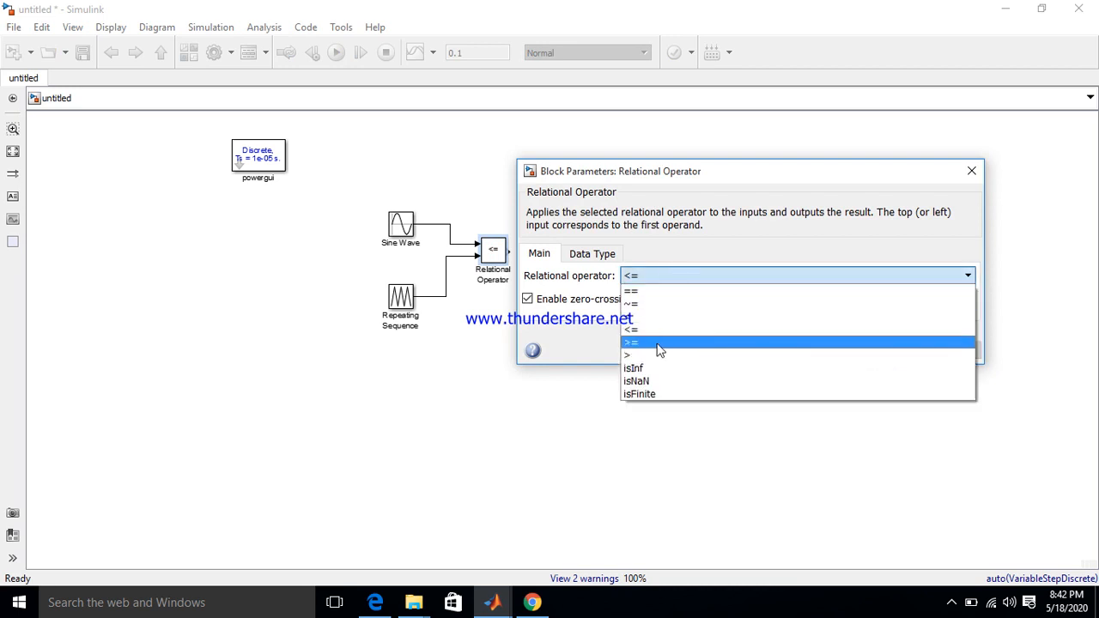
pyautogui.click(632, 342)
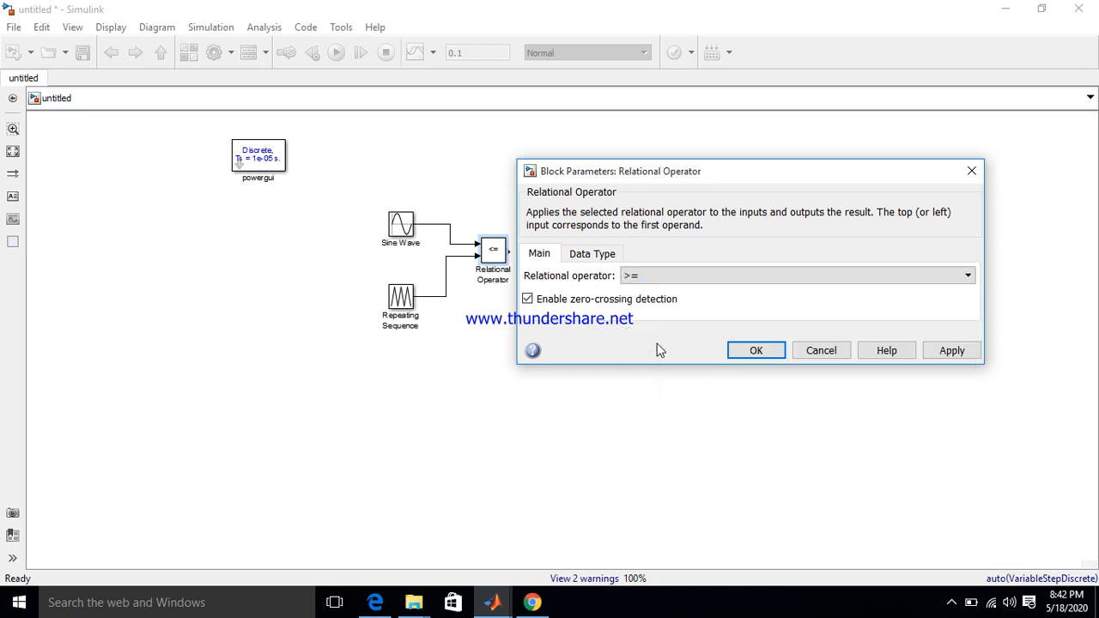
pyautogui.click(755, 350)
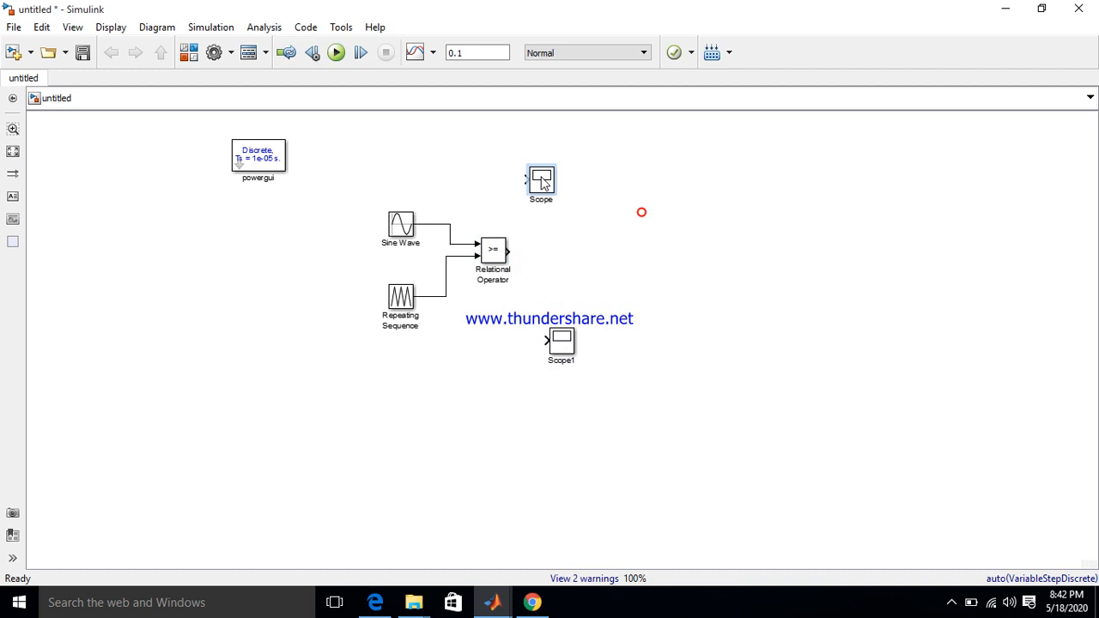
# Move the Scope above the comparator and set its Number of input ports to 2.
pyautogui.moveTo(541, 181); pyautogui.dragTo(477, 175)
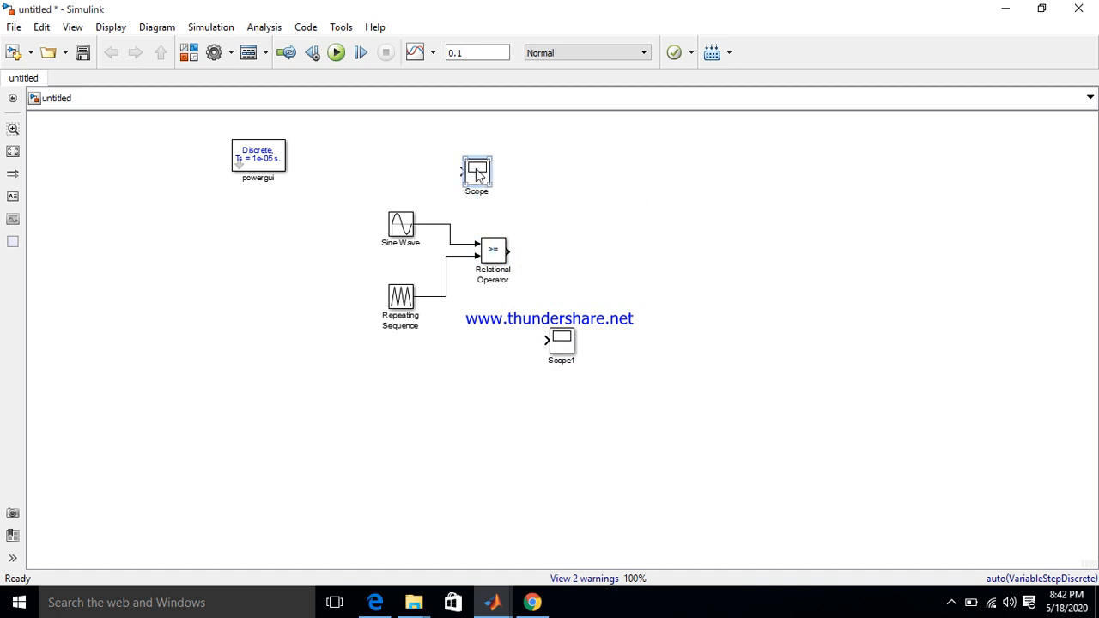
pyautogui.doubleClick(476, 172)
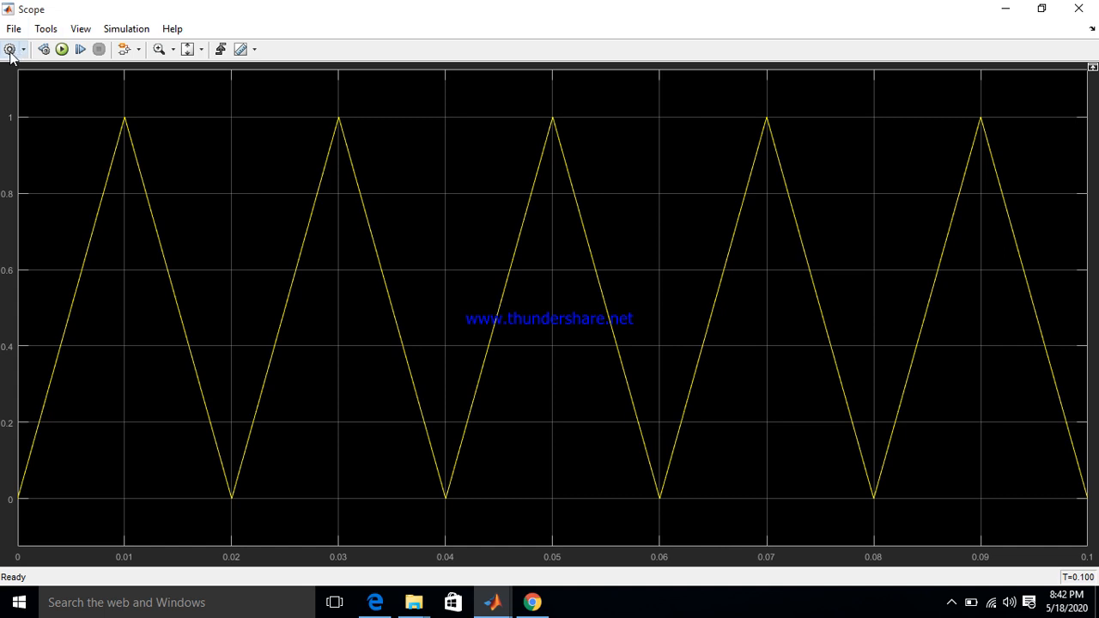
pyautogui.click(24, 49)
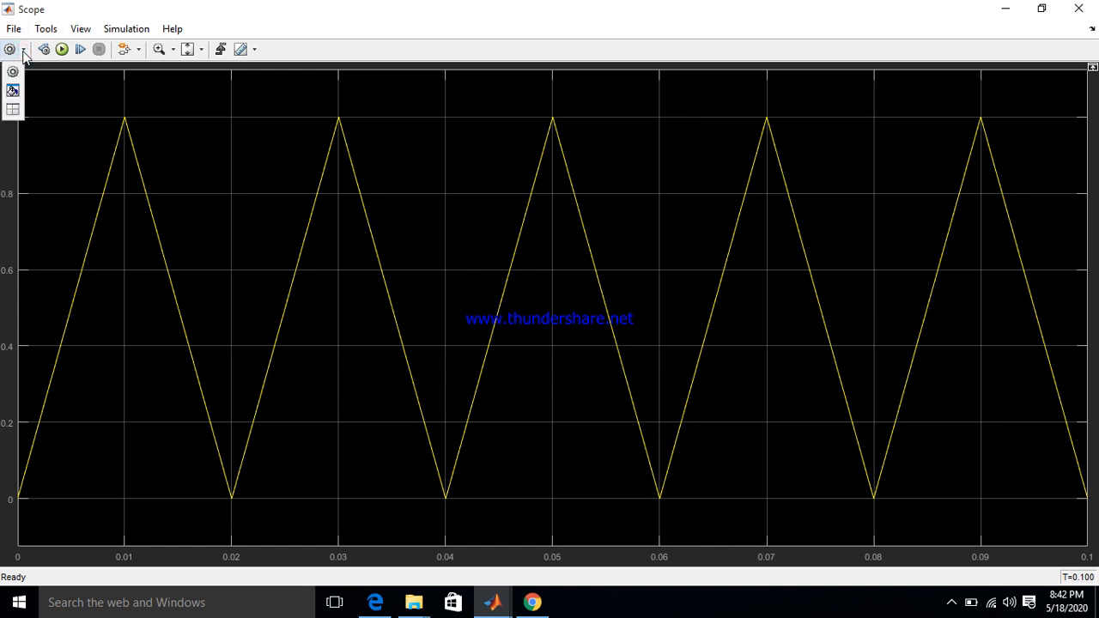
pyautogui.click(10, 49)
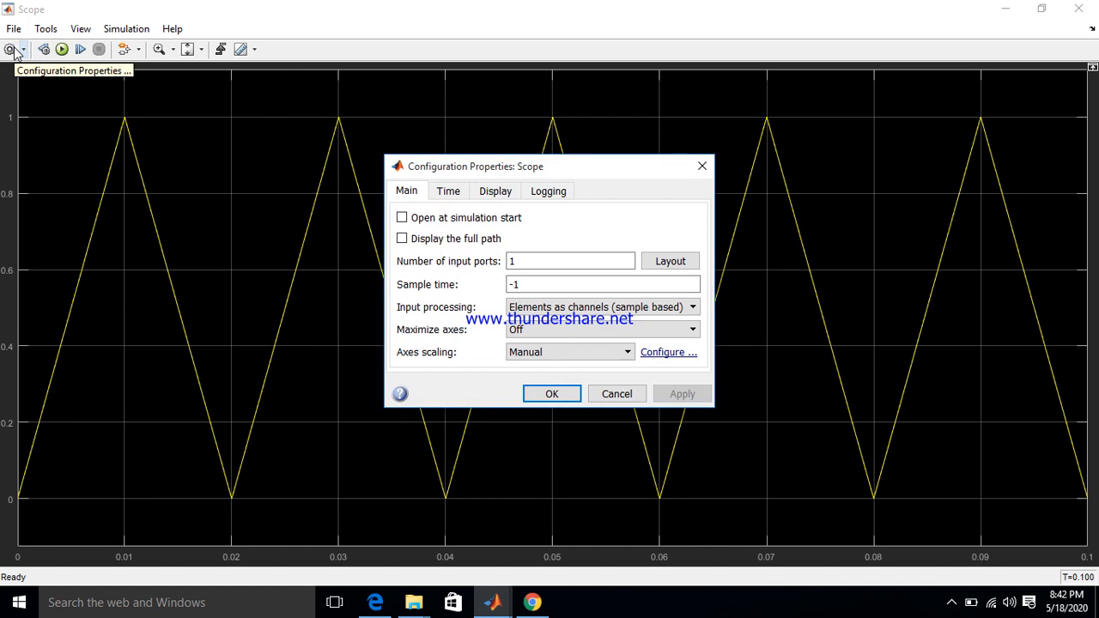
pyautogui.moveTo(638, 352)
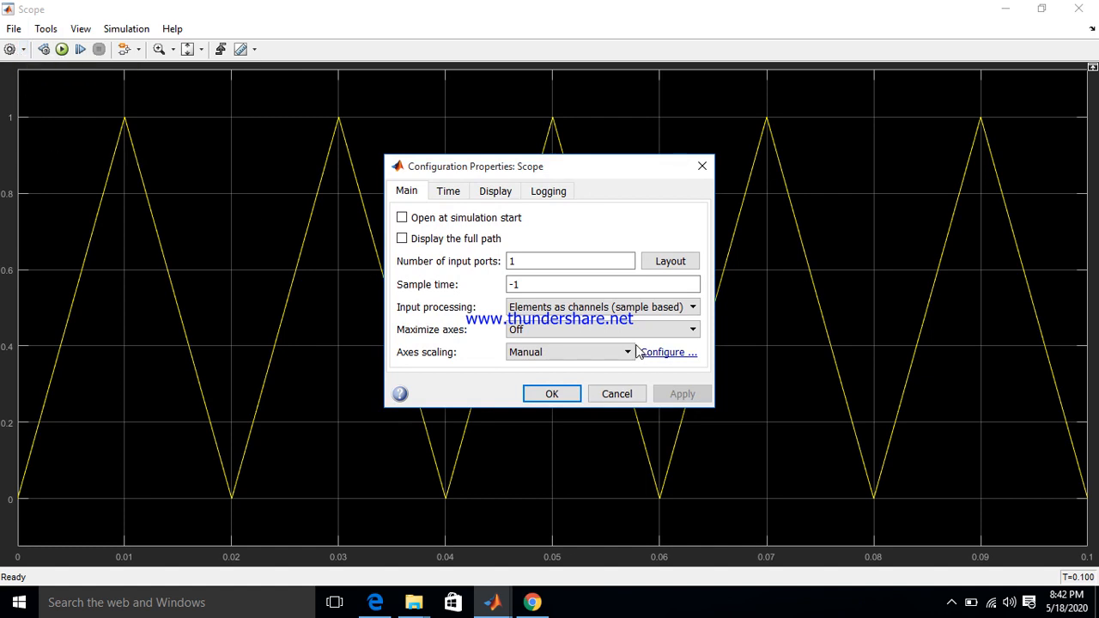
pyautogui.click(571, 261)
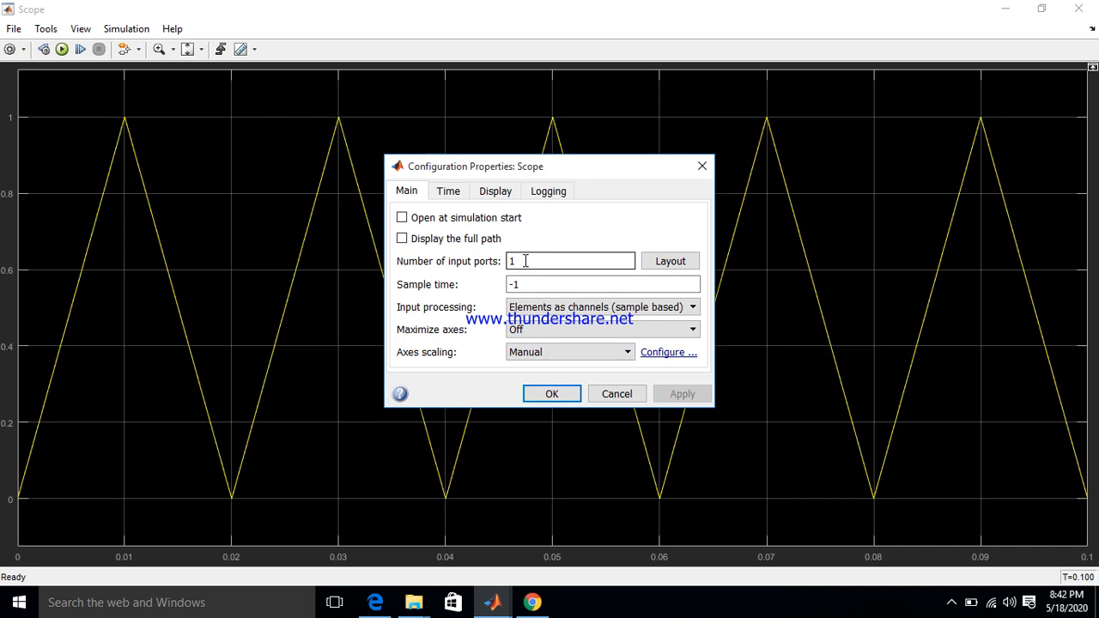
pyautogui.doubleClick(512, 261)
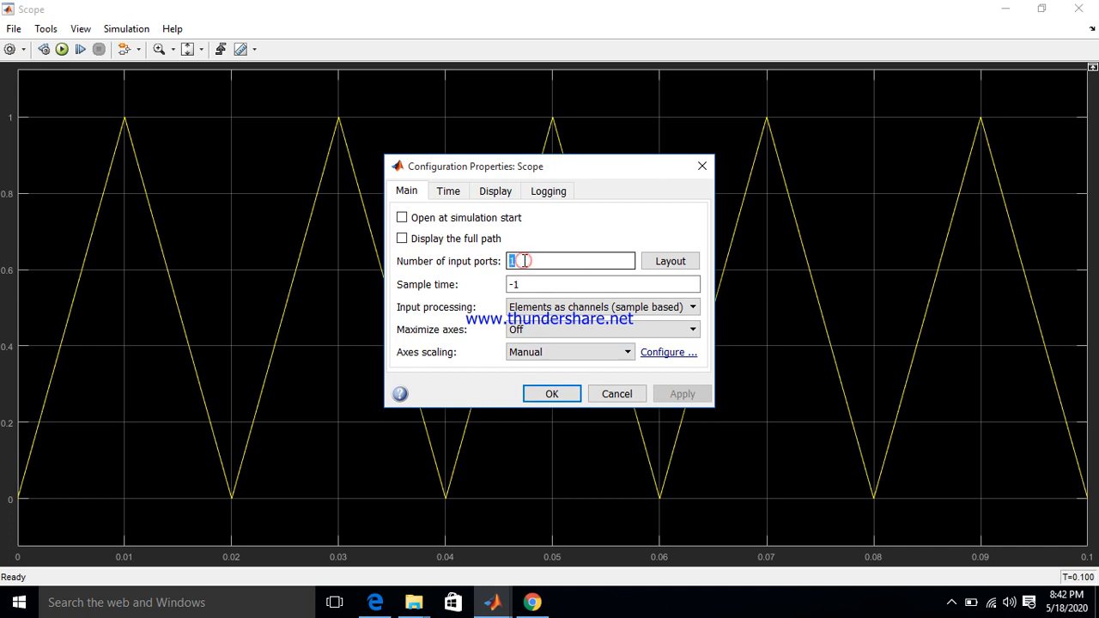
pyautogui.write('2')
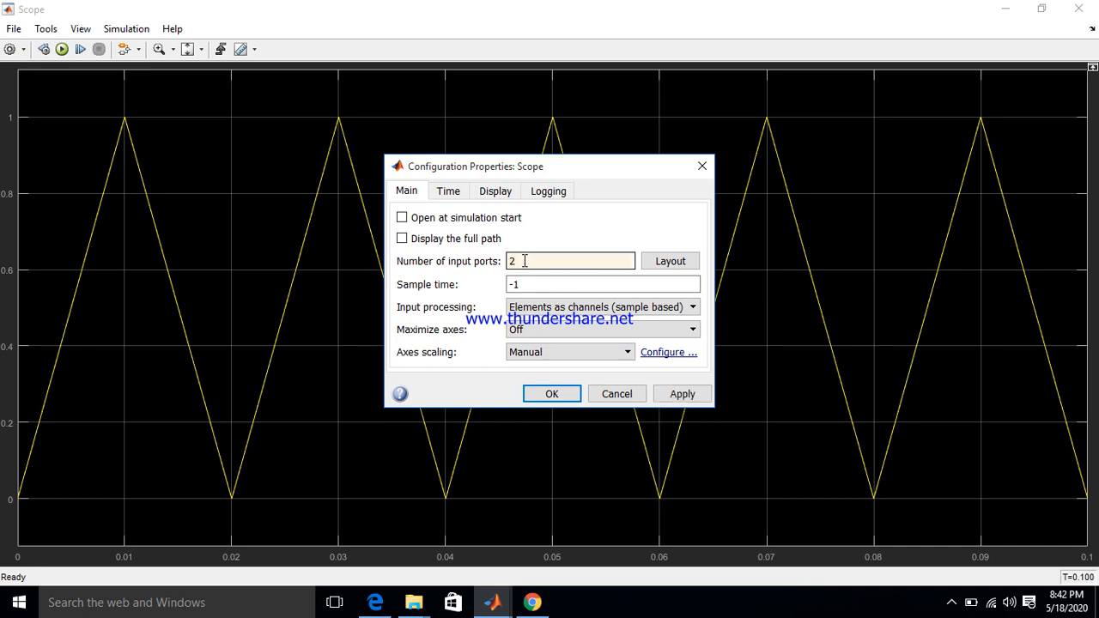
pyautogui.click(553, 394)
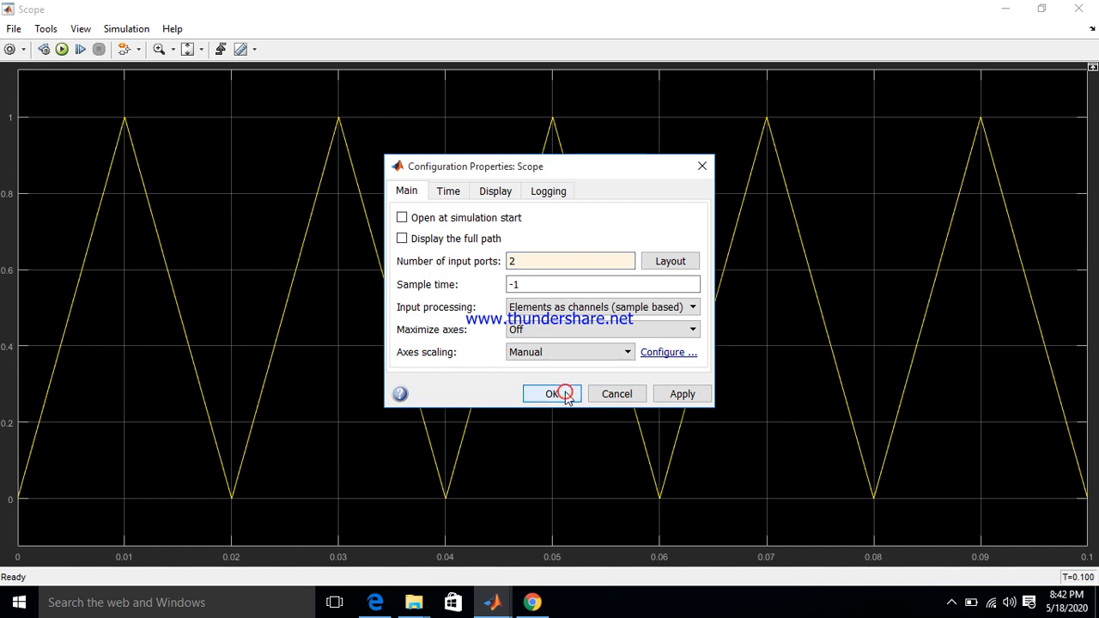
pyautogui.click(553, 393)
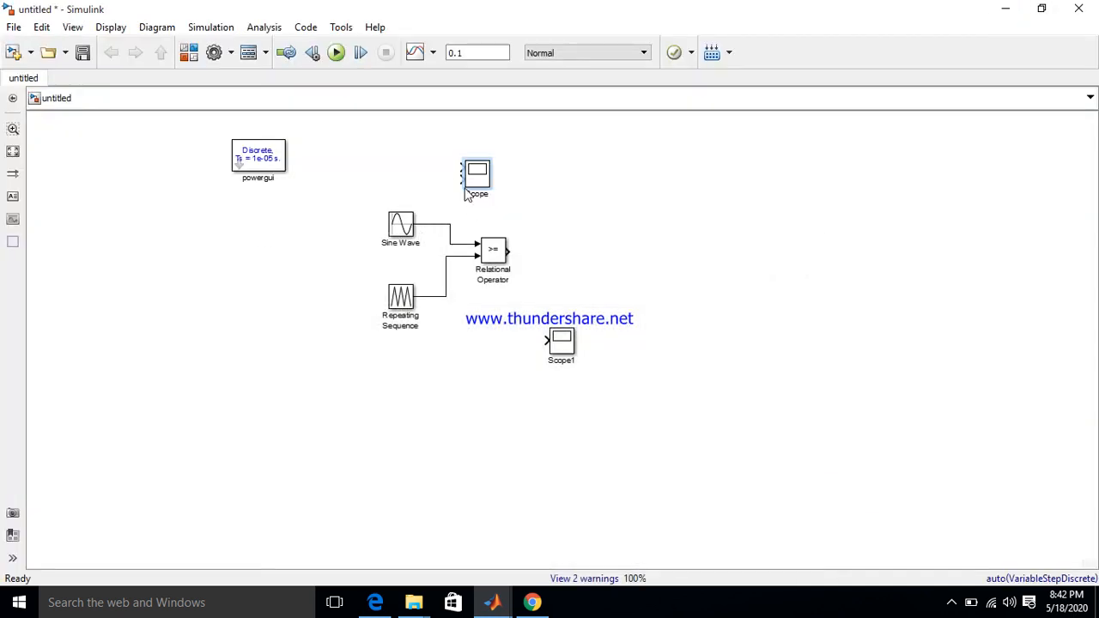
# Link the signals to the Scope, run the model, and scale axes on the overlaid waveforms.
pyautogui.moveTo(427, 225); pyautogui.dragTo(464, 172)
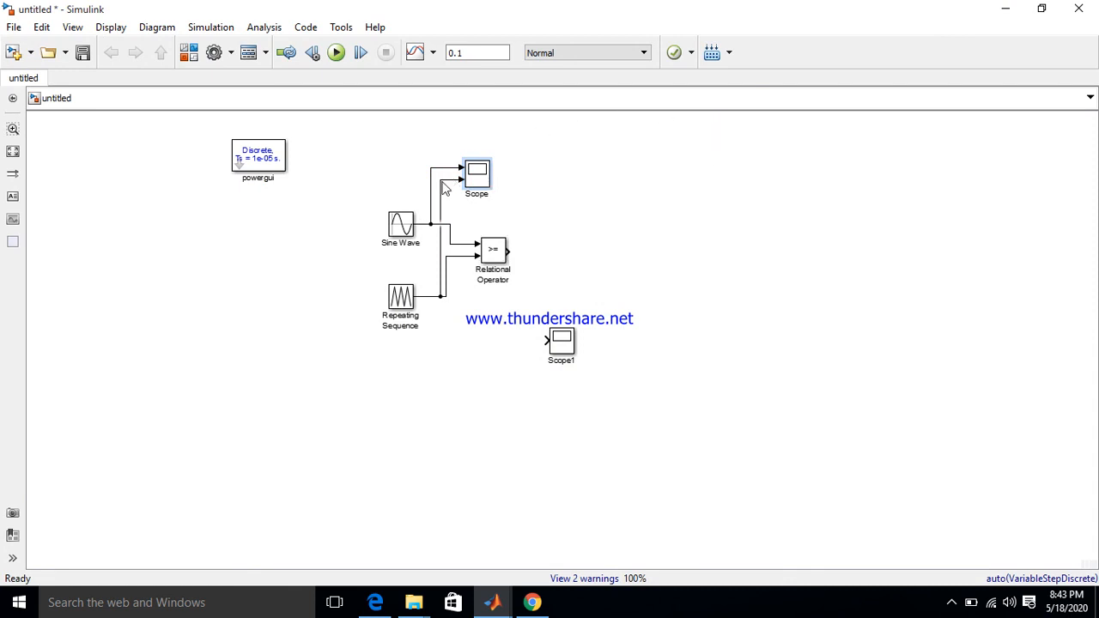
pyautogui.click(336, 53)
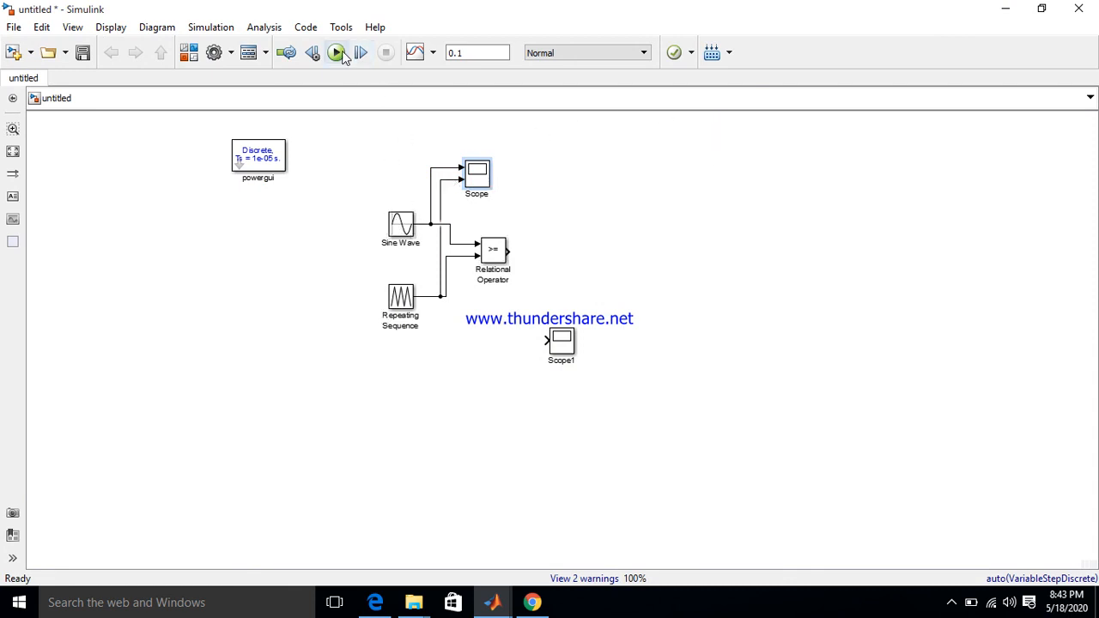
pyautogui.click(336, 52)
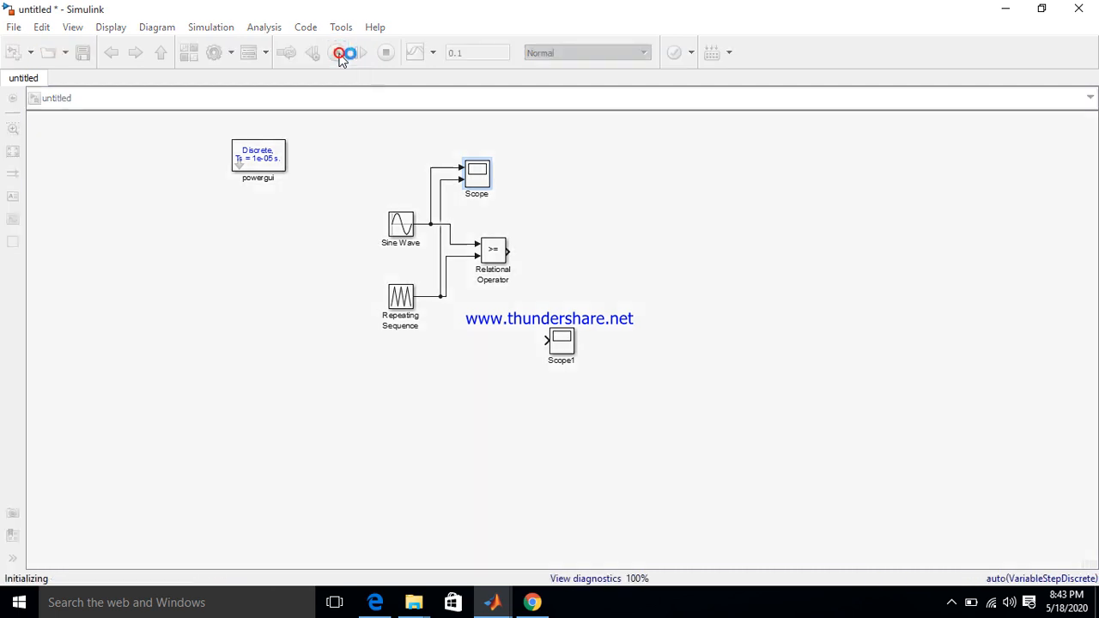
pyautogui.click(339, 52)
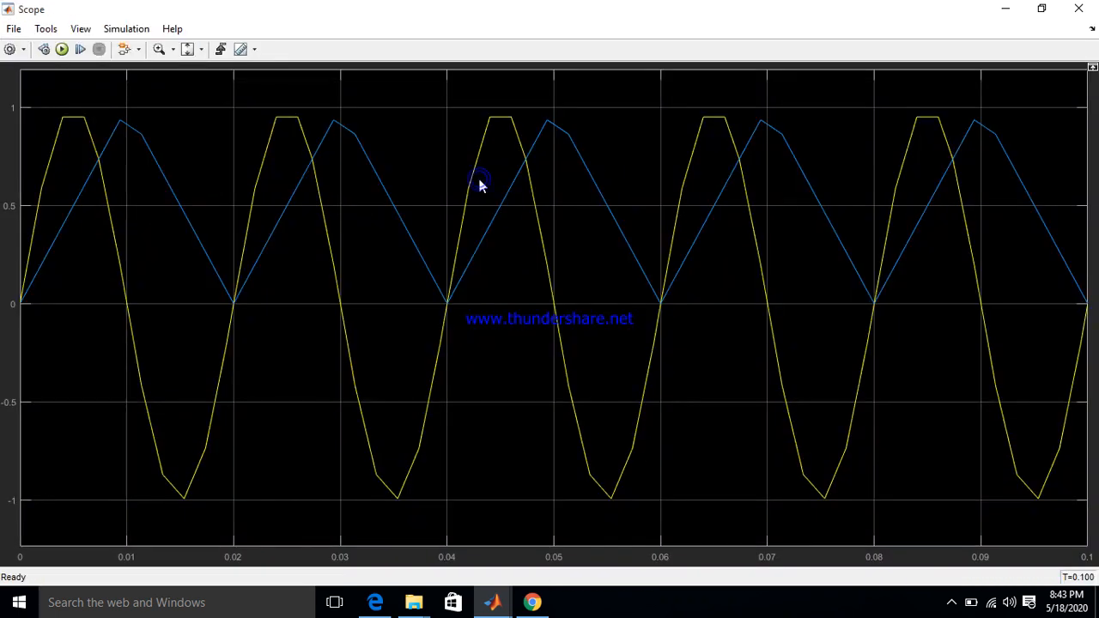
pyautogui.moveTo(444, 174)
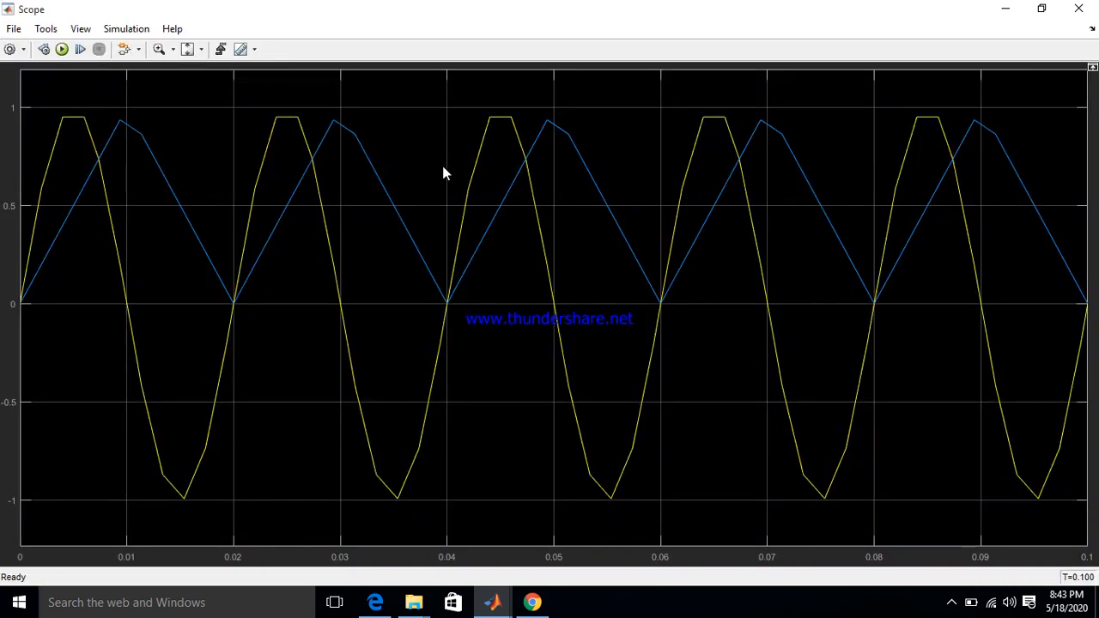
pyautogui.click(199, 49)
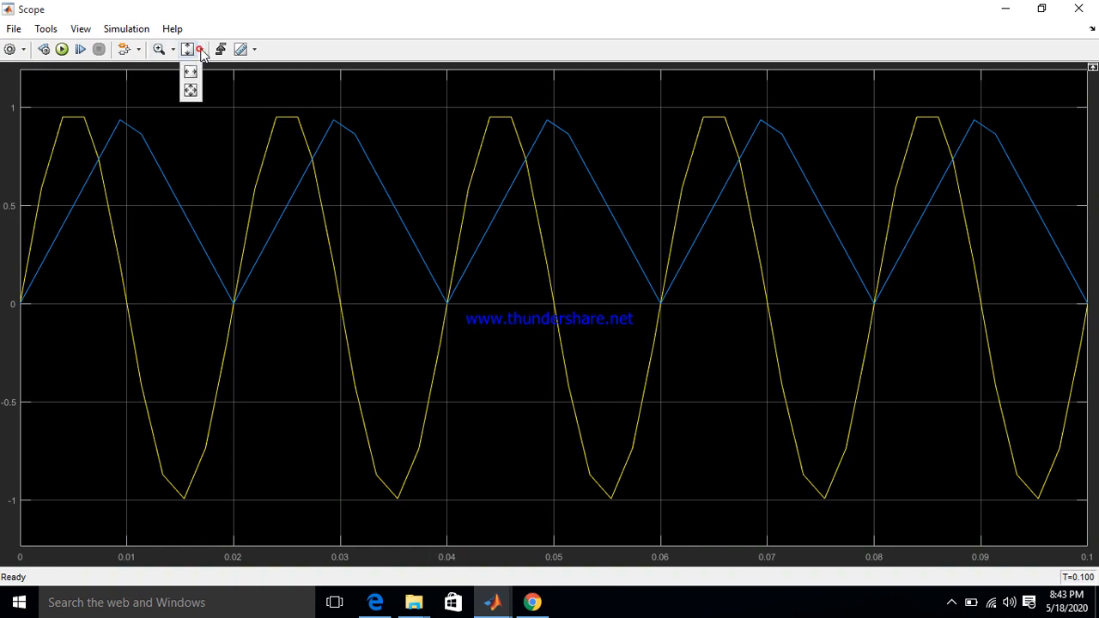
pyautogui.click(187, 49)
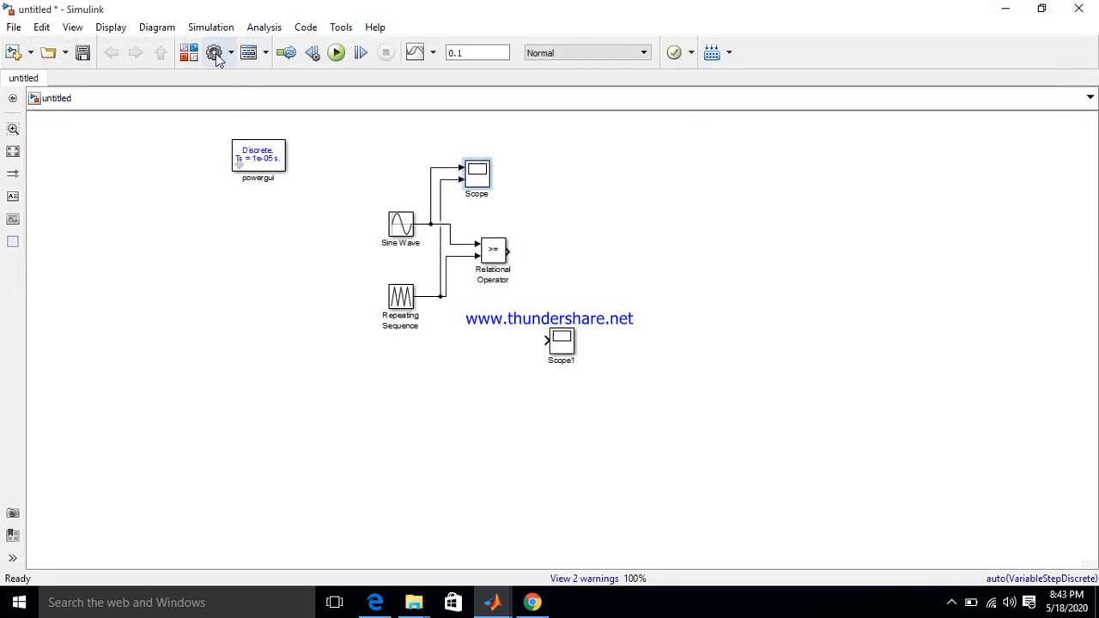
pyautogui.moveTo(213, 53)
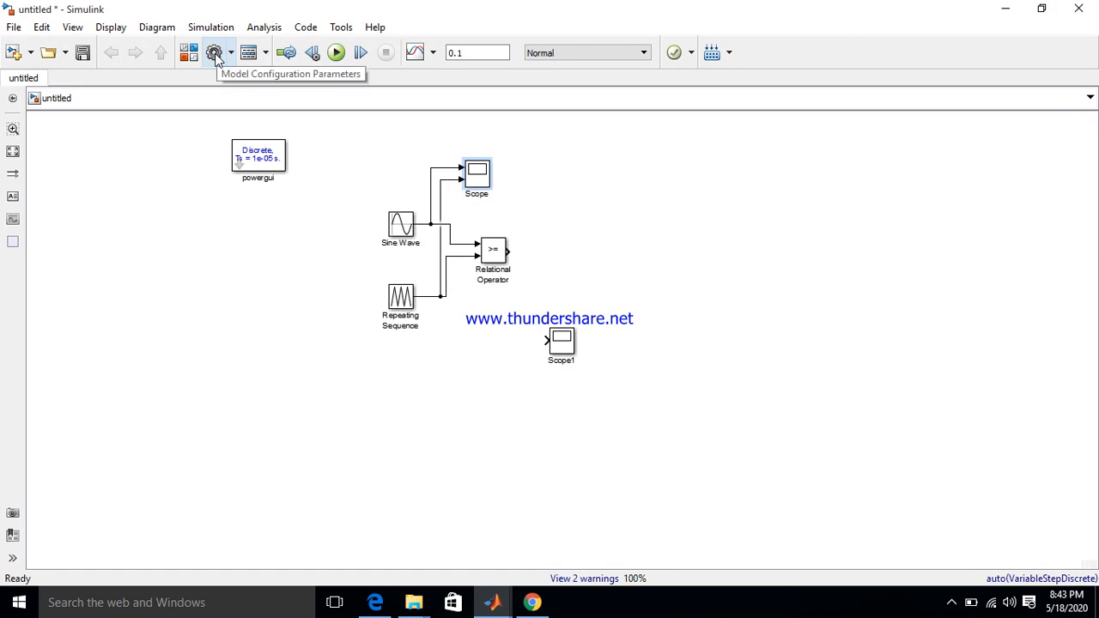
# In Model Configuration Parameters, choose Fixed-step type, ode4 solver and 1e-5 step size.
pyautogui.click(214, 52)
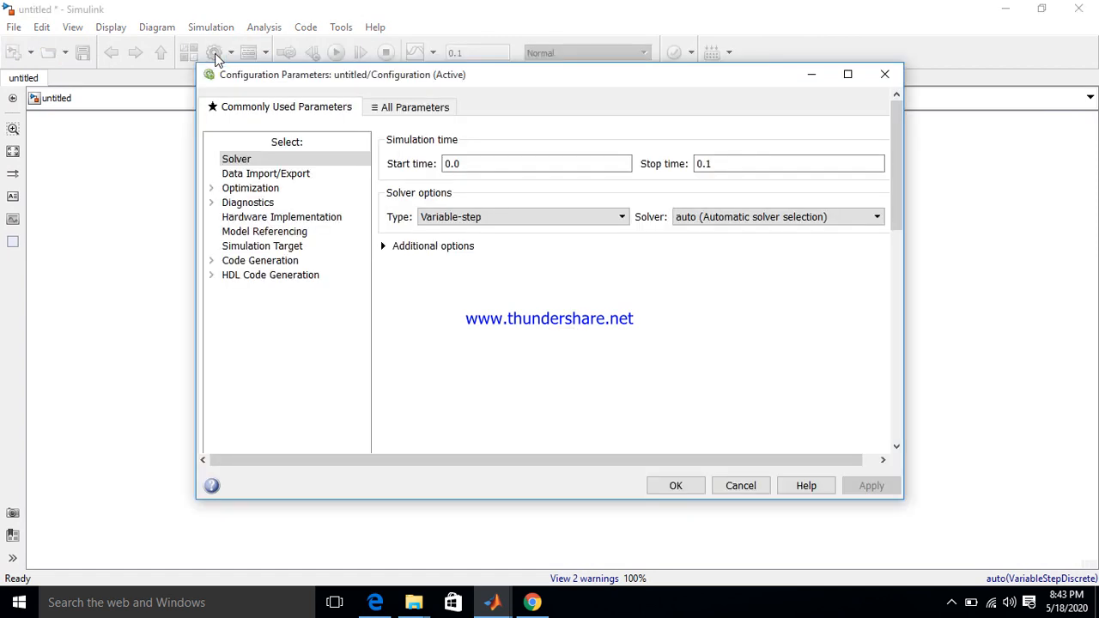
pyautogui.click(237, 159)
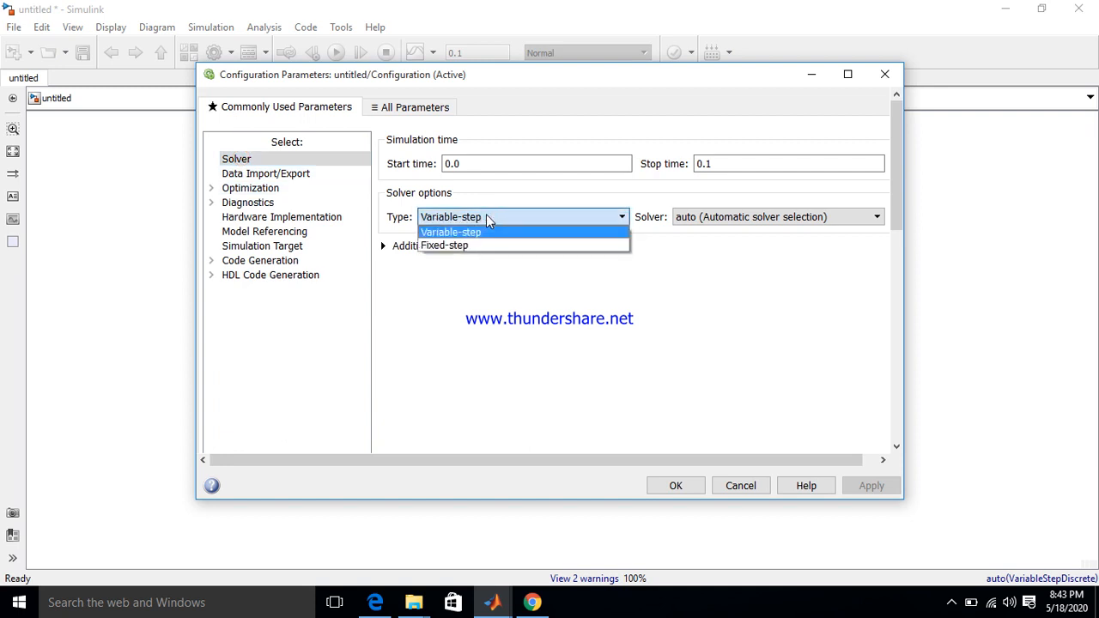
pyautogui.click(445, 244)
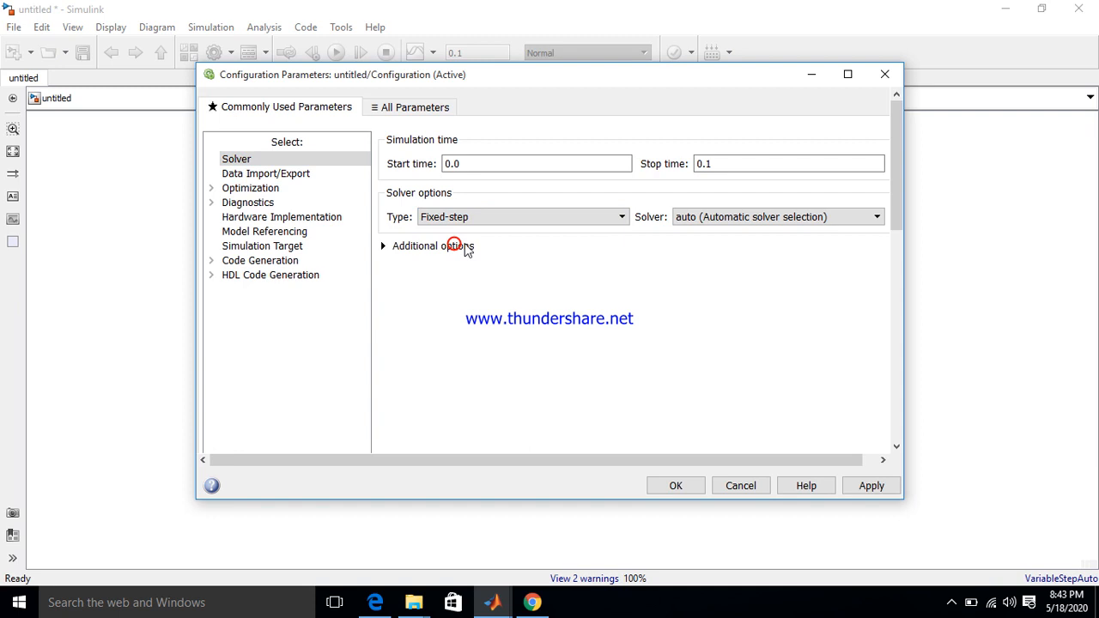
pyautogui.click(875, 216)
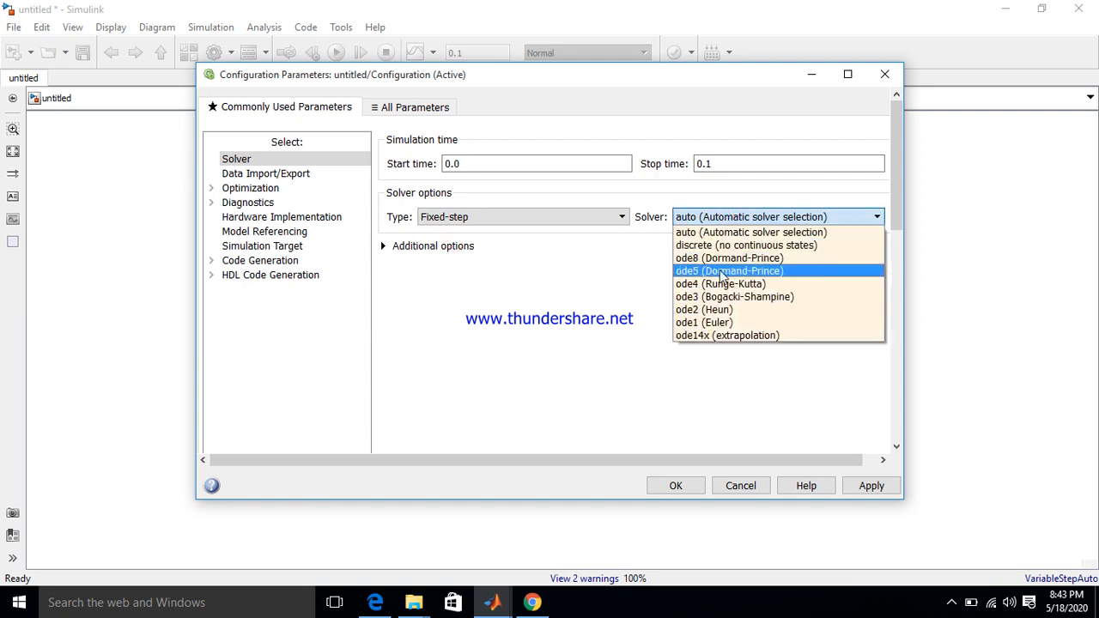
pyautogui.click(719, 283)
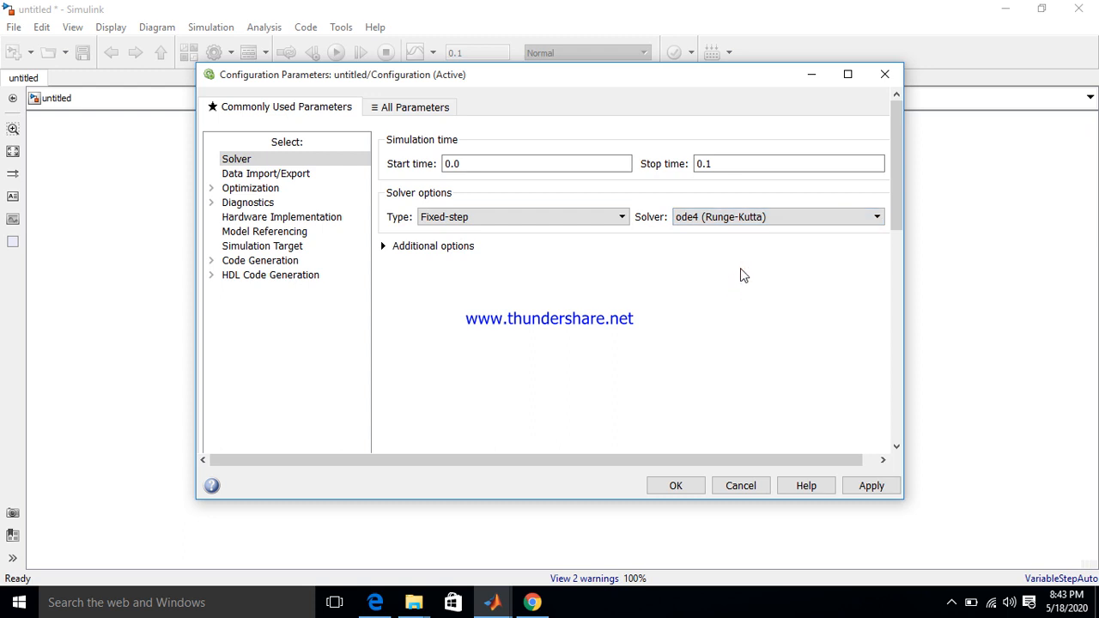
pyautogui.click(383, 246)
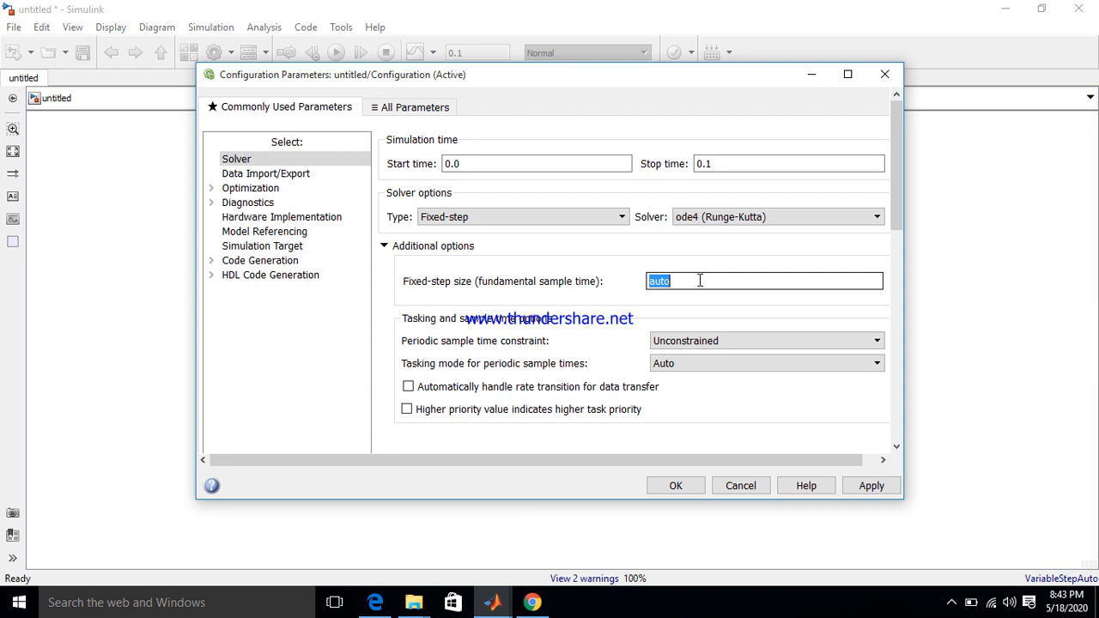
pyautogui.write('1e')
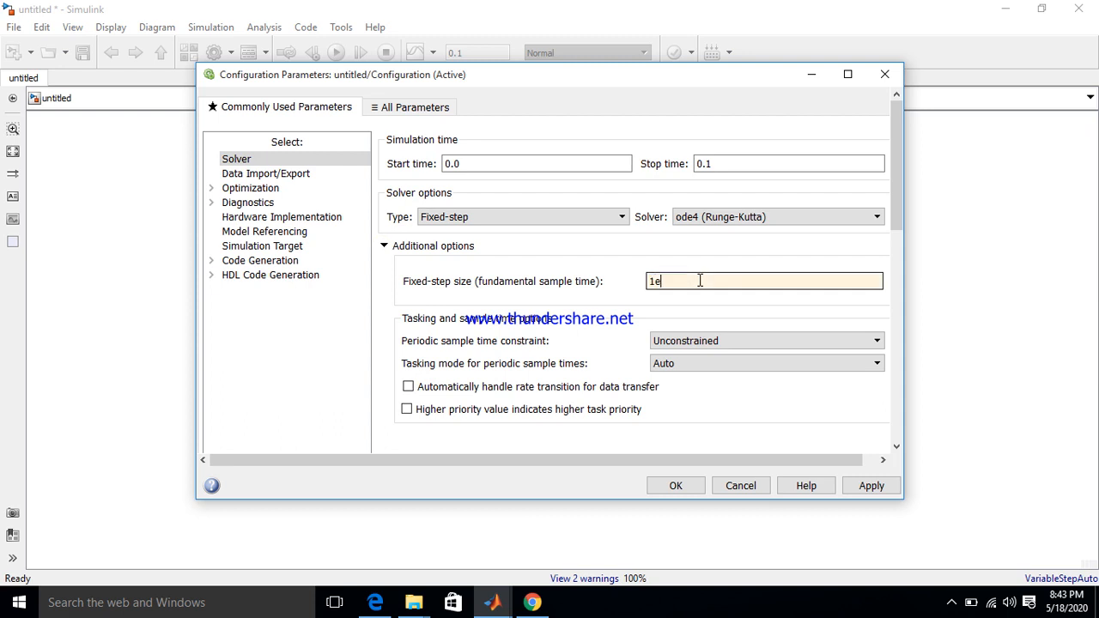
pyautogui.write('-5')
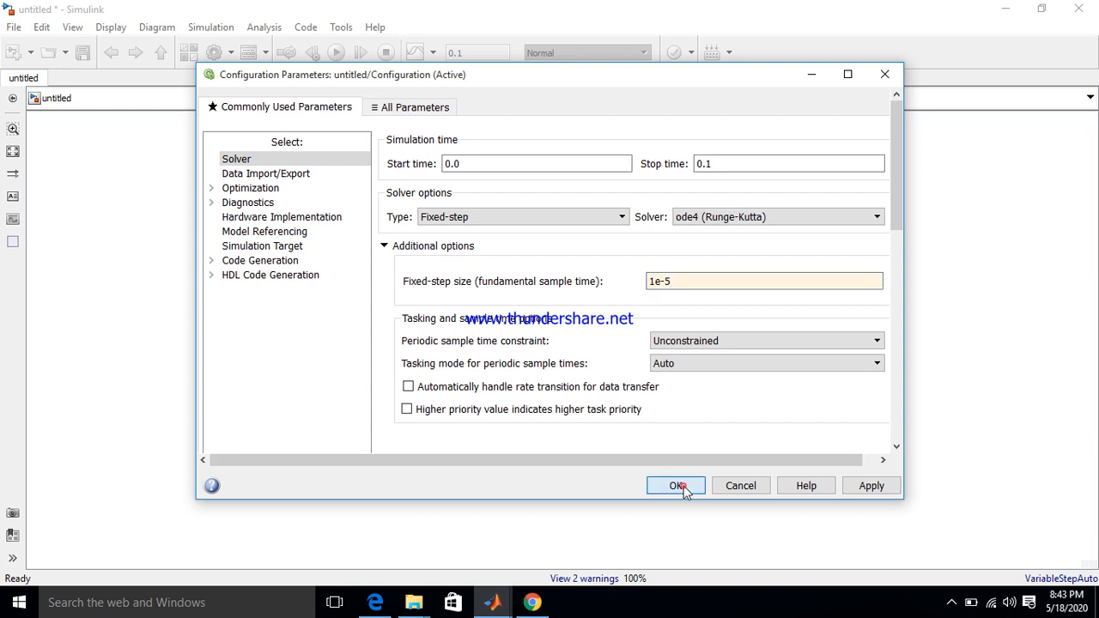
pyautogui.click(678, 485)
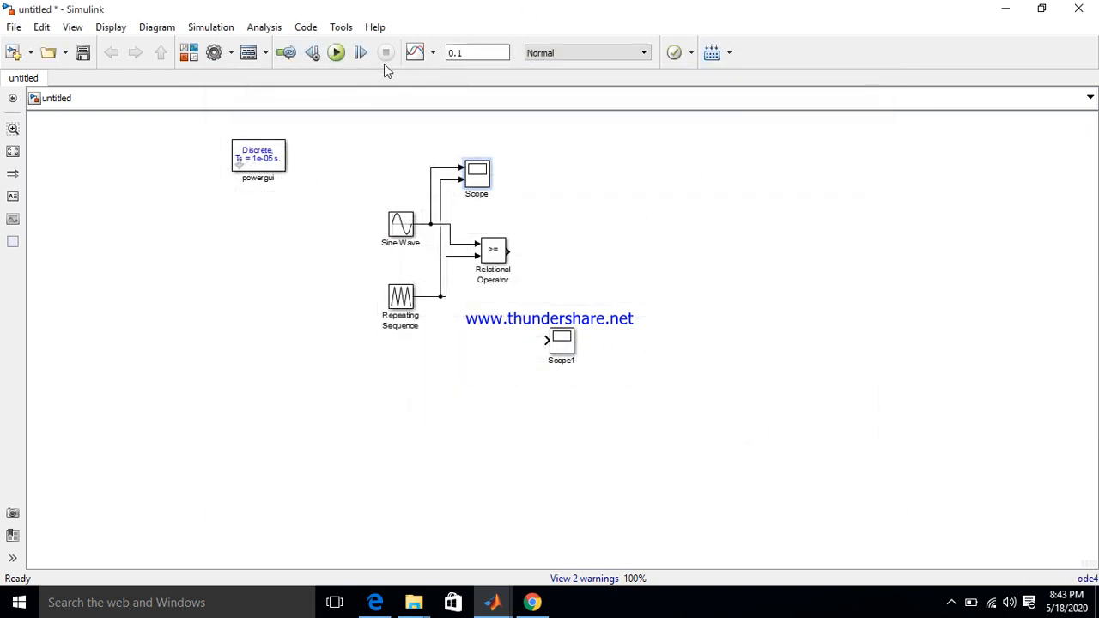
pyautogui.moveTo(336, 53)
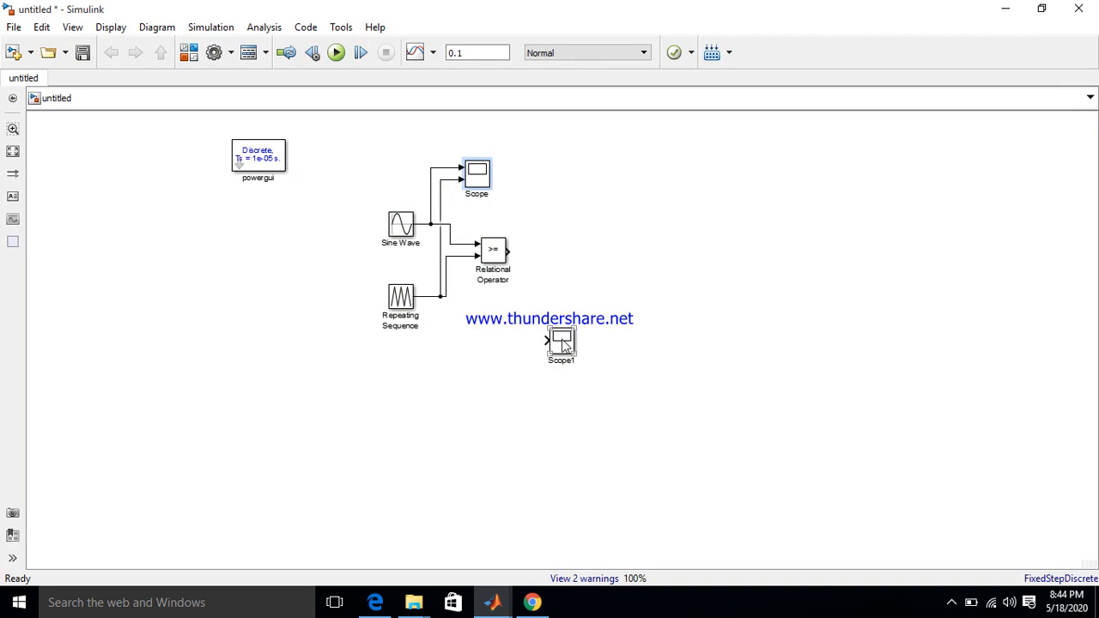
# Attach Scope1 to the Relational Operator output, run, and view the 0–1 PWM pulses.
pyautogui.moveTo(561, 342); pyautogui.dragTo(554, 255)
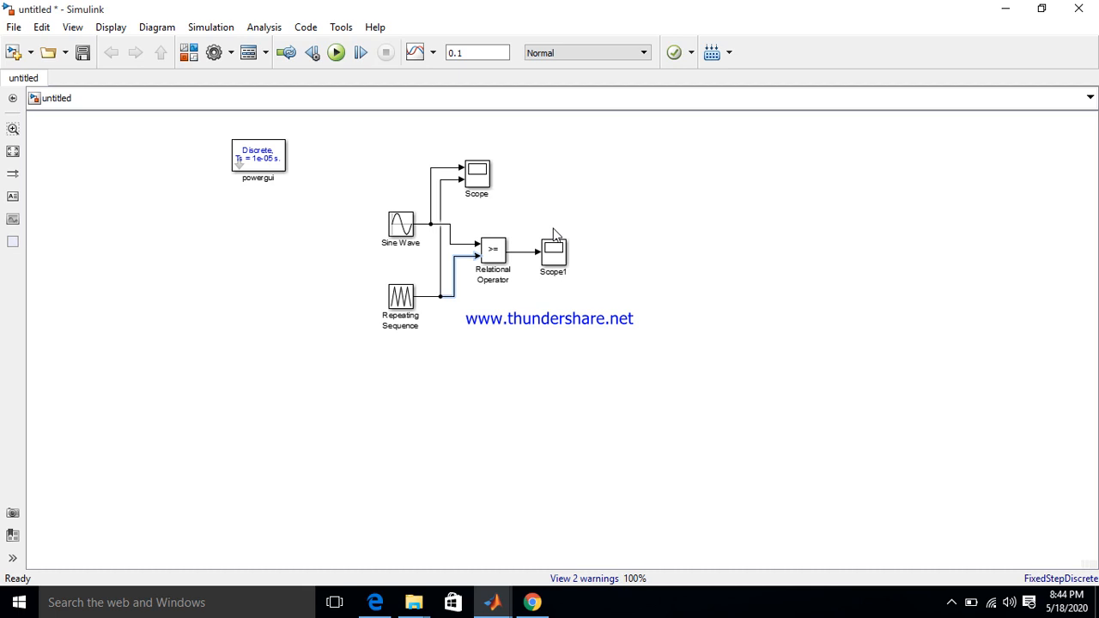
pyautogui.moveTo(382, 44)
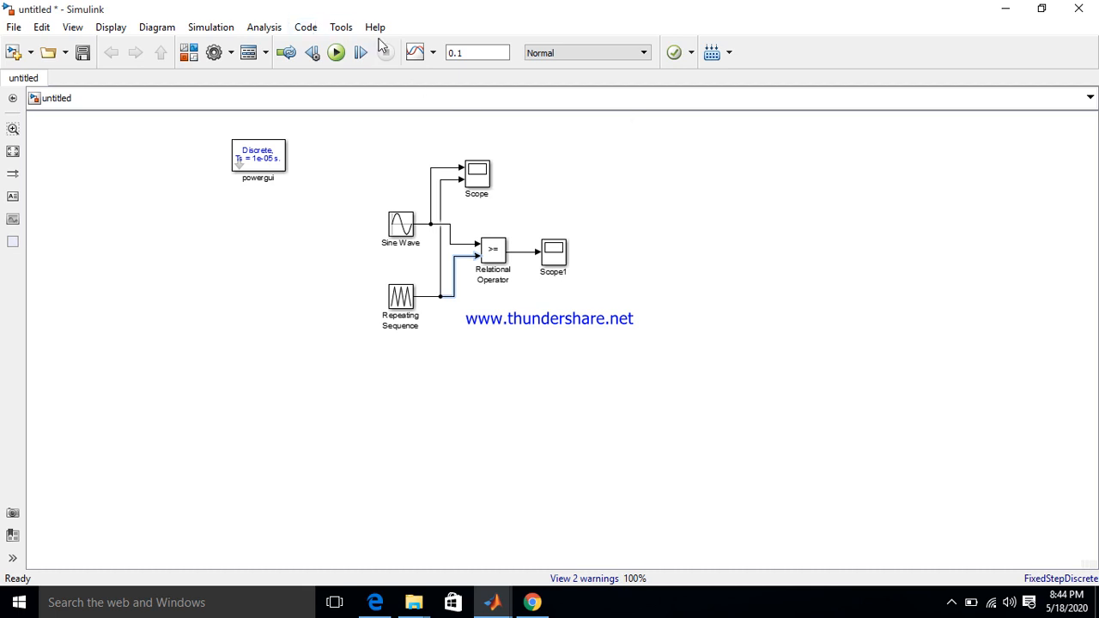
pyautogui.click(335, 53)
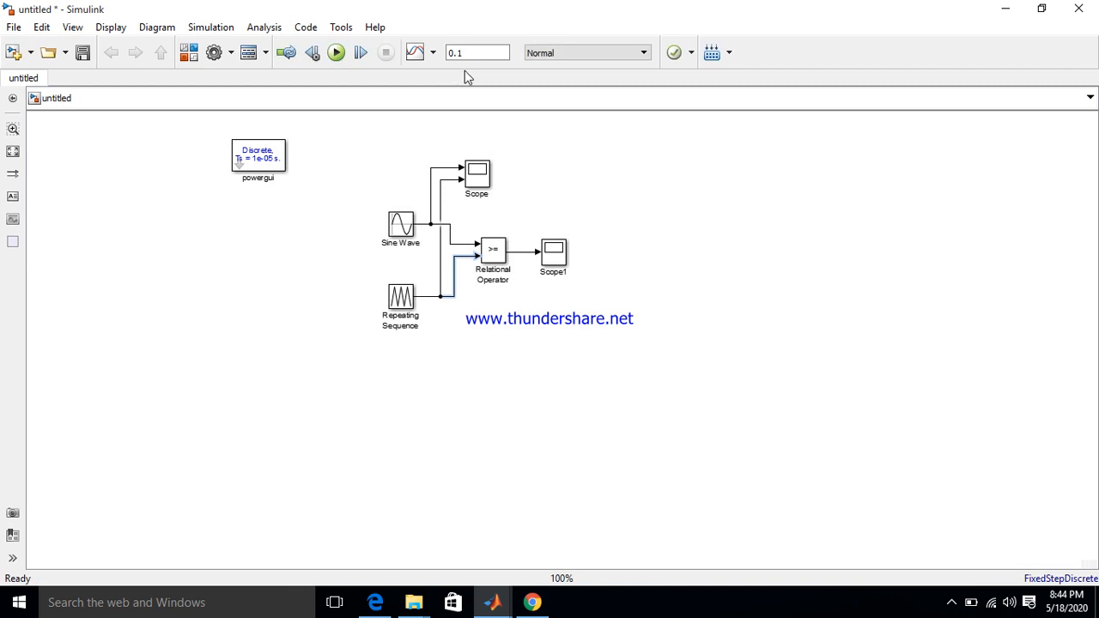
pyautogui.click(553, 251)
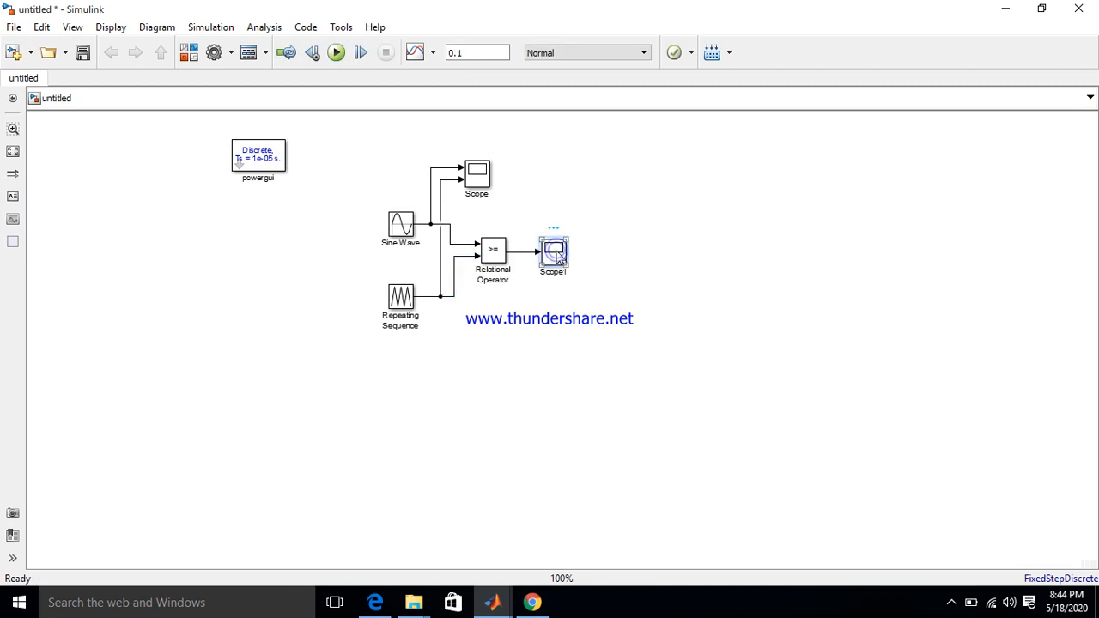
pyautogui.doubleClick(553, 252)
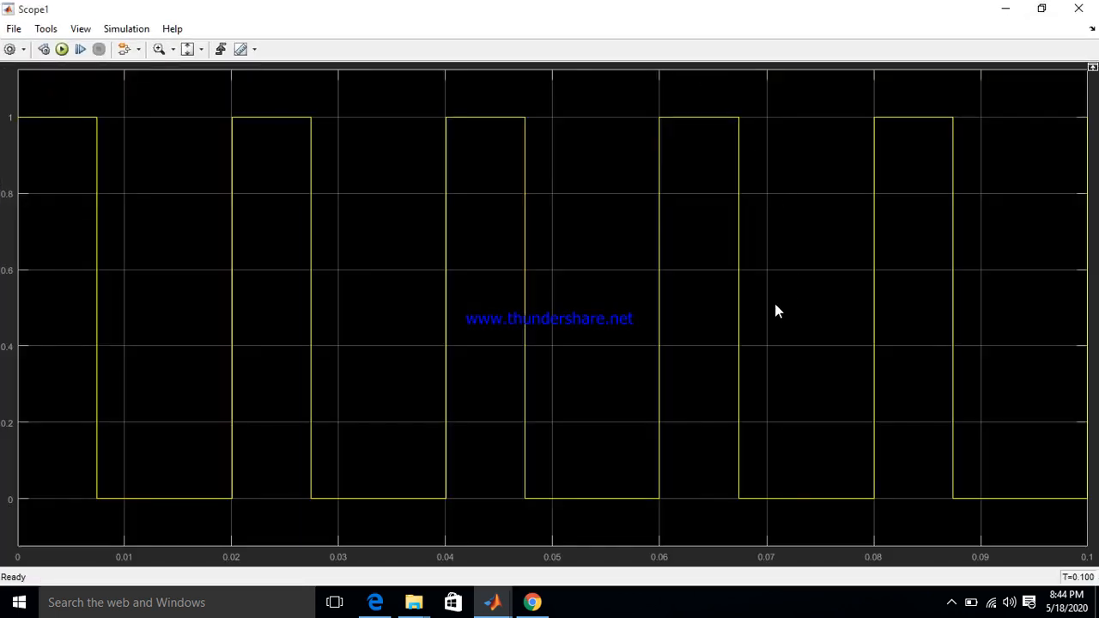